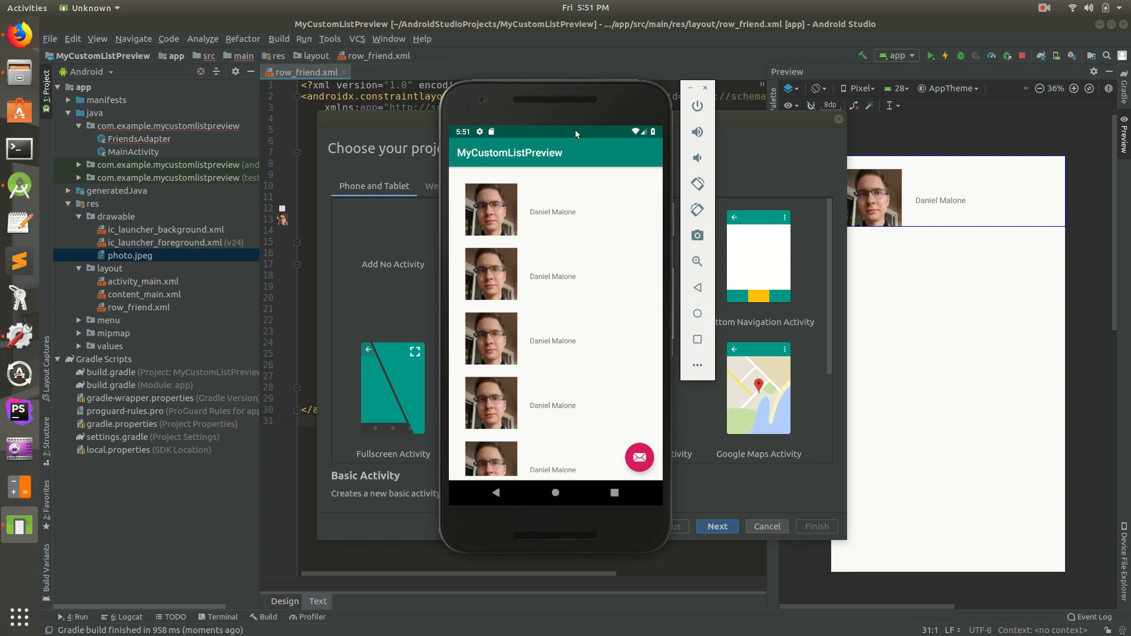
Scroll the emulator's photo-and-name list up and down to demo the running app
{"action": "scroll", "scroll_direction": "down", "scroll_amount": 3}
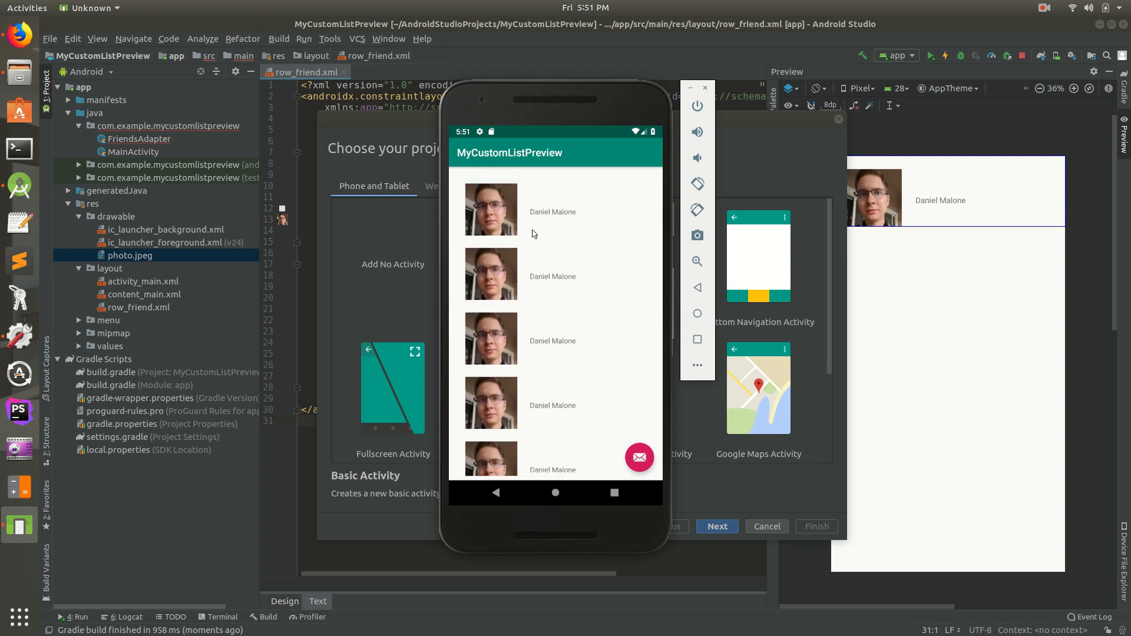
{"action": "mouse_move", "coordinate": [500, 204]}
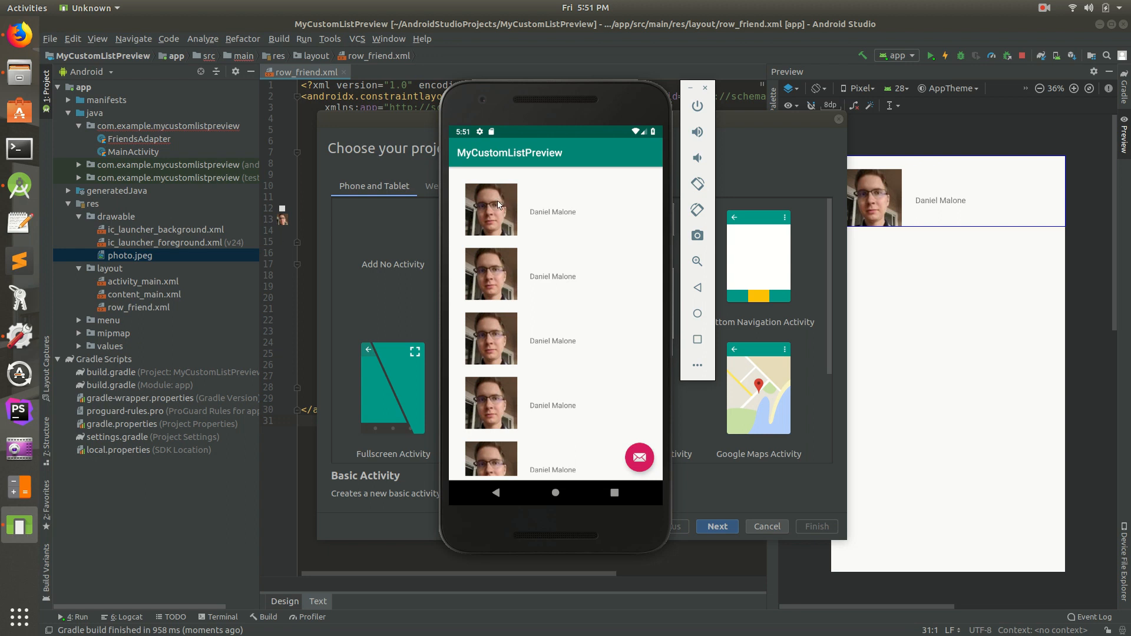
{"action": "mouse_move", "coordinate": [584, 377]}
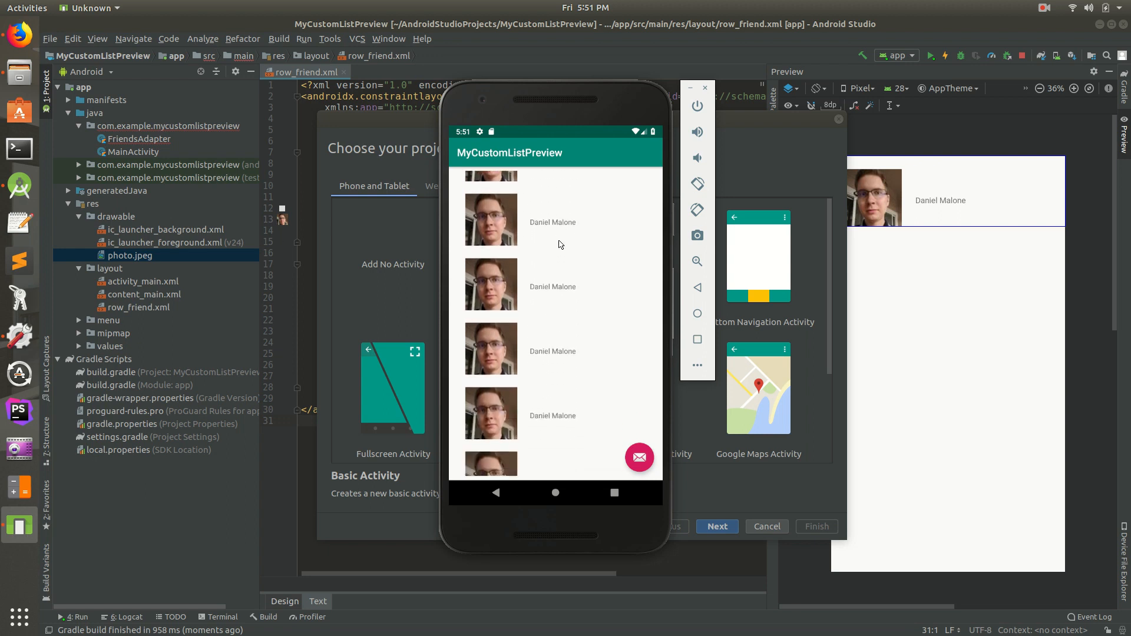
{"action": "scroll", "scroll_direction": "up", "scroll_amount": 3}
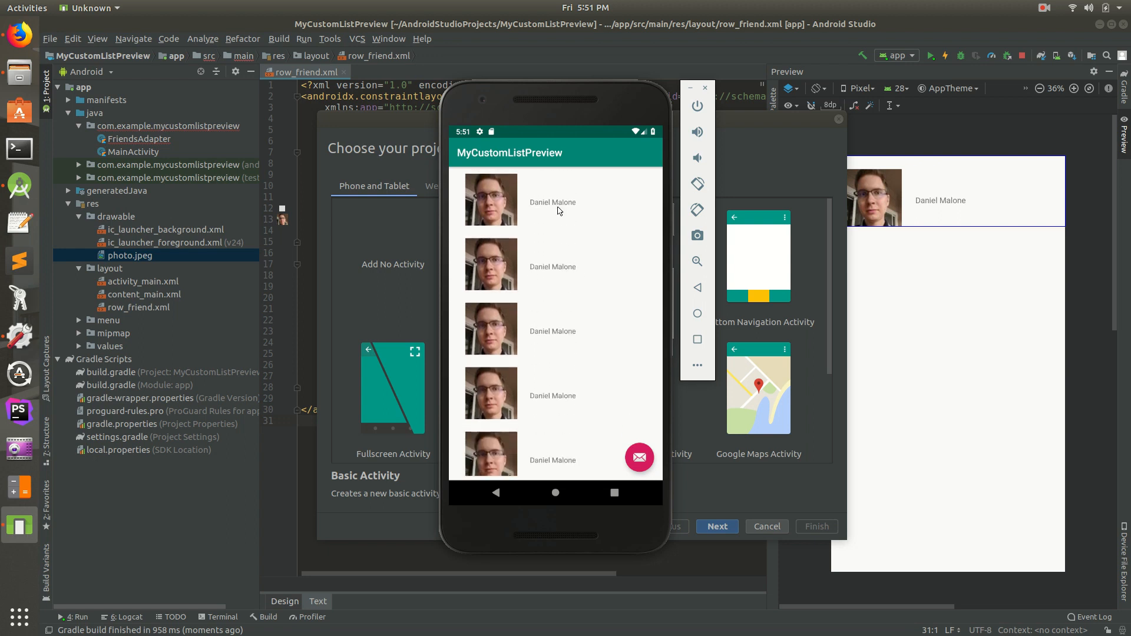
{"action": "scroll", "scroll_direction": "down", "scroll_amount": 3}
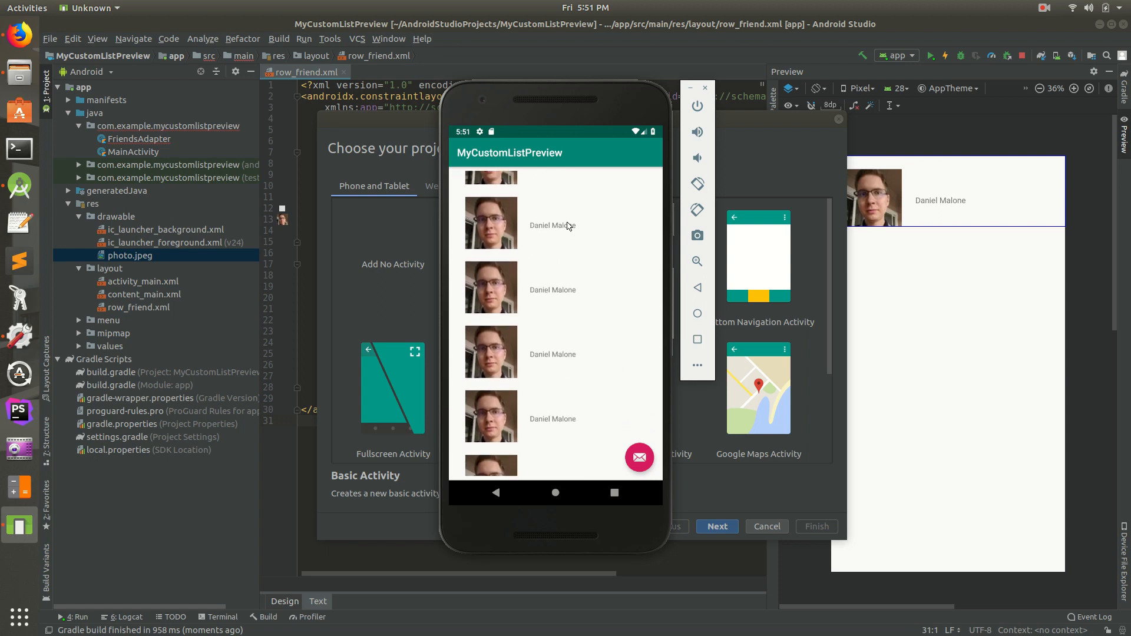
{"action": "scroll", "scroll_direction": "down", "scroll_amount": 3}
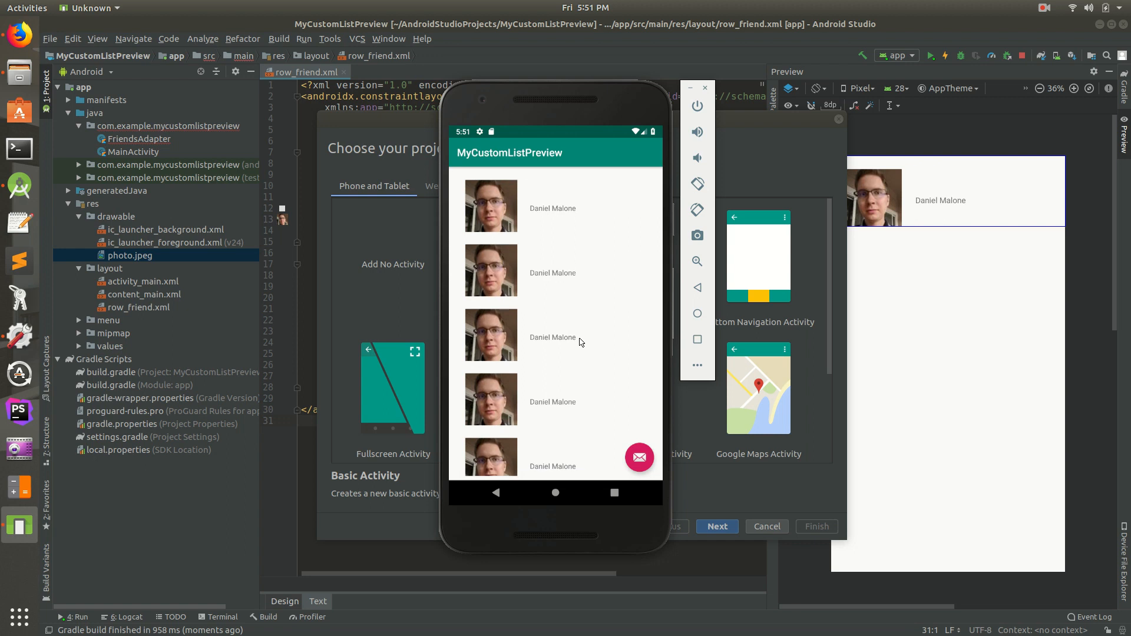
{"action": "scroll", "scroll_direction": "down", "scroll_amount": 3}
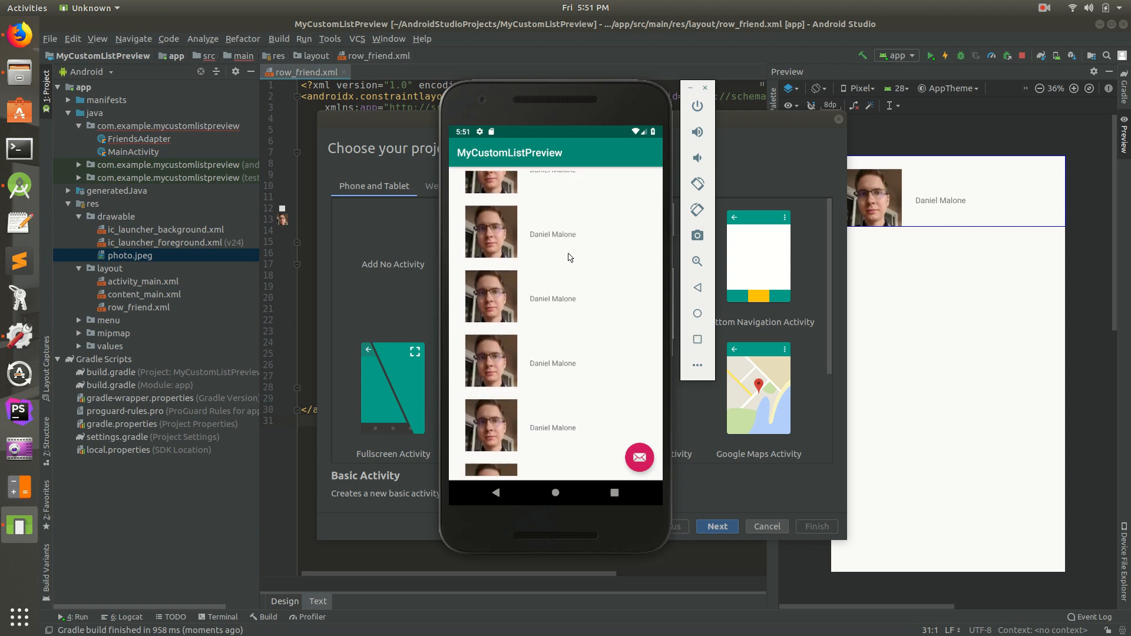
{"action": "scroll", "scroll_direction": "down", "scroll_amount": 3}
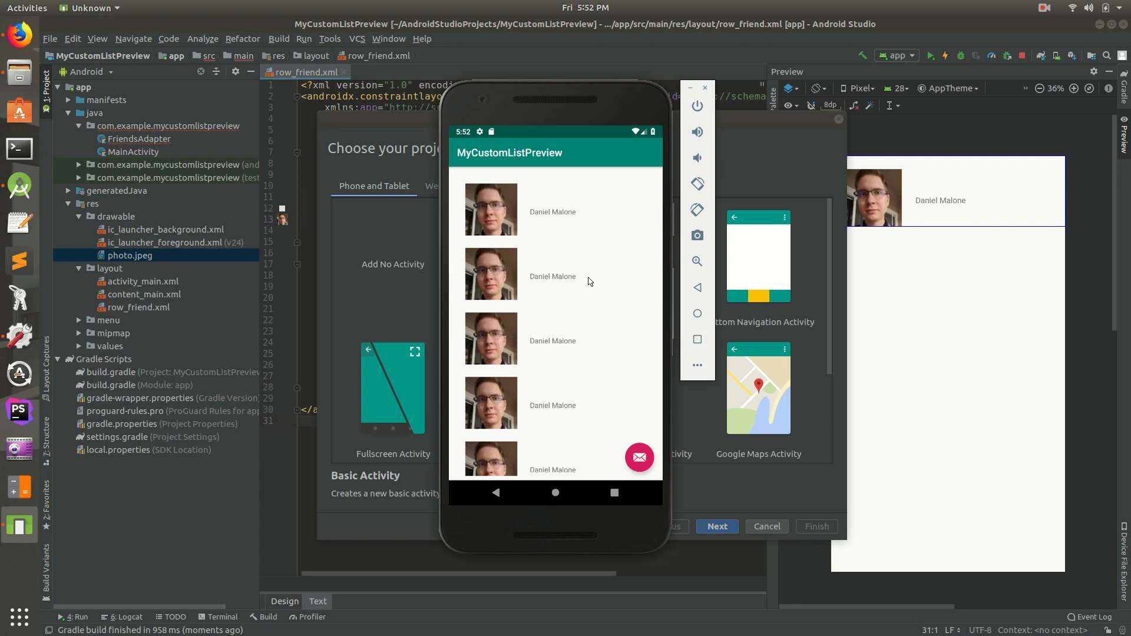
{"action": "mouse_move", "coordinate": [563, 274]}
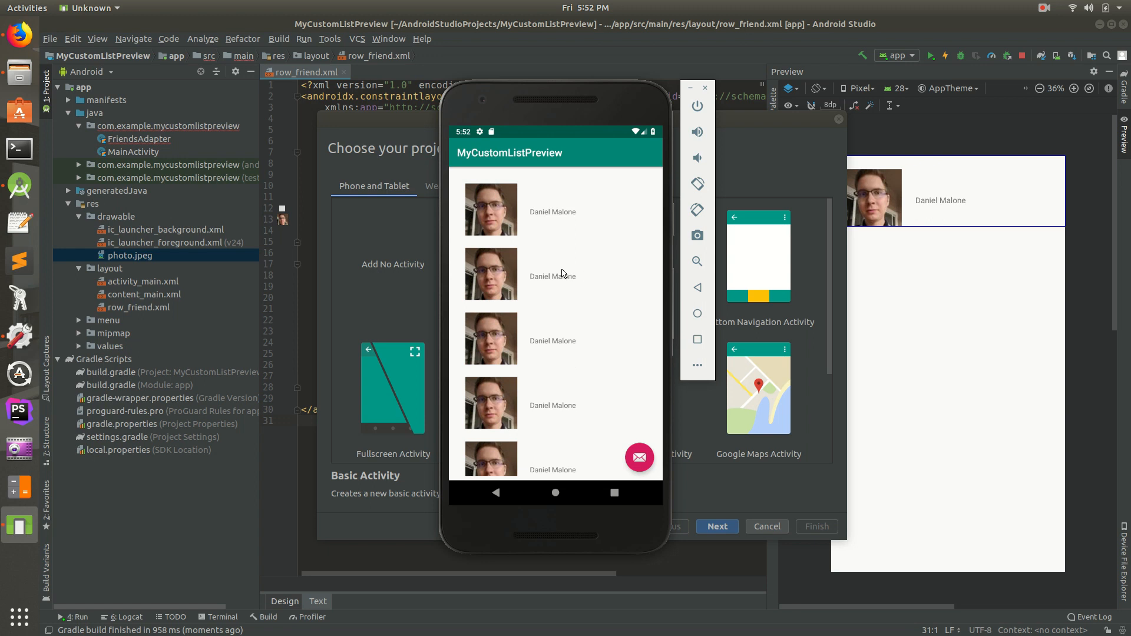
{"action": "mouse_move", "coordinate": [601, 239]}
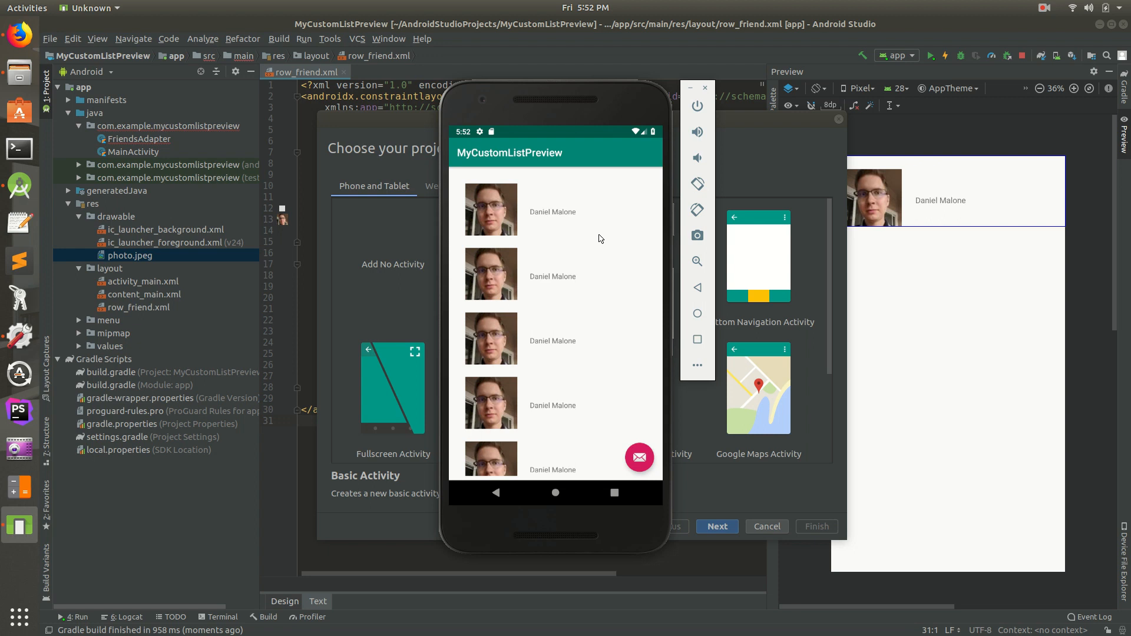
{"action": "mouse_move", "coordinate": [602, 243]}
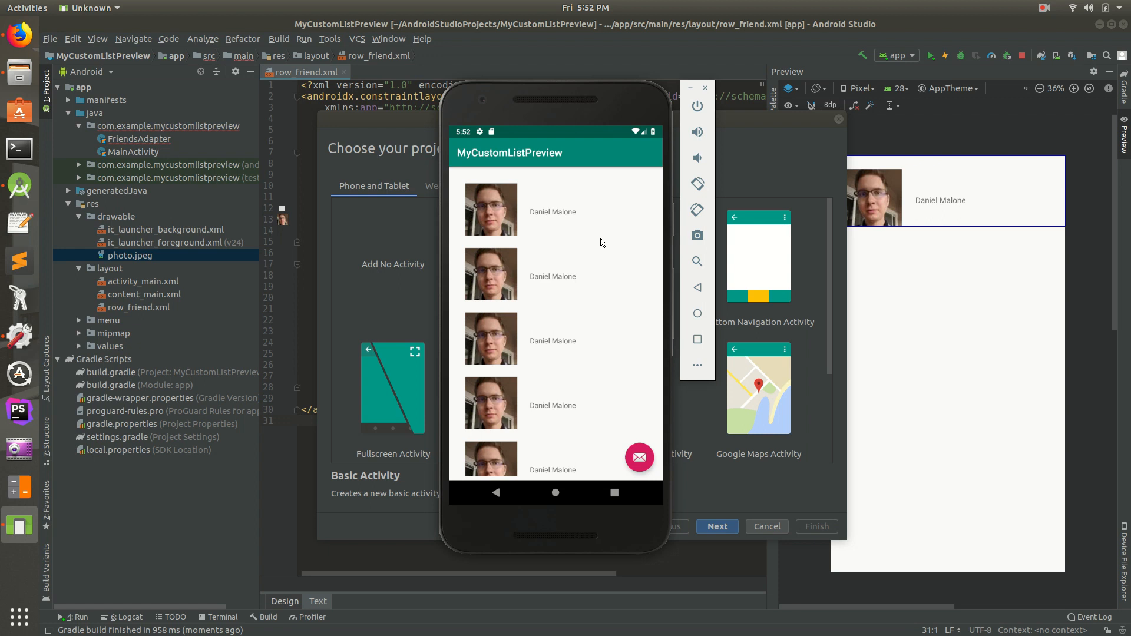
{"action": "mouse_move", "coordinate": [490, 117]}
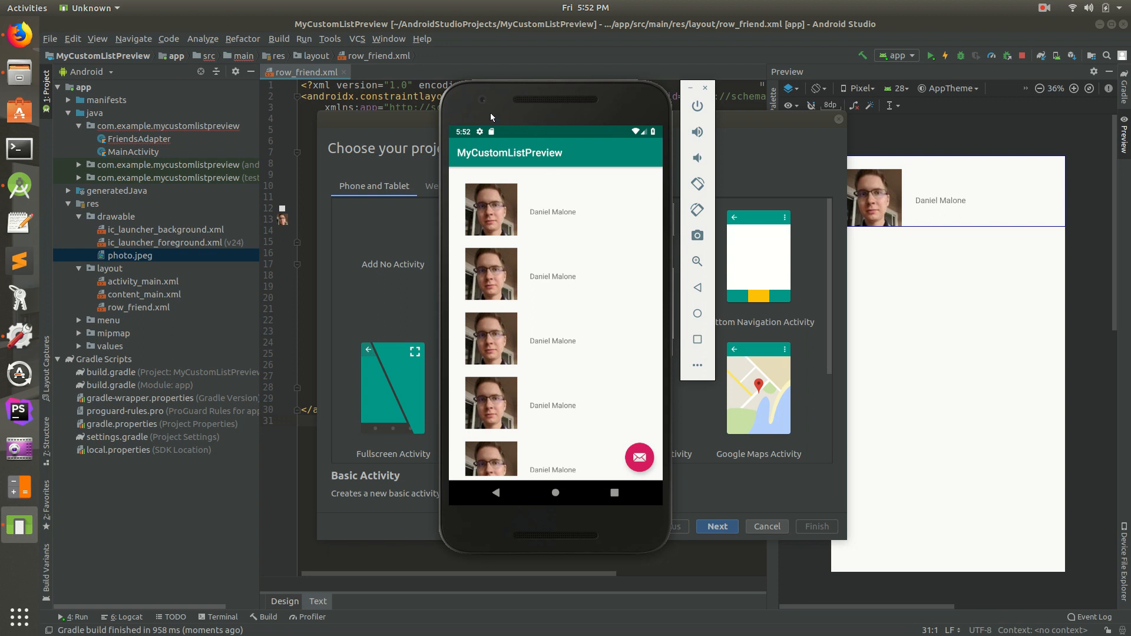
{"action": "mouse_move", "coordinate": [590, 340]}
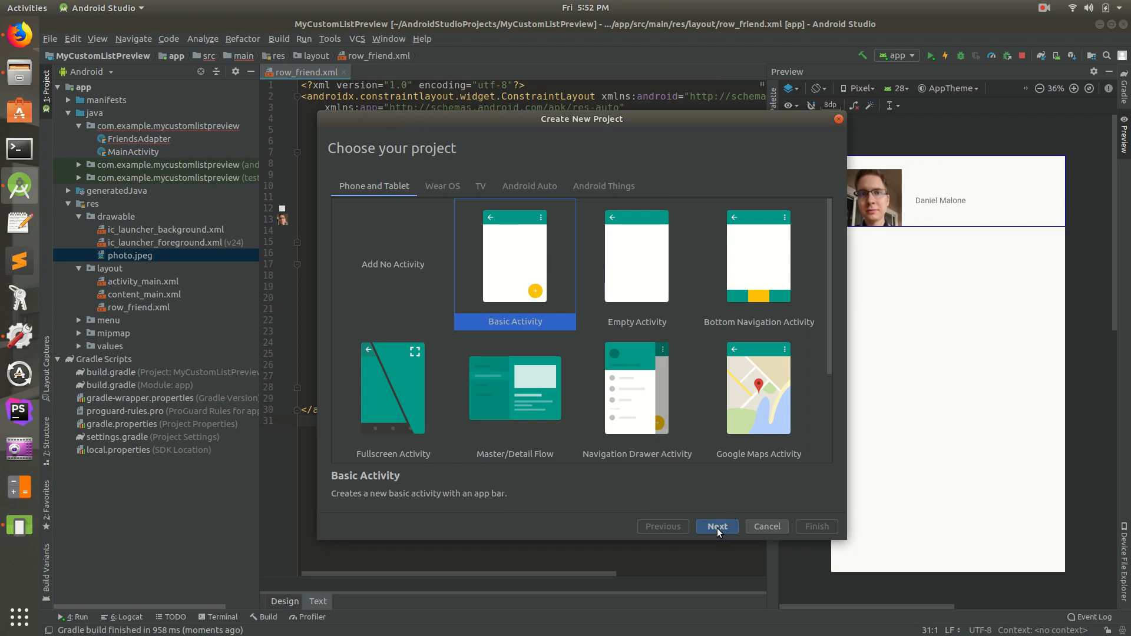
Create a Basic Activity project named FirstRecyclerView with AndroidX artifacts enabled
{"action": "left_click", "coordinate": [716, 526]}
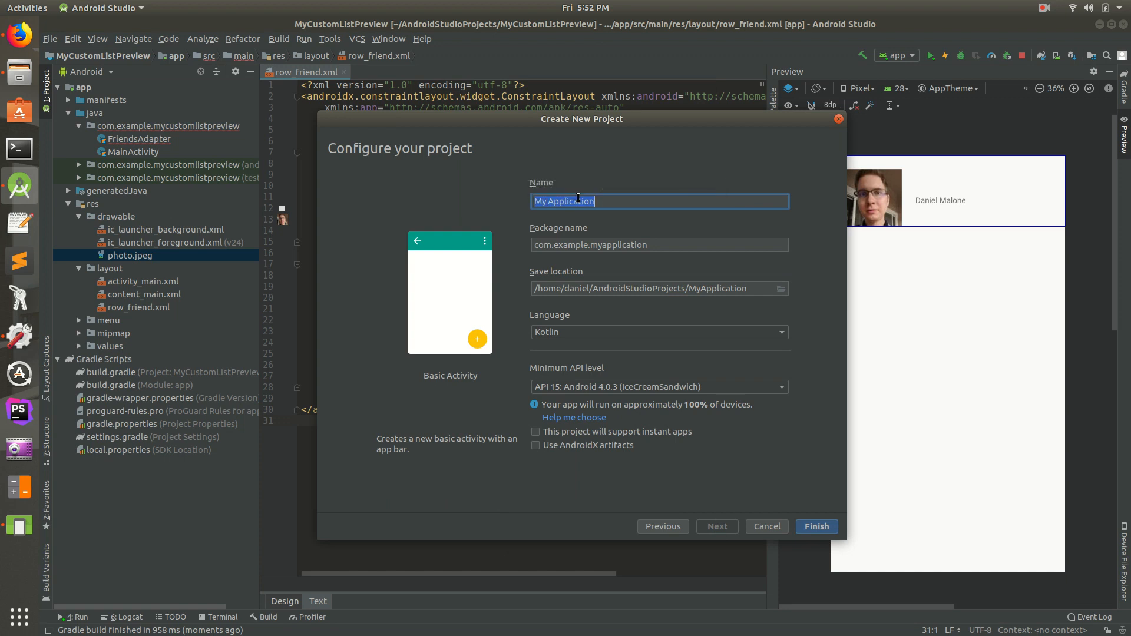
{"action": "type", "text": "First"}
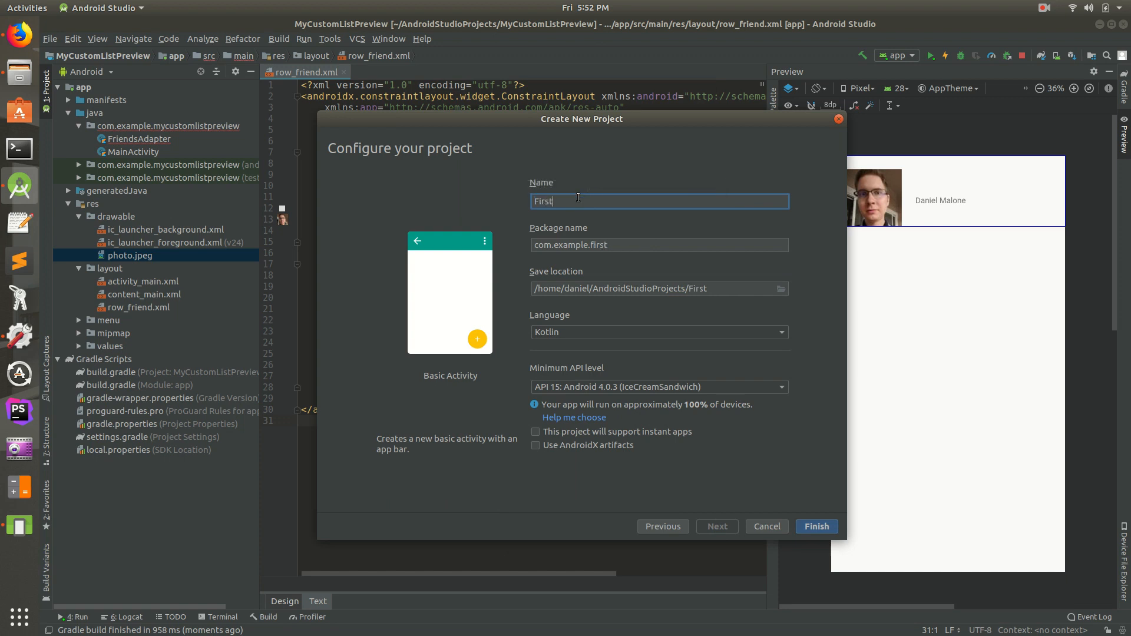
{"action": "type", "text": "RecyclerView"}
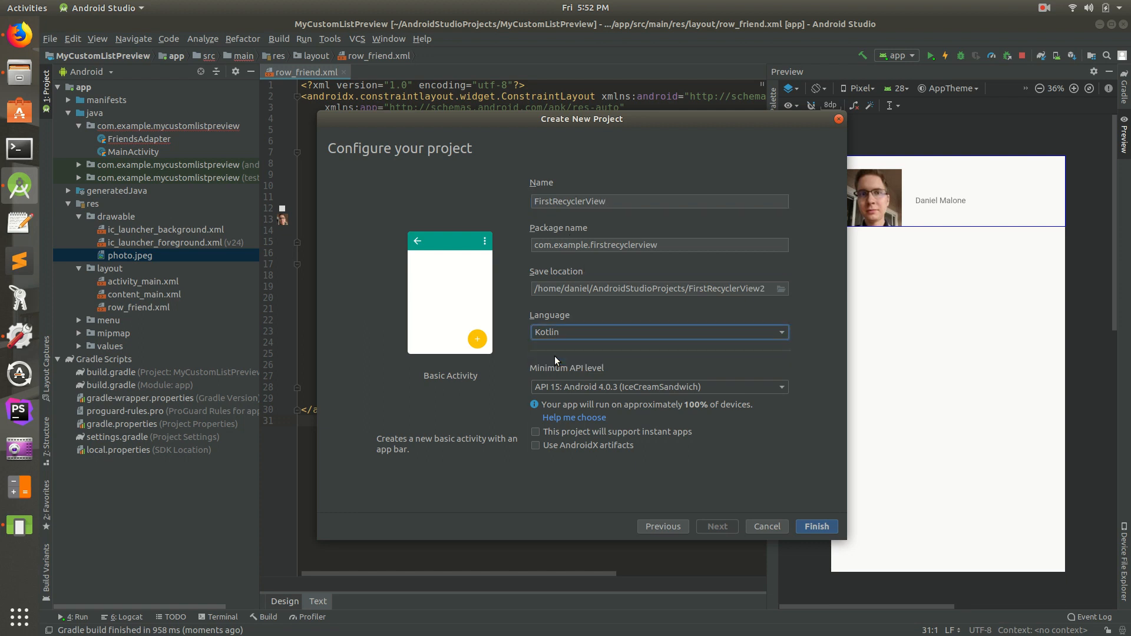
{"action": "left_click", "coordinate": [535, 446]}
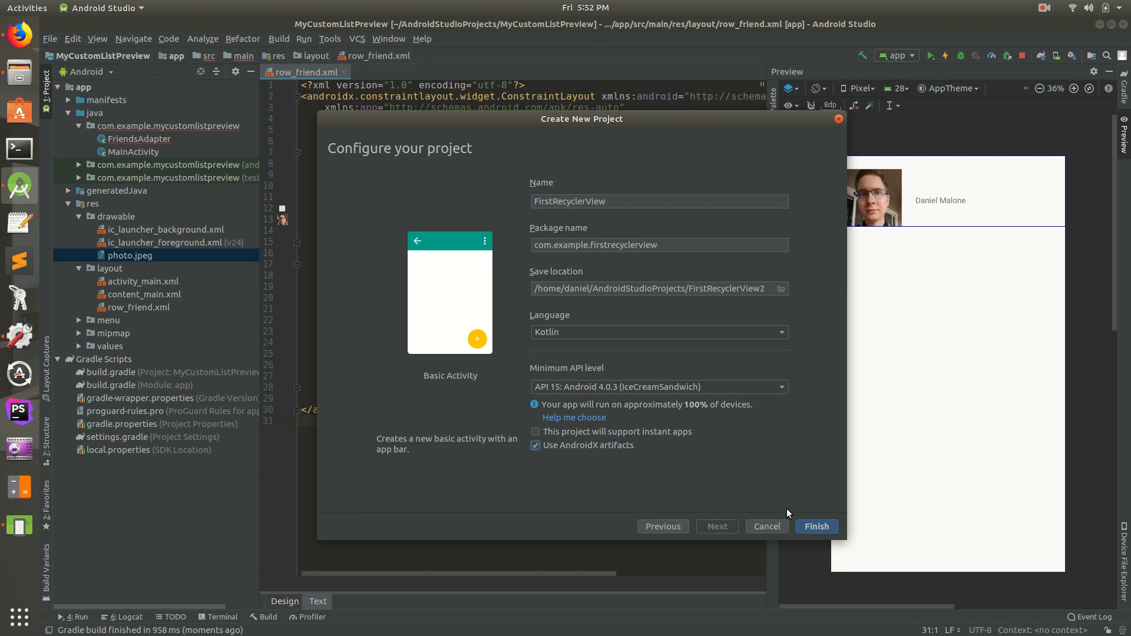
{"action": "left_click", "coordinate": [766, 526]}
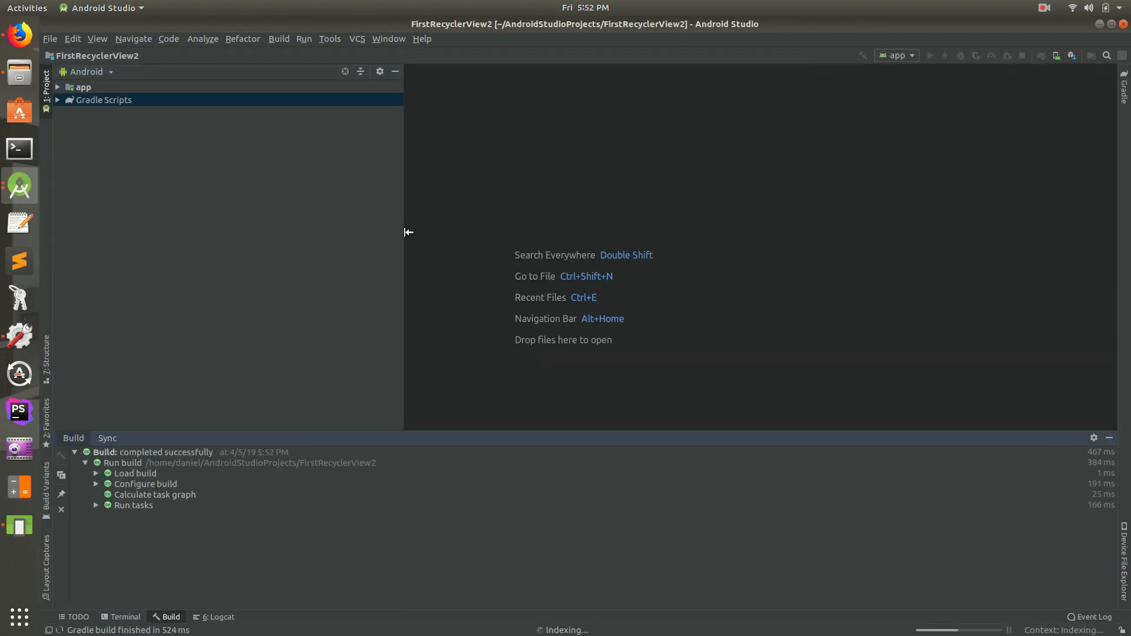
View content_main.xml in Design mode, then open build.gradle (Module: app) from Gradle Scripts
{"action": "double_click", "coordinate": [144, 190]}
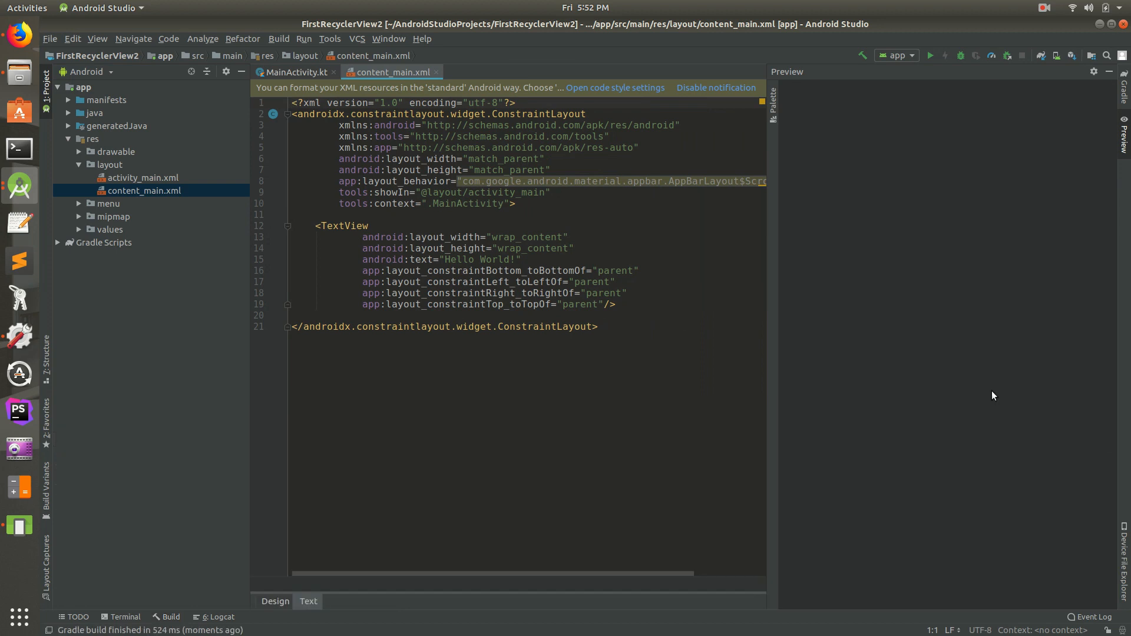
{"action": "left_click", "coordinate": [276, 601]}
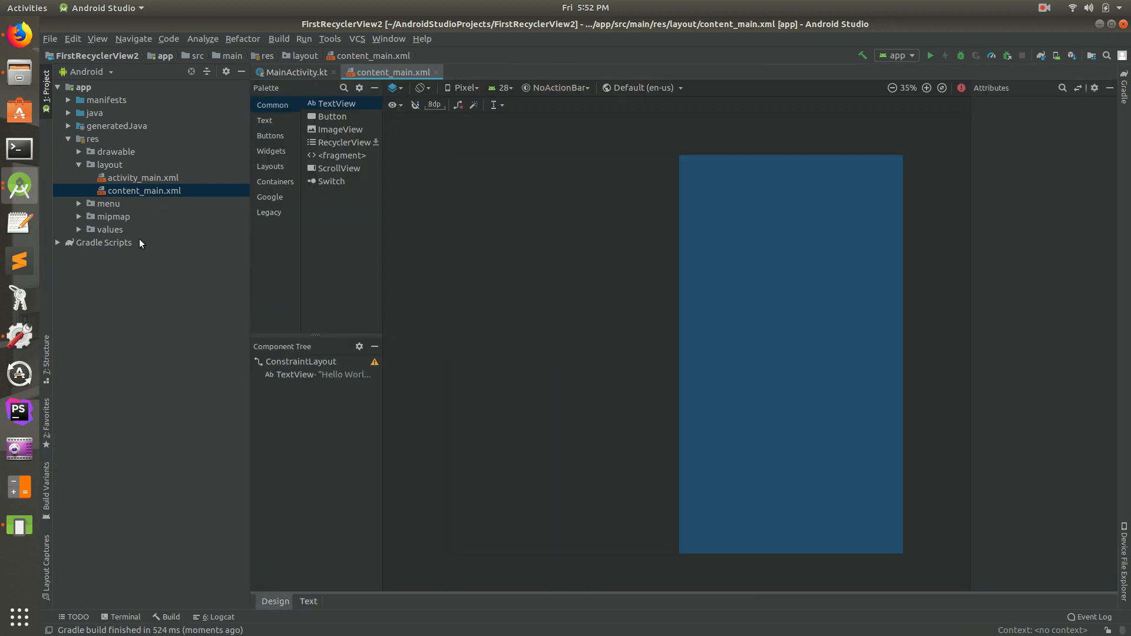
{"action": "left_click", "coordinate": [279, 38]}
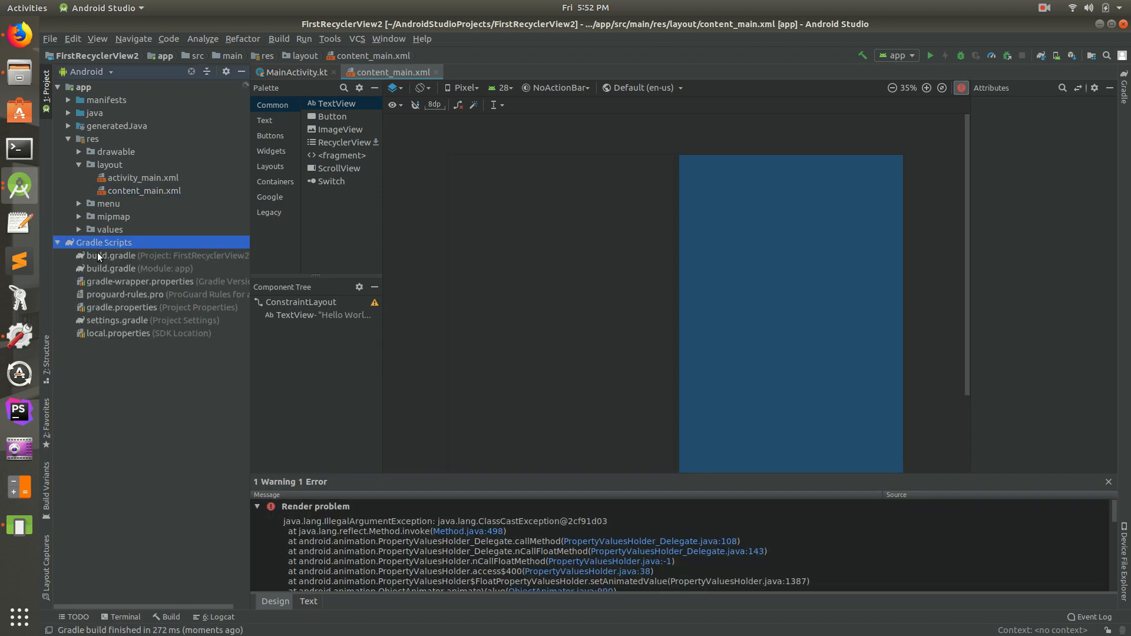
{"action": "double_click", "coordinate": [112, 268]}
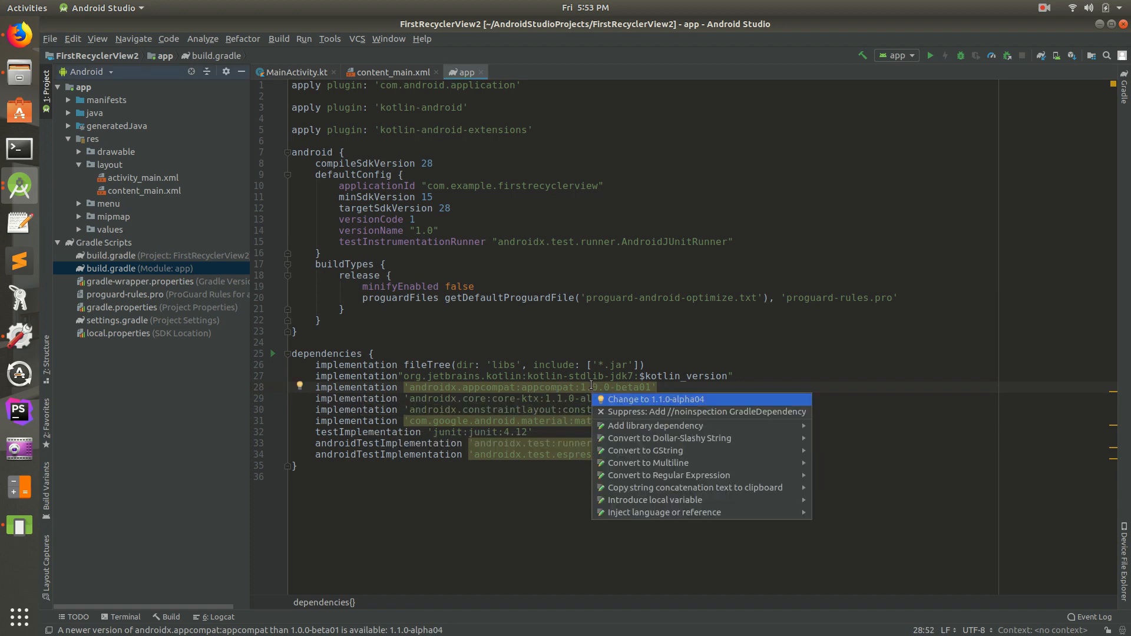
Bump appcompat to 1.1.0-alpha04 via the build.gradle version suggestion
{"action": "left_click", "coordinate": [653, 399]}
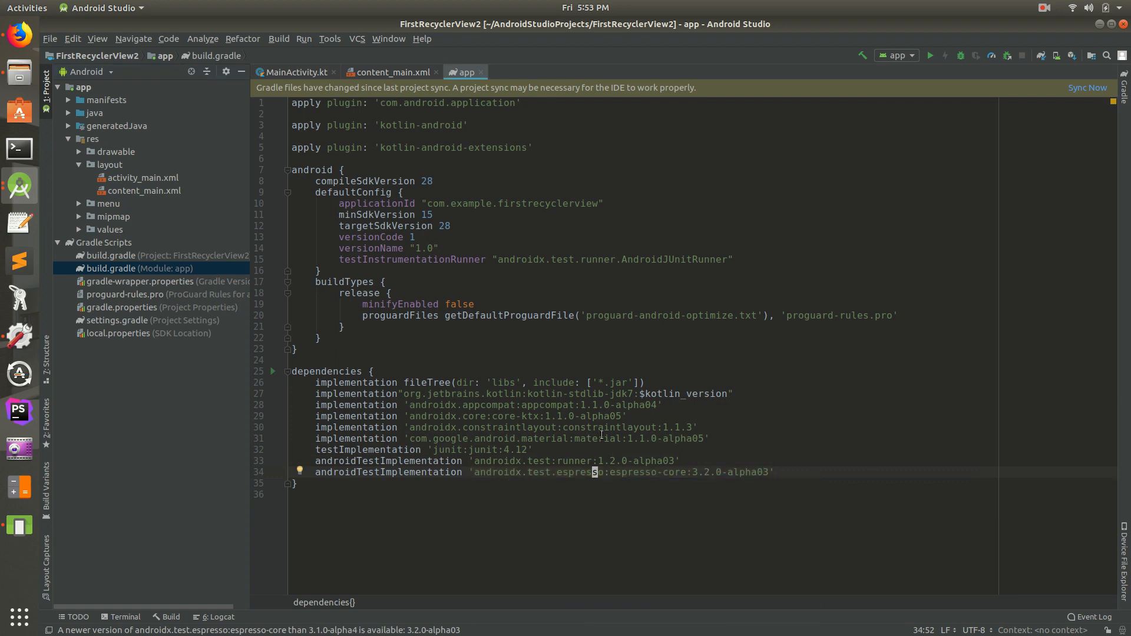
{"action": "mouse_move", "coordinate": [1088, 87]}
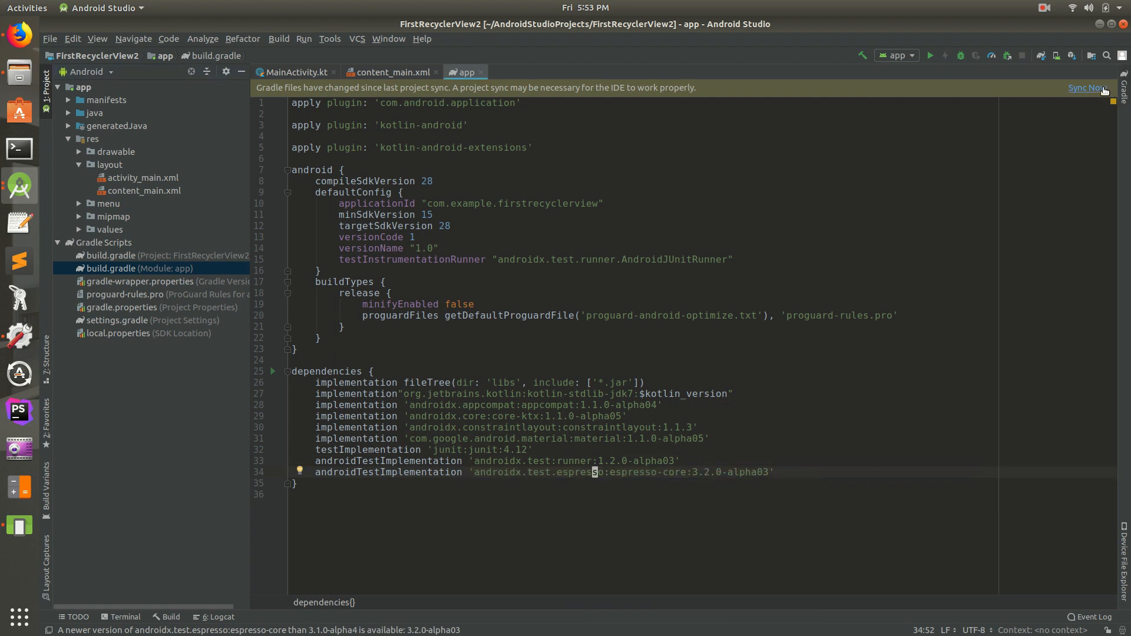
Sync Gradle, inspect content_main's render problem details, and rebuild the whole project
{"action": "left_click", "coordinate": [1086, 87]}
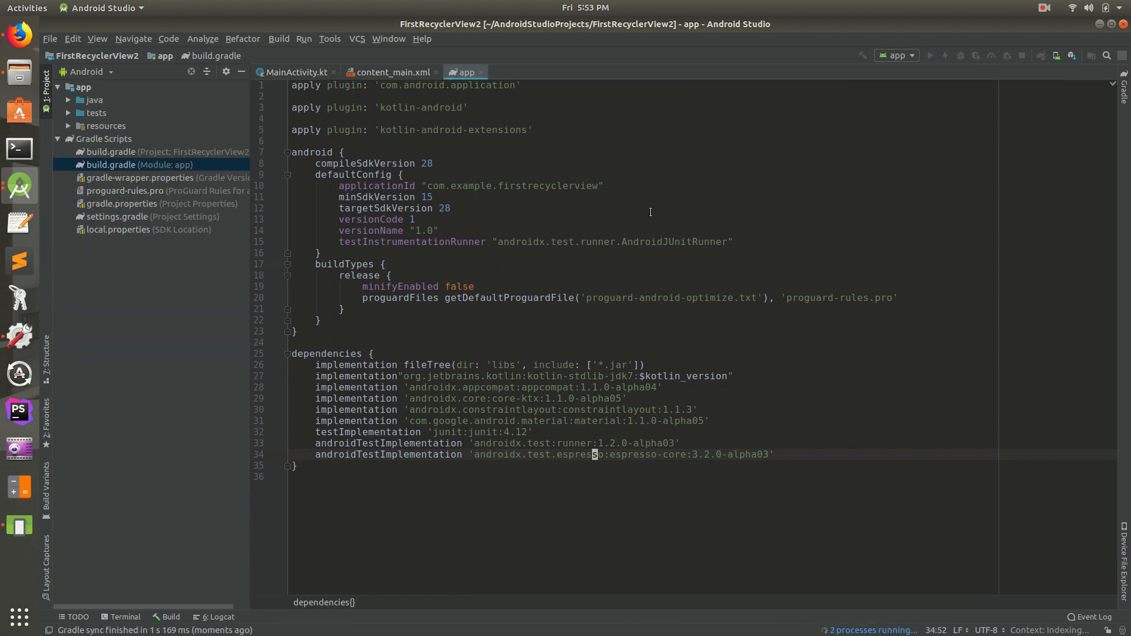
{"action": "left_click", "coordinate": [389, 71]}
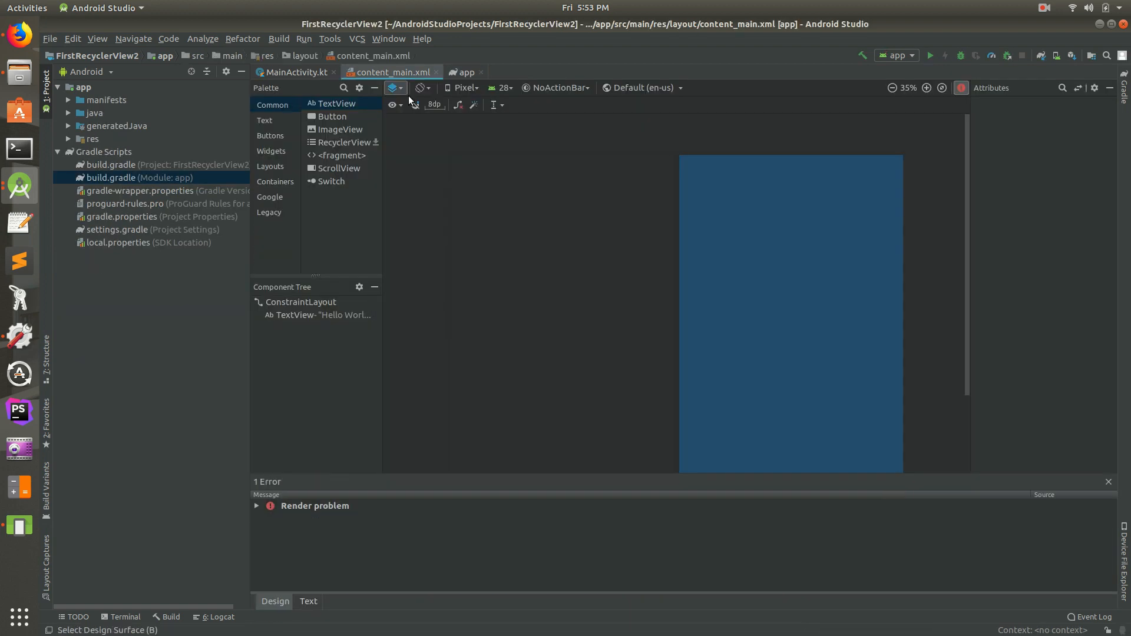
{"action": "left_click", "coordinate": [257, 505]}
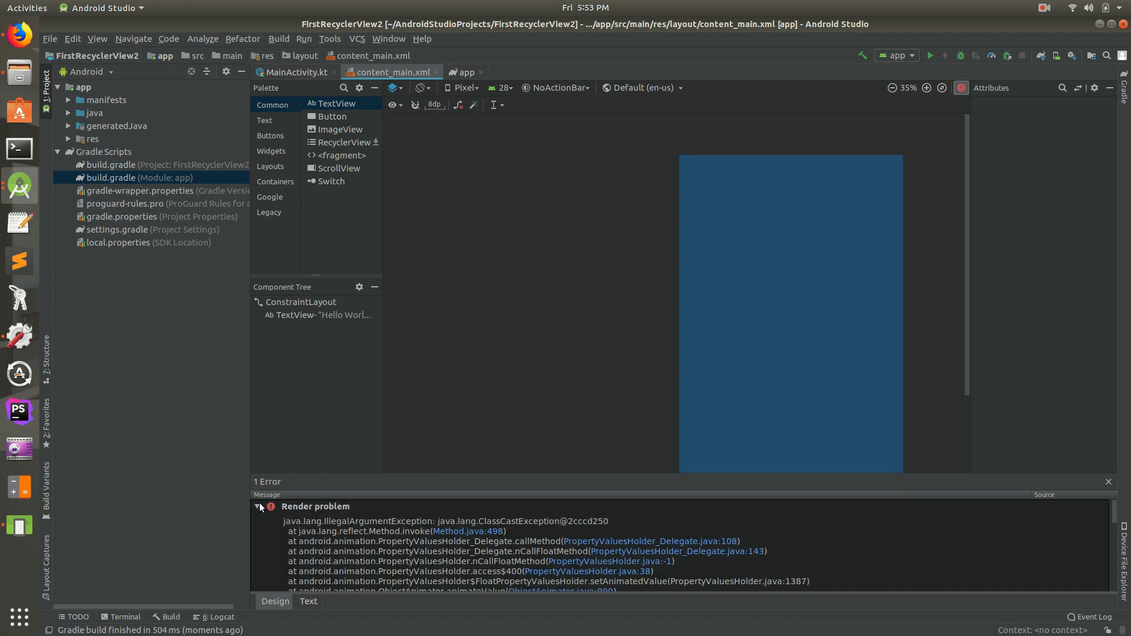
{"action": "left_click", "coordinate": [279, 38]}
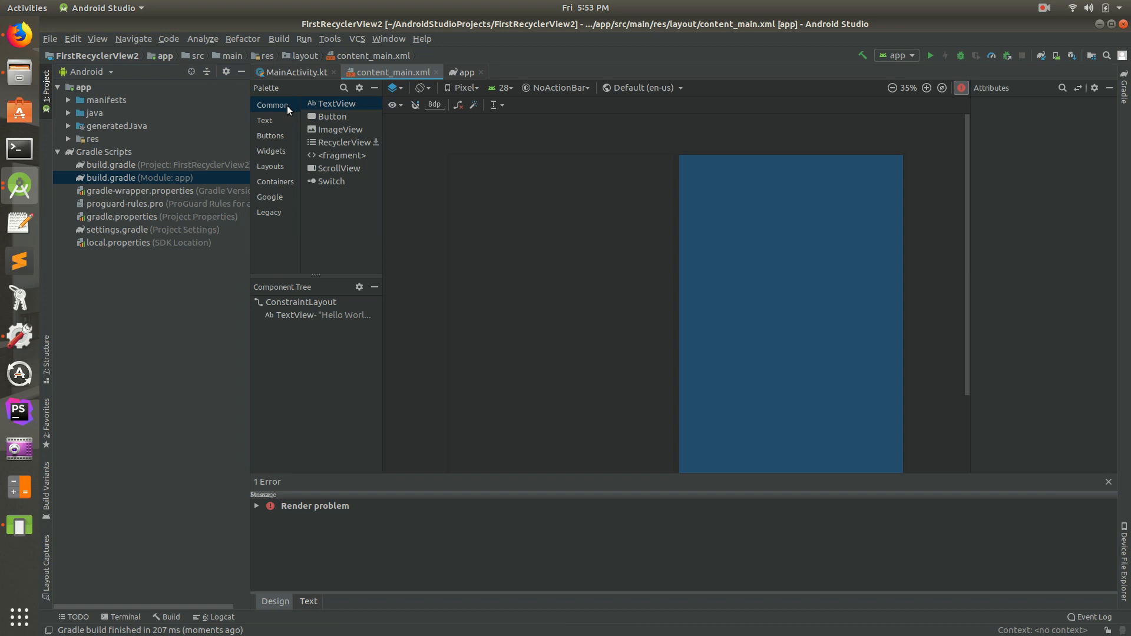
{"action": "left_click", "coordinate": [279, 38]}
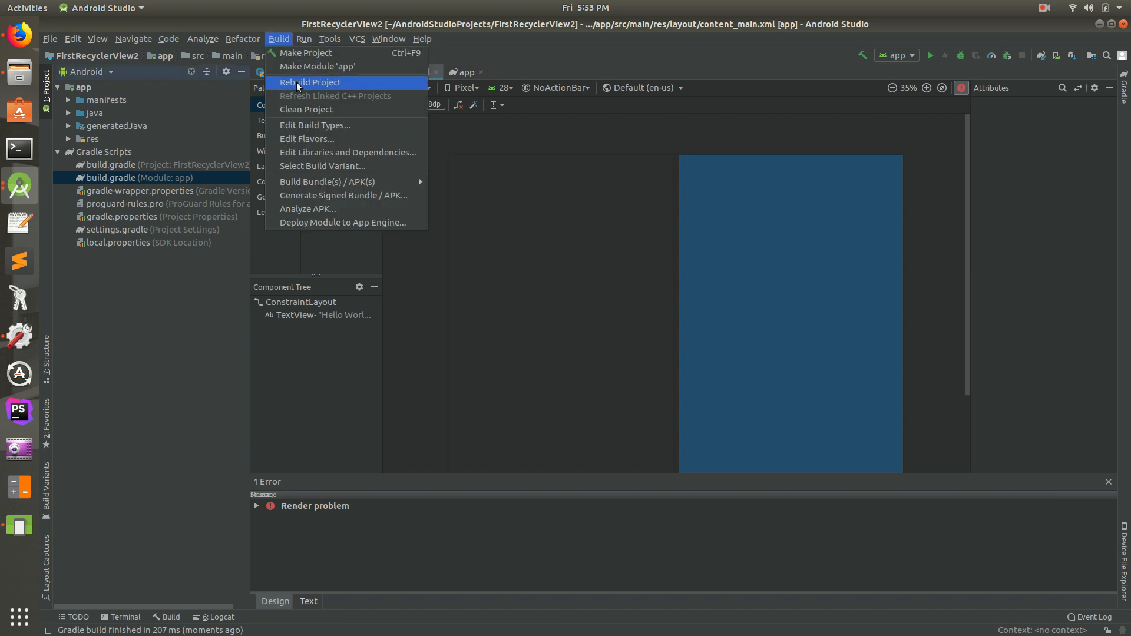
{"action": "left_click", "coordinate": [311, 82]}
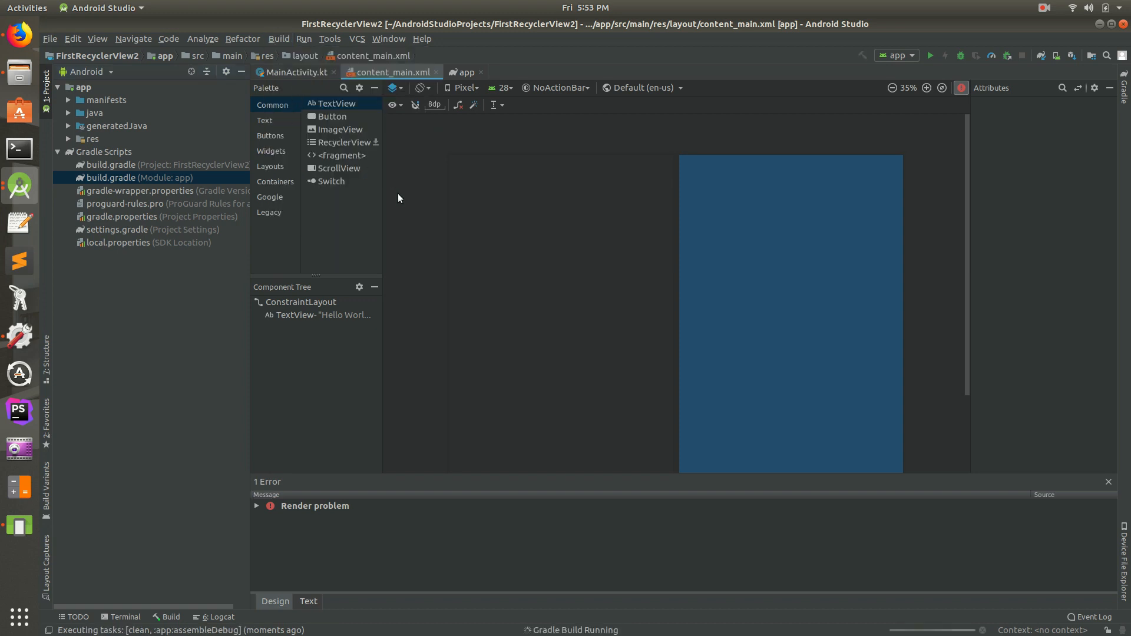
{"action": "mouse_move", "coordinate": [412, 155]}
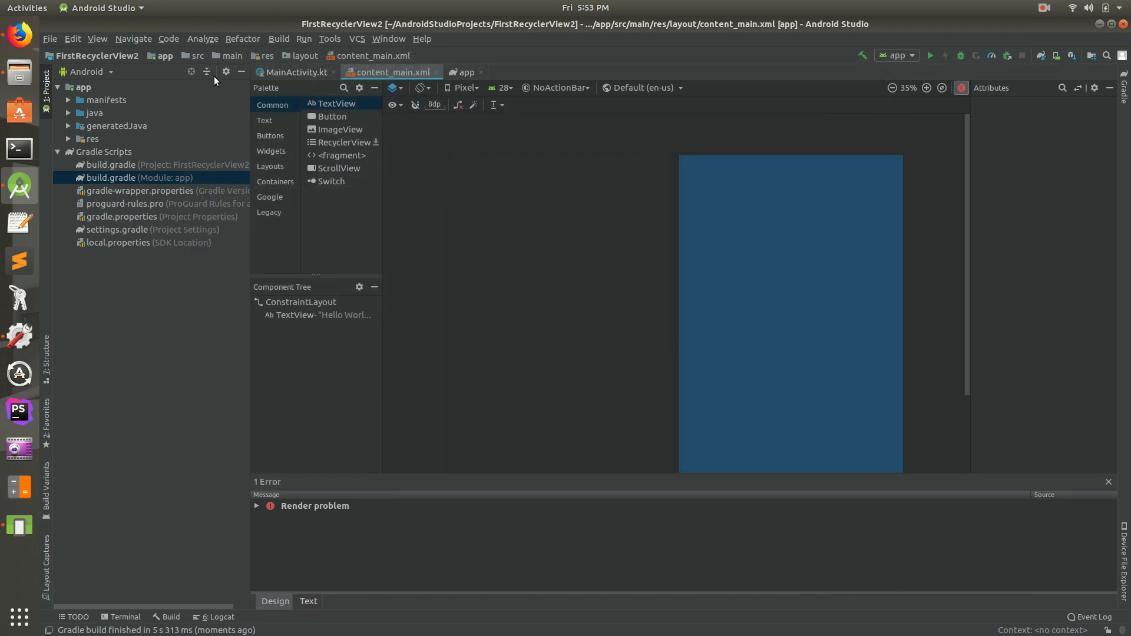
Reload the project from the File menu and wait for the Gradle build to succeed
{"action": "left_click", "coordinate": [50, 39]}
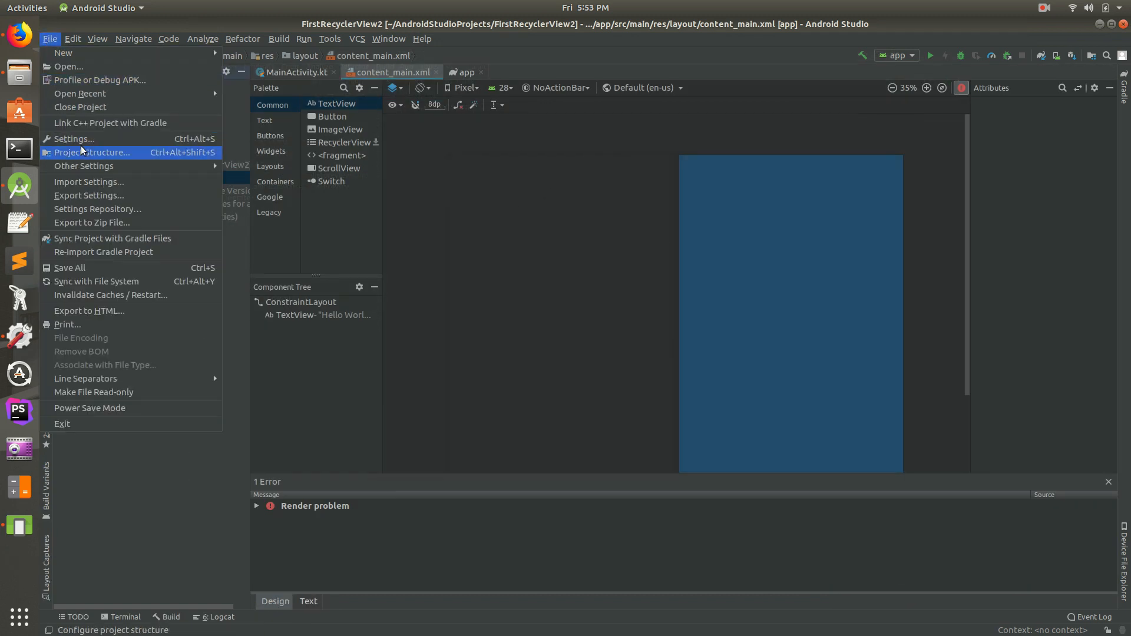
{"action": "mouse_move", "coordinate": [110, 295]}
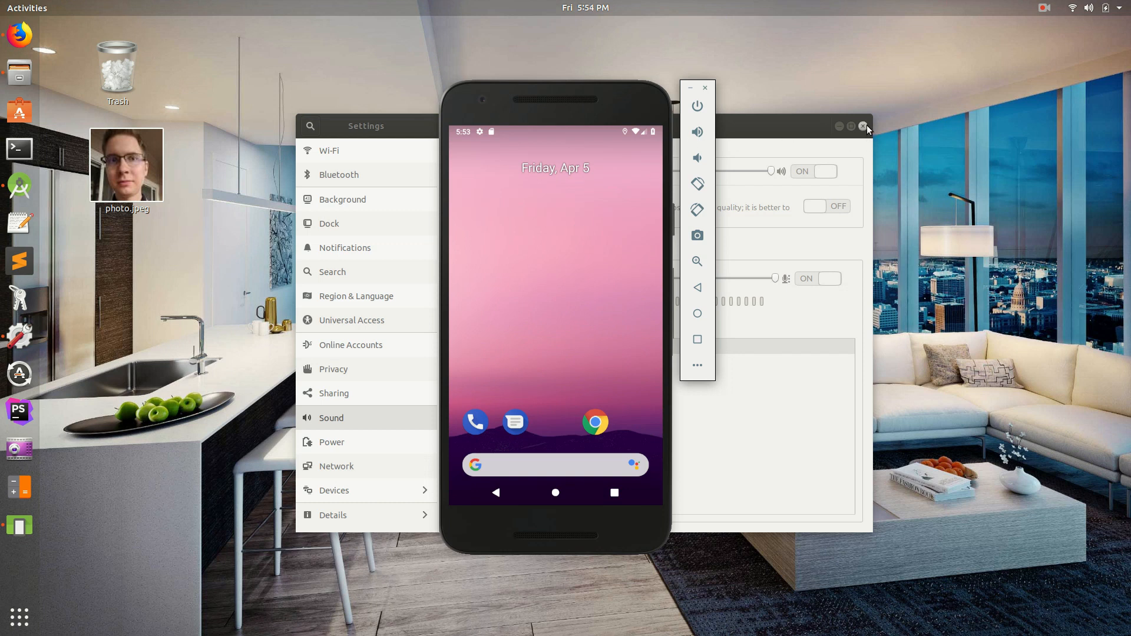
{"action": "left_click", "coordinate": [862, 126]}
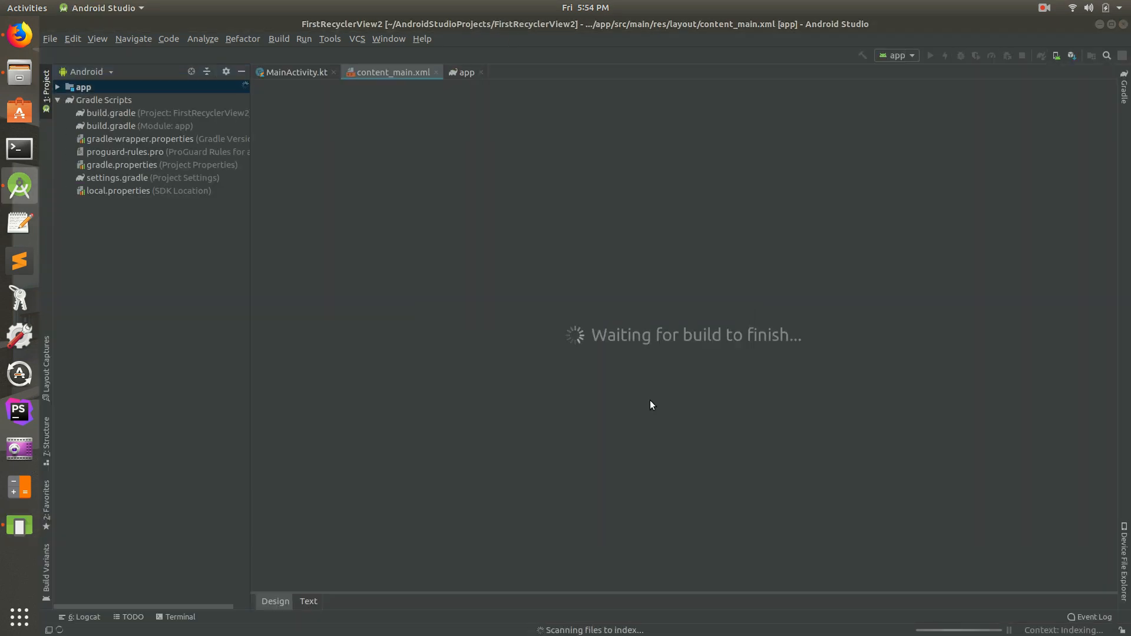
{"action": "left_click", "coordinate": [83, 87]}
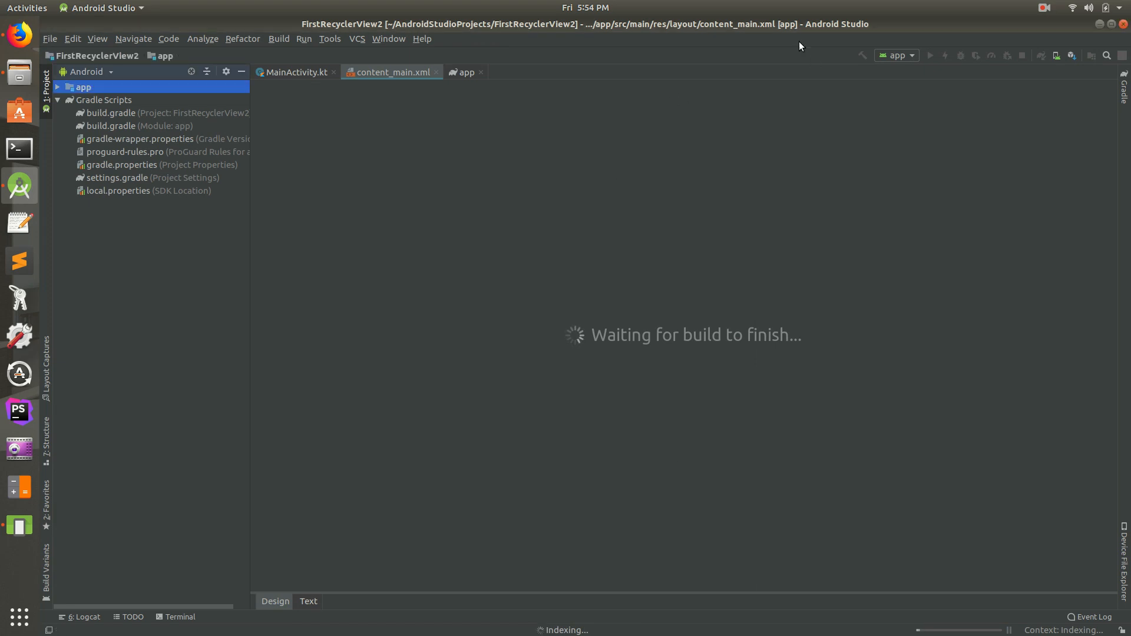
{"action": "mouse_move", "coordinate": [764, 51]}
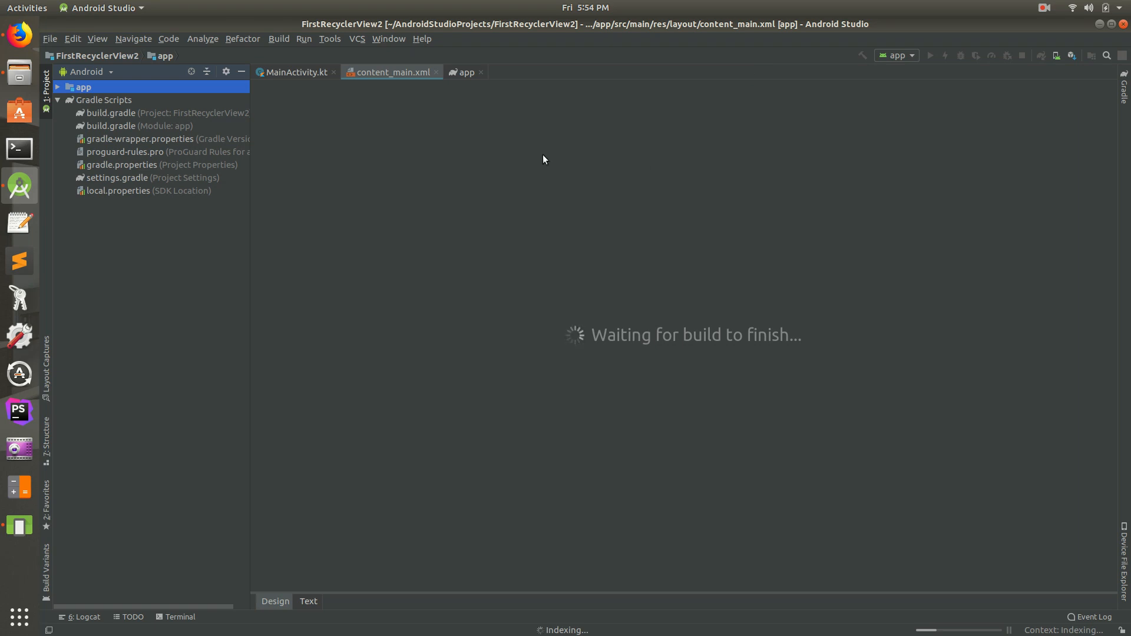
{"action": "mouse_move", "coordinate": [556, 167]}
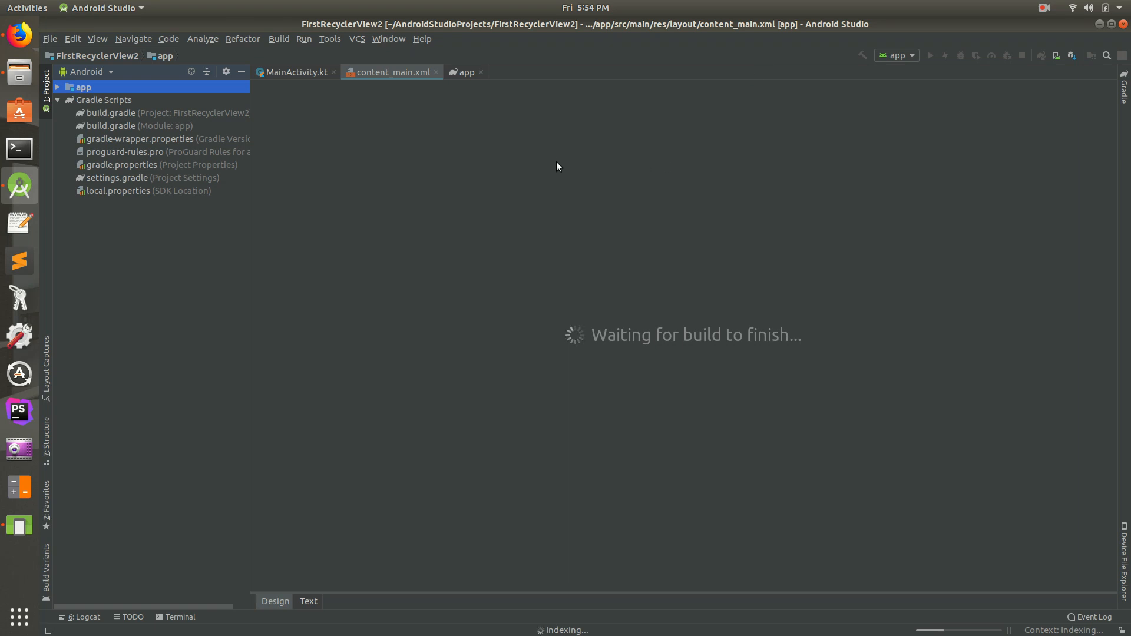
{"action": "mouse_move", "coordinate": [331, 96]}
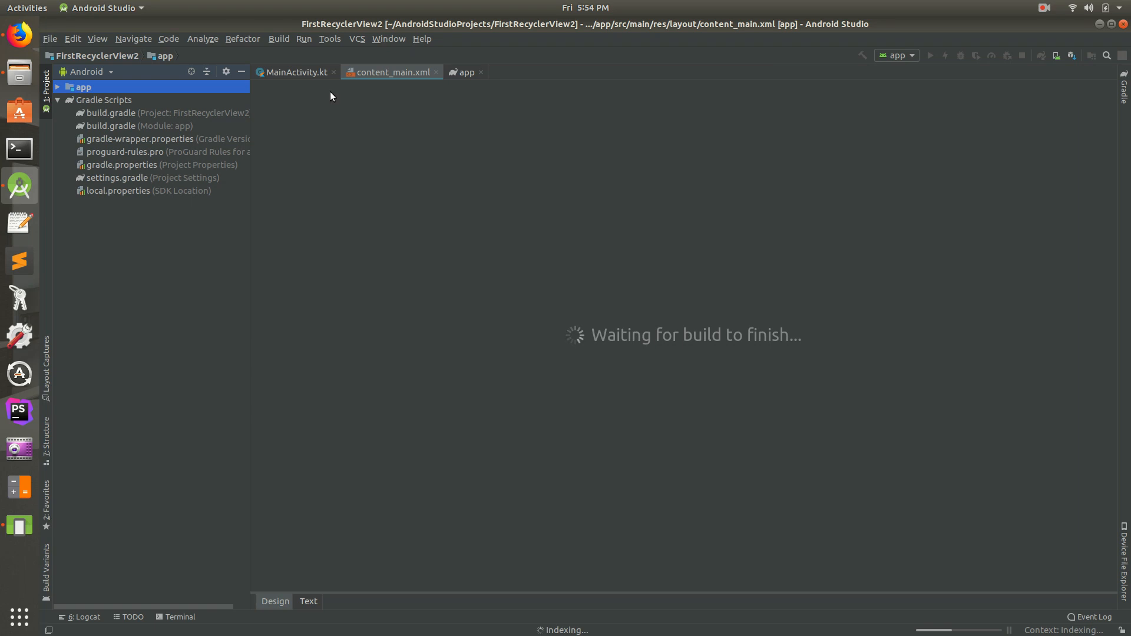
{"action": "left_click", "coordinate": [278, 39]}
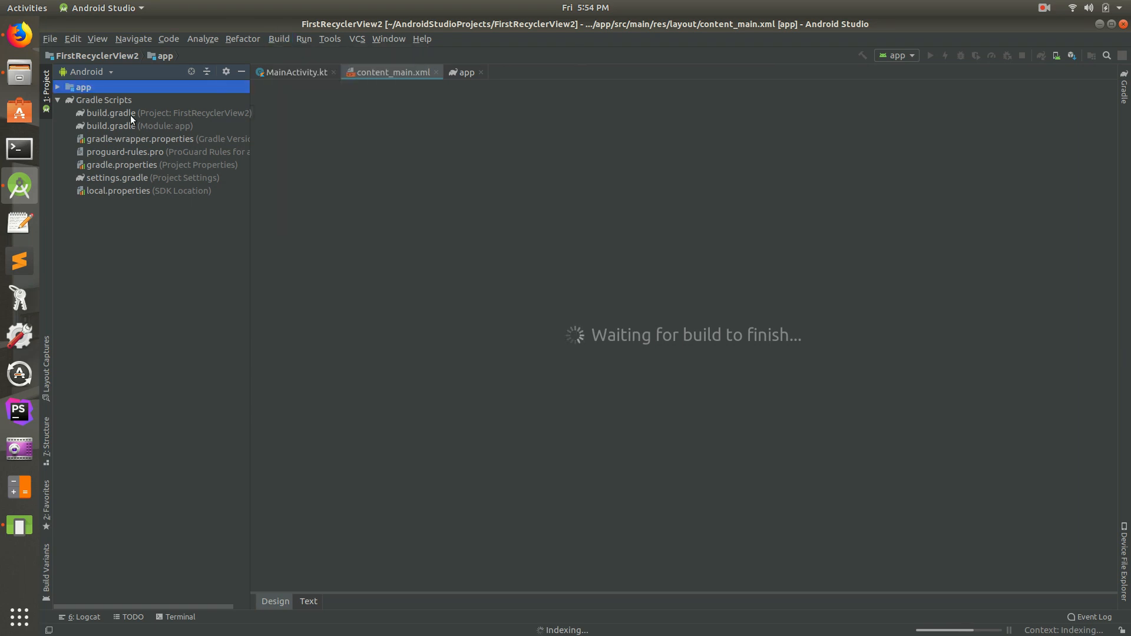
{"action": "left_click", "coordinate": [49, 39]}
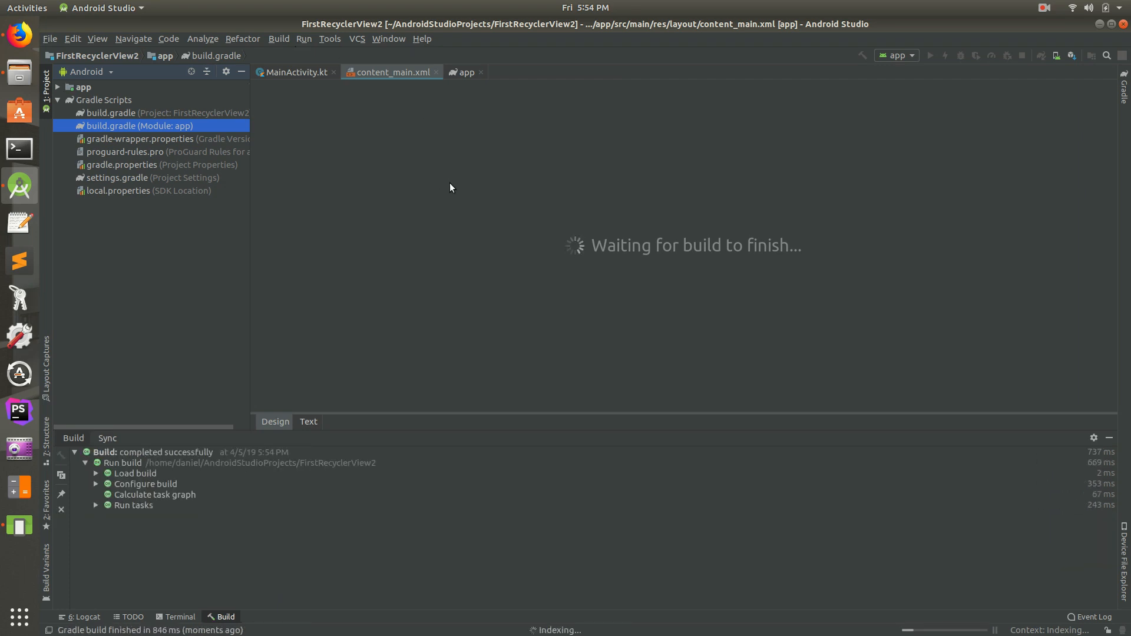
{"action": "mouse_move", "coordinate": [549, 244]}
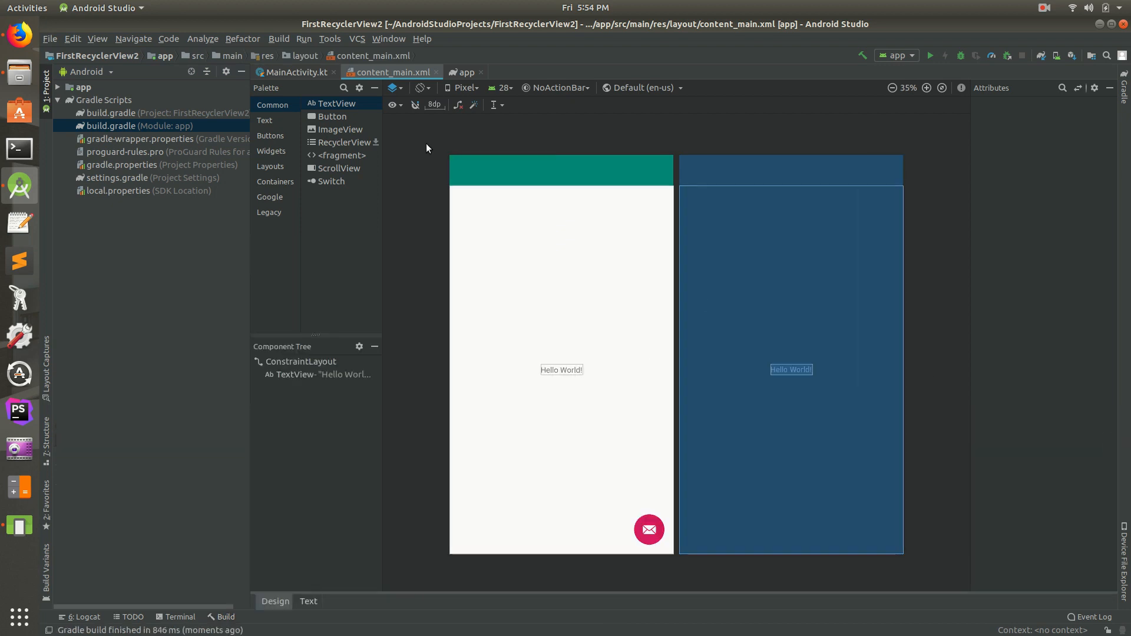
{"action": "mouse_move", "coordinate": [300, 33]}
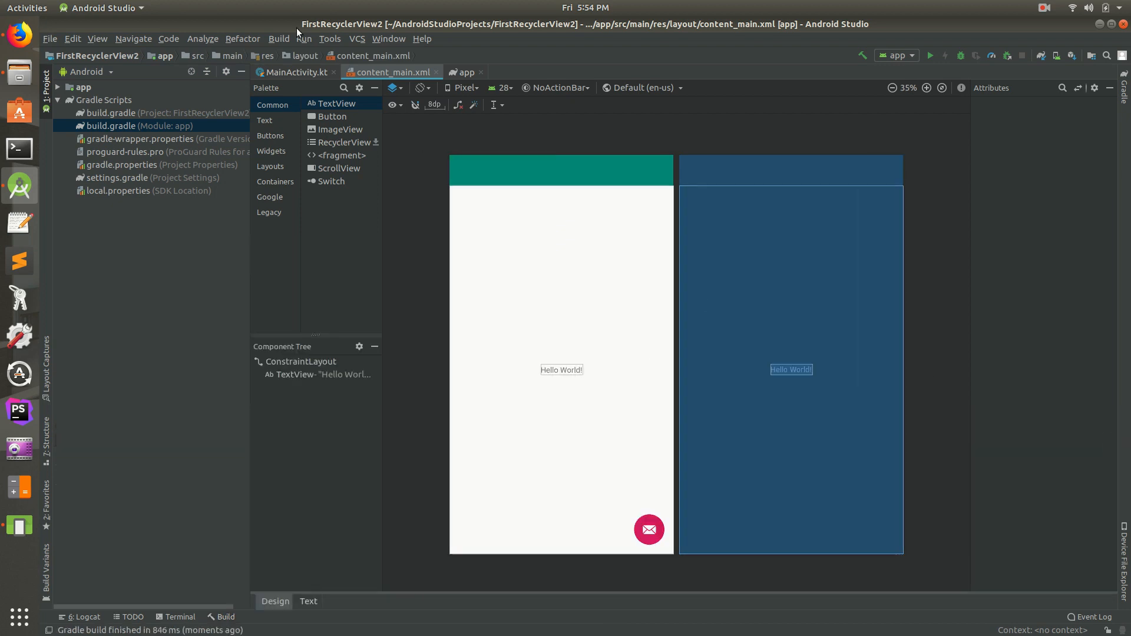
Check the app dependencies, select the Hello World TextView in content_main, and view MainActivity.kt
{"action": "left_click", "coordinate": [279, 39]}
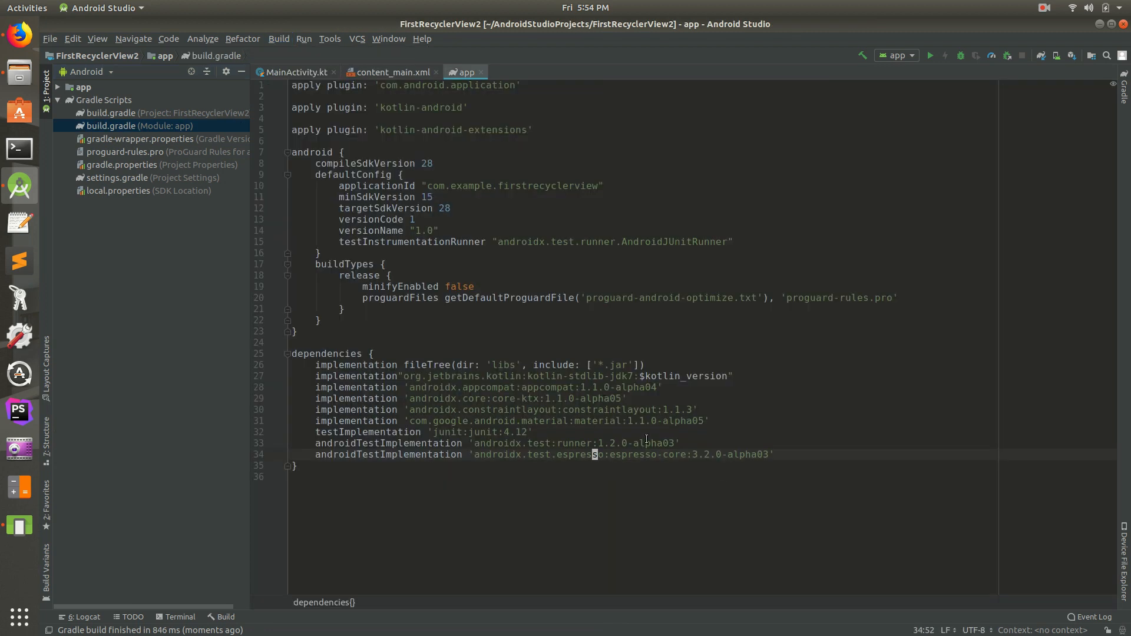
{"action": "left_click", "coordinate": [50, 39]}
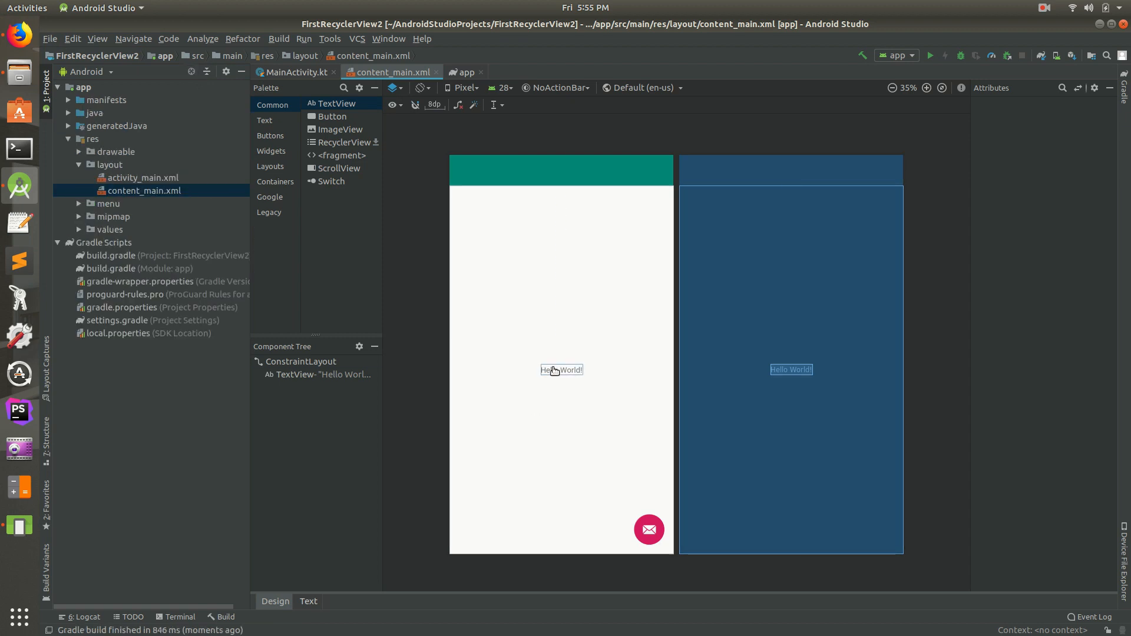
{"action": "left_click", "coordinate": [561, 370]}
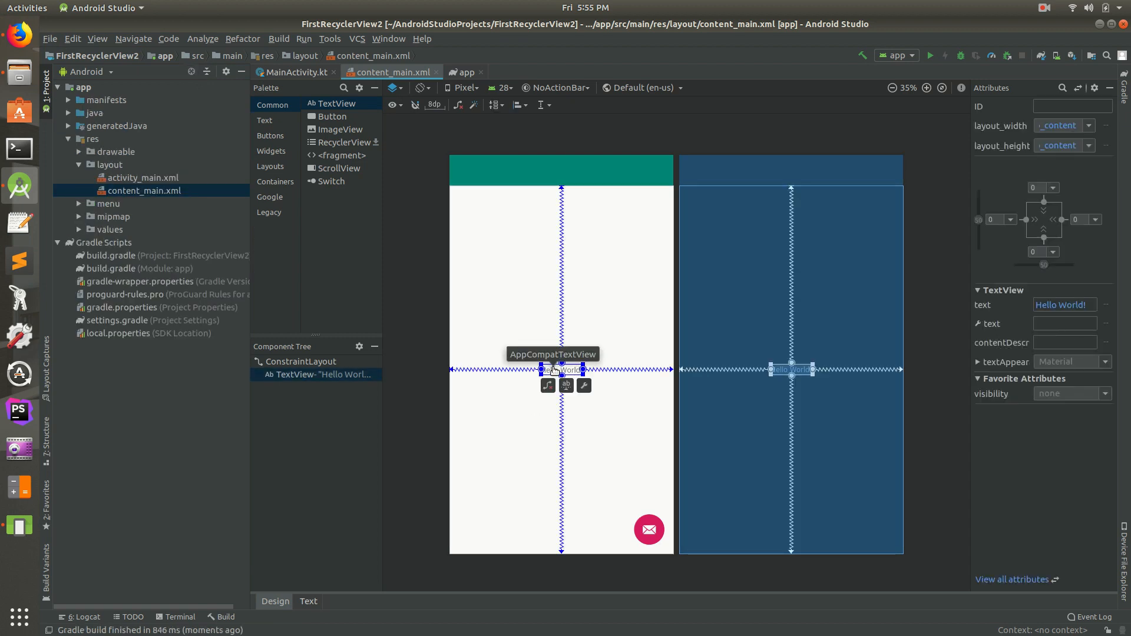
{"action": "left_click", "coordinate": [293, 71]}
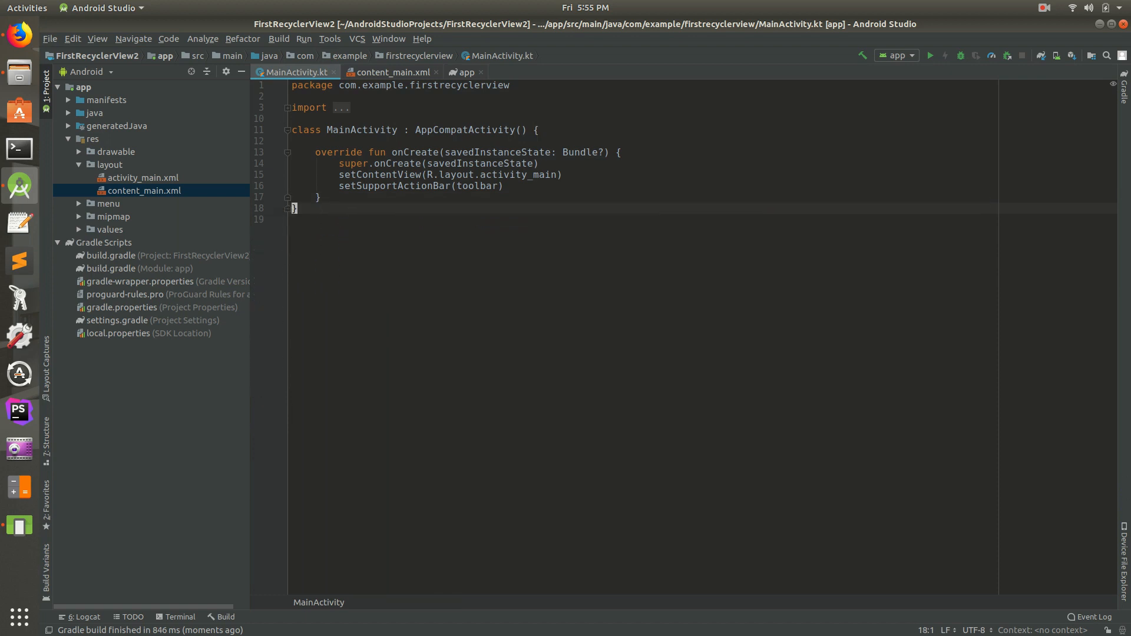
{"action": "mouse_move", "coordinate": [386, 212]}
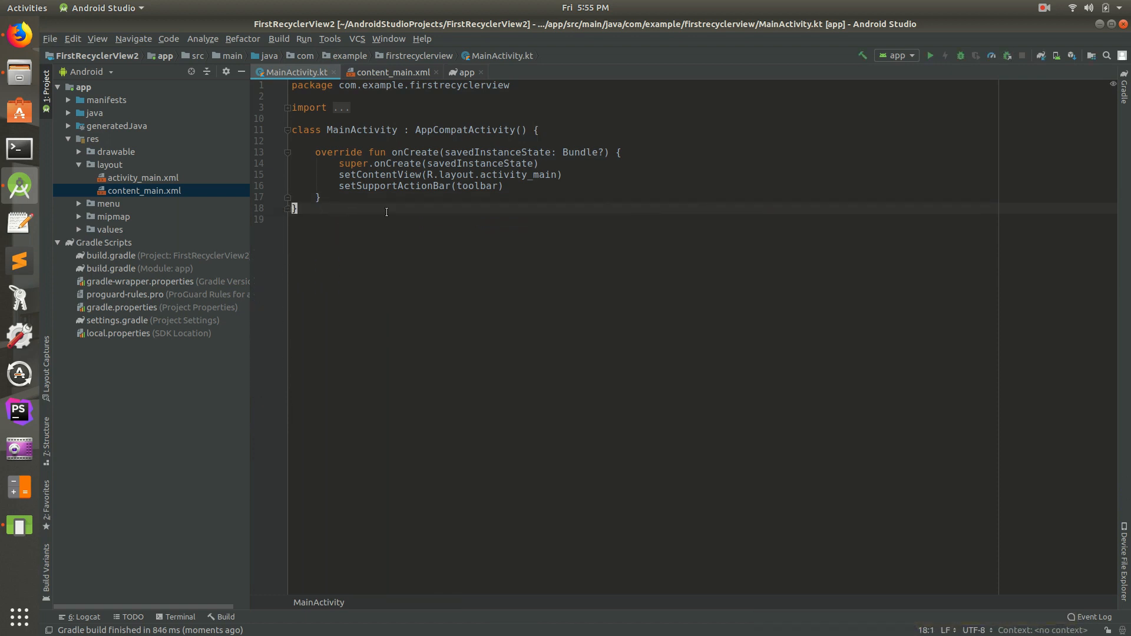
{"action": "left_click", "coordinate": [389, 72]}
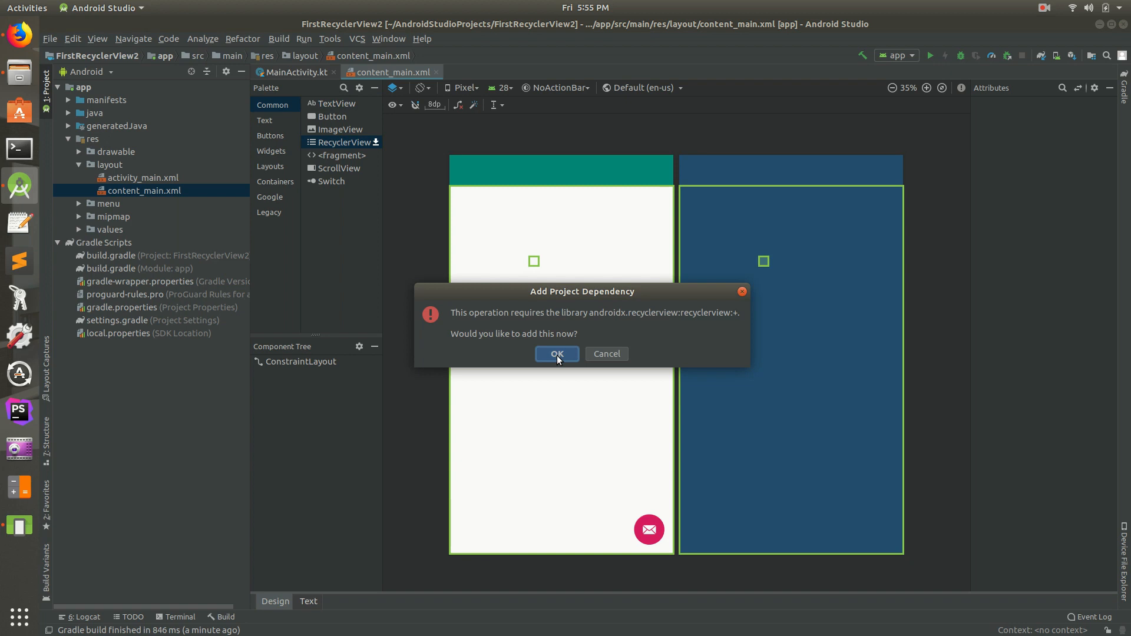
Add the RecyclerView library, constrain the RecyclerView to all edges, and set ID friendsRecyclerView
{"action": "left_click", "coordinate": [556, 353]}
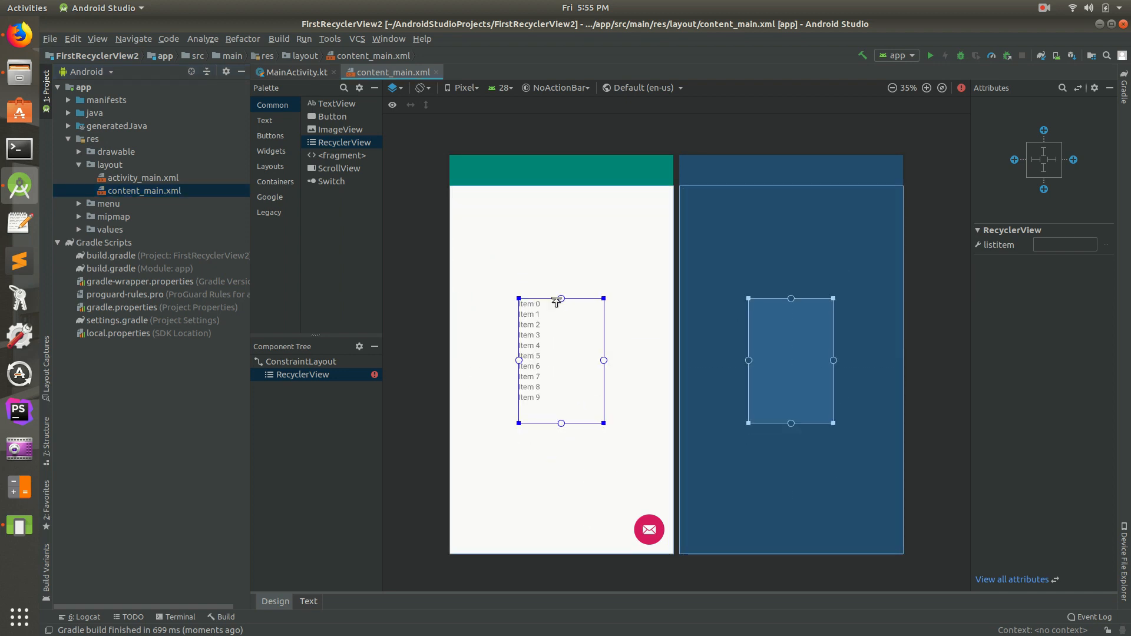
{"action": "left_click_drag", "start_coordinate": [561, 298], "coordinate": [562, 202]}
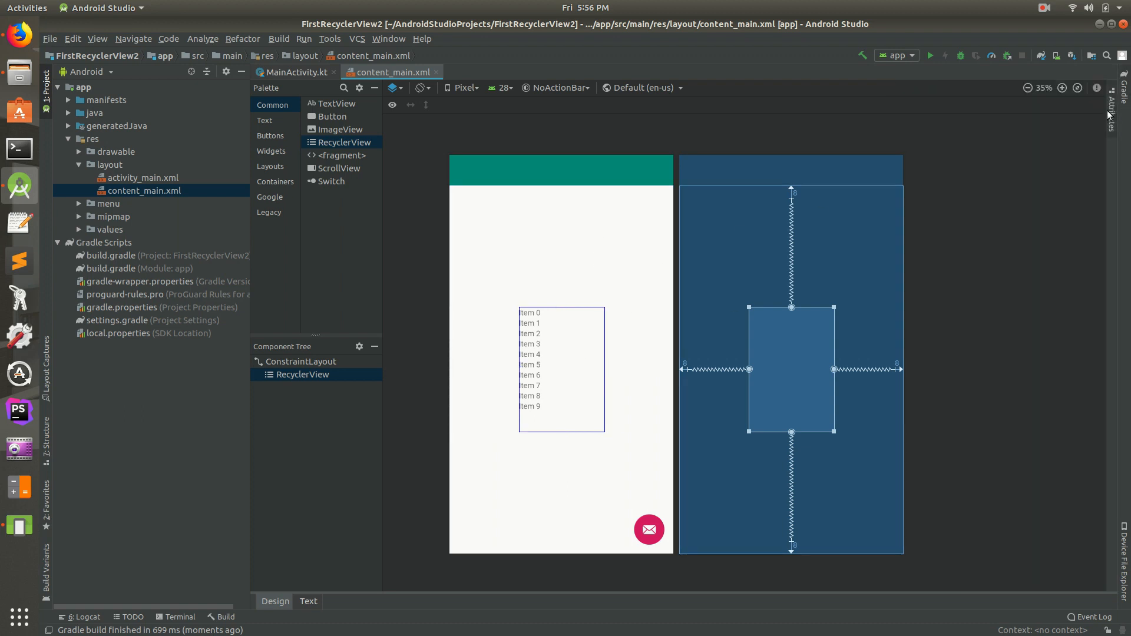
{"action": "left_click", "coordinate": [561, 367]}
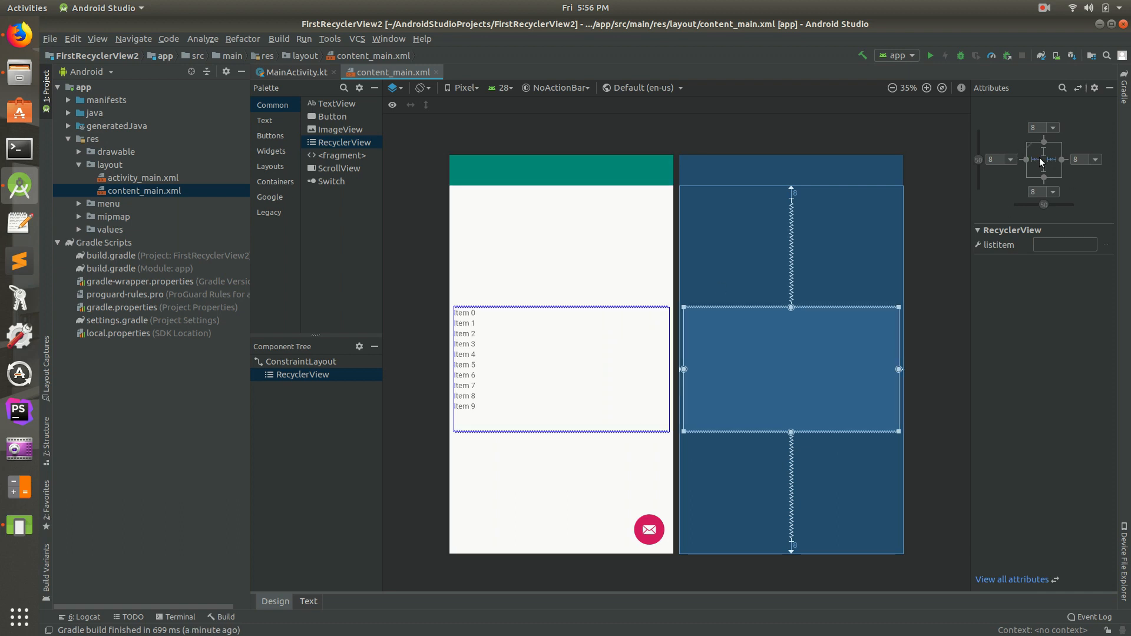
{"action": "mouse_move", "coordinate": [1045, 163]}
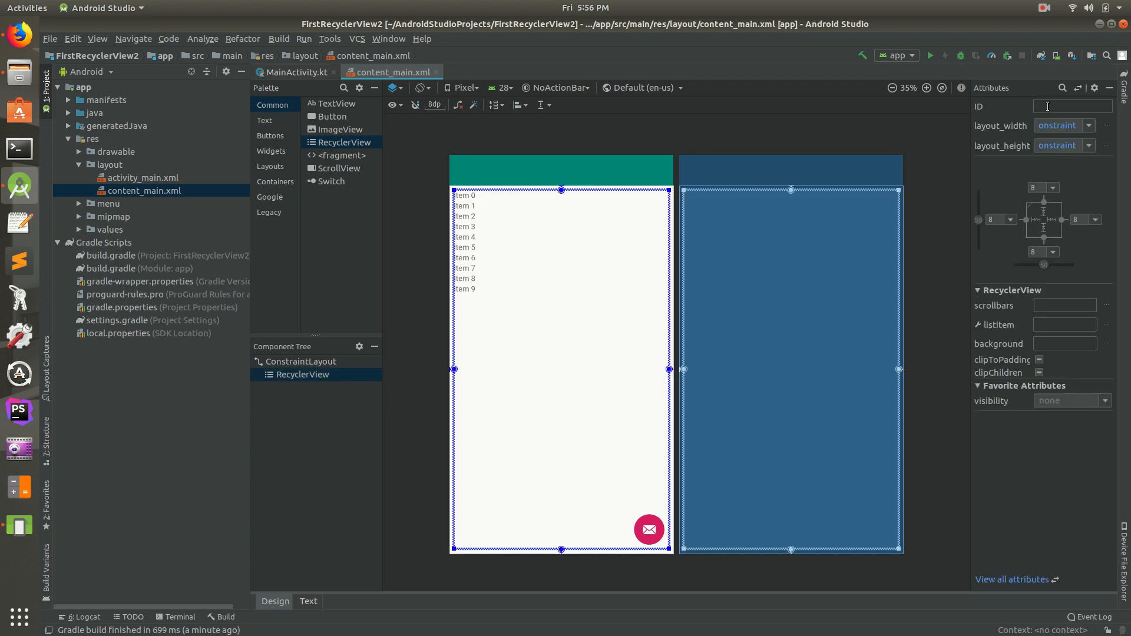
{"action": "type", "text": "frien"}
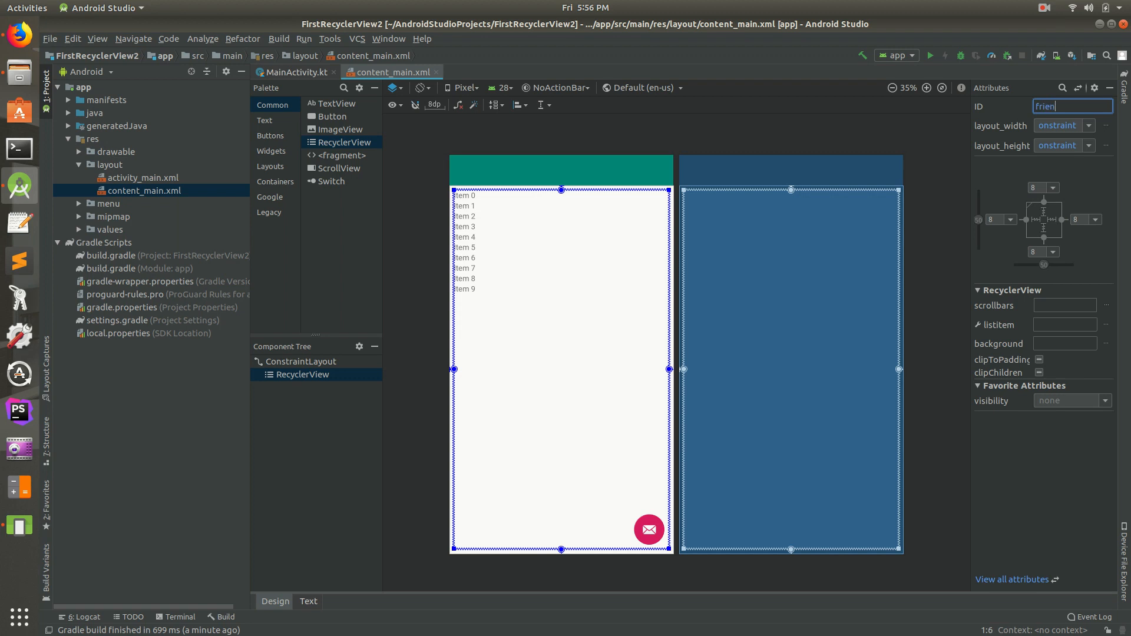
{"action": "type", "text": "endsRecyclerView"}
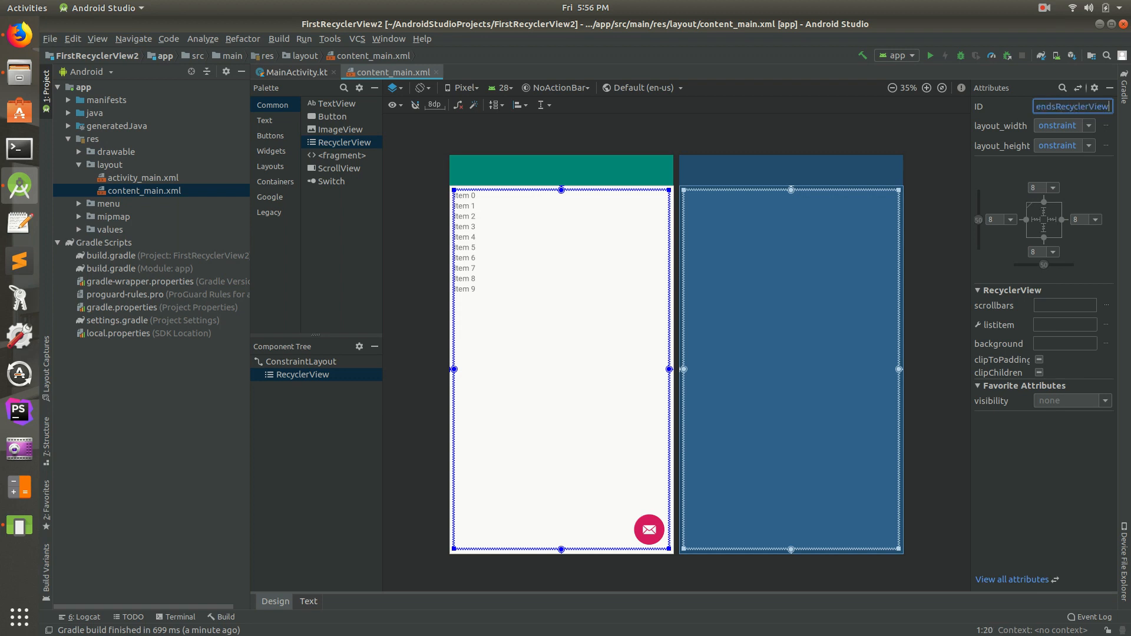
{"action": "type", "text": "friendsRecyclerView"}
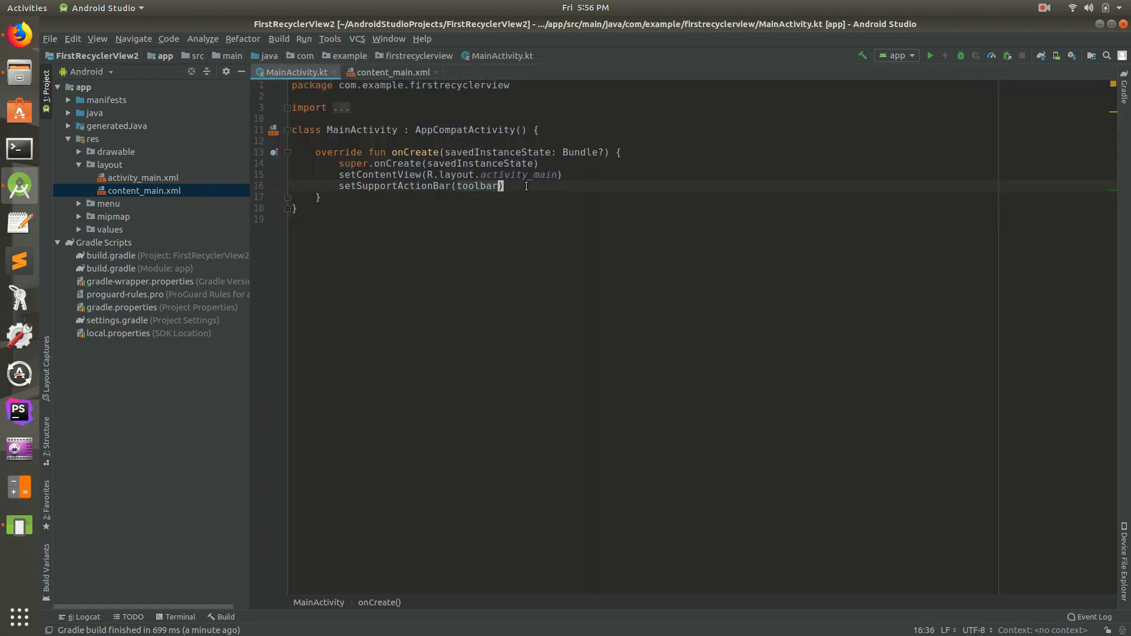
Write friendsRecyclerView.apply with layoutManager = LinearLayoutManager(this@MainActivity) and begin adapter = FriendsAdapter()
{"action": "type", "text": "friendsRecyclerView."}
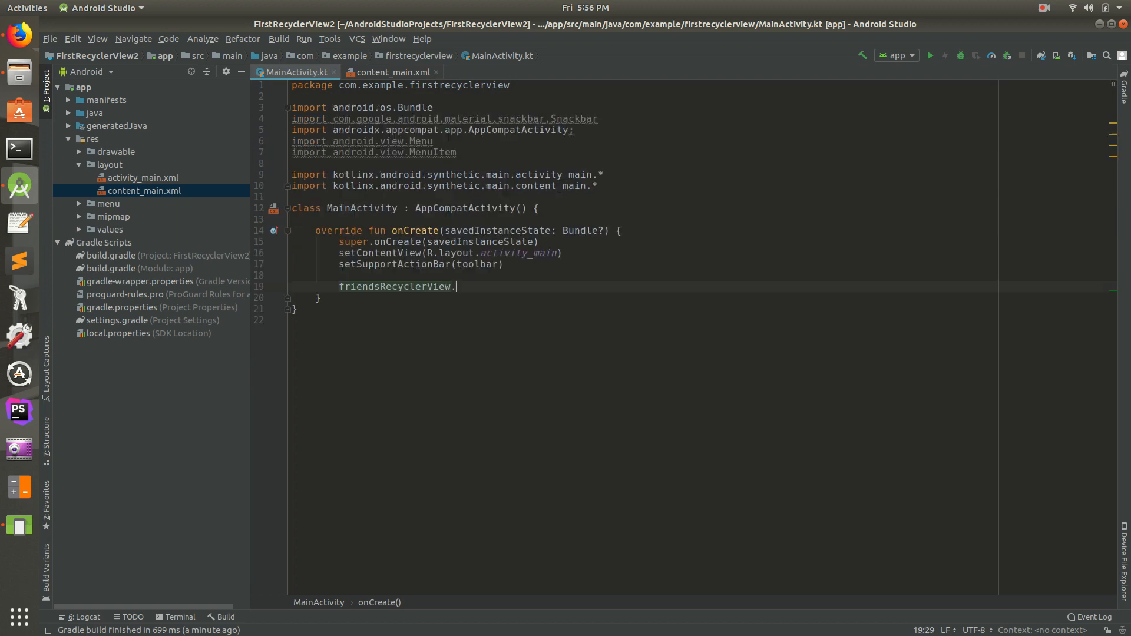
{"action": "type", "text": "apply"}
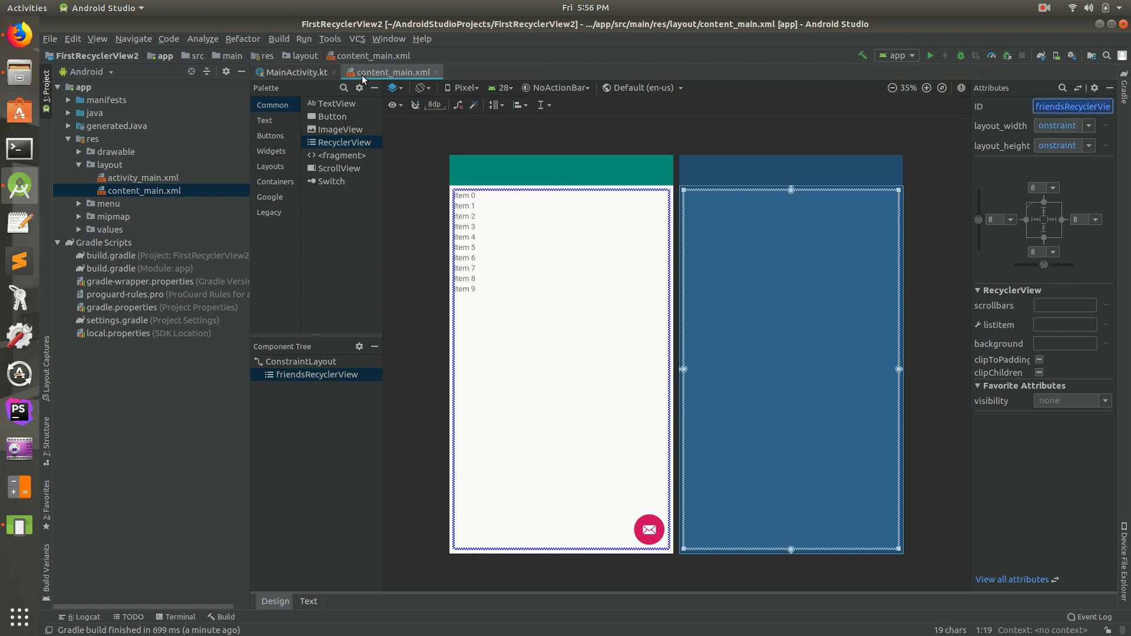
{"action": "left_click", "coordinate": [292, 71]}
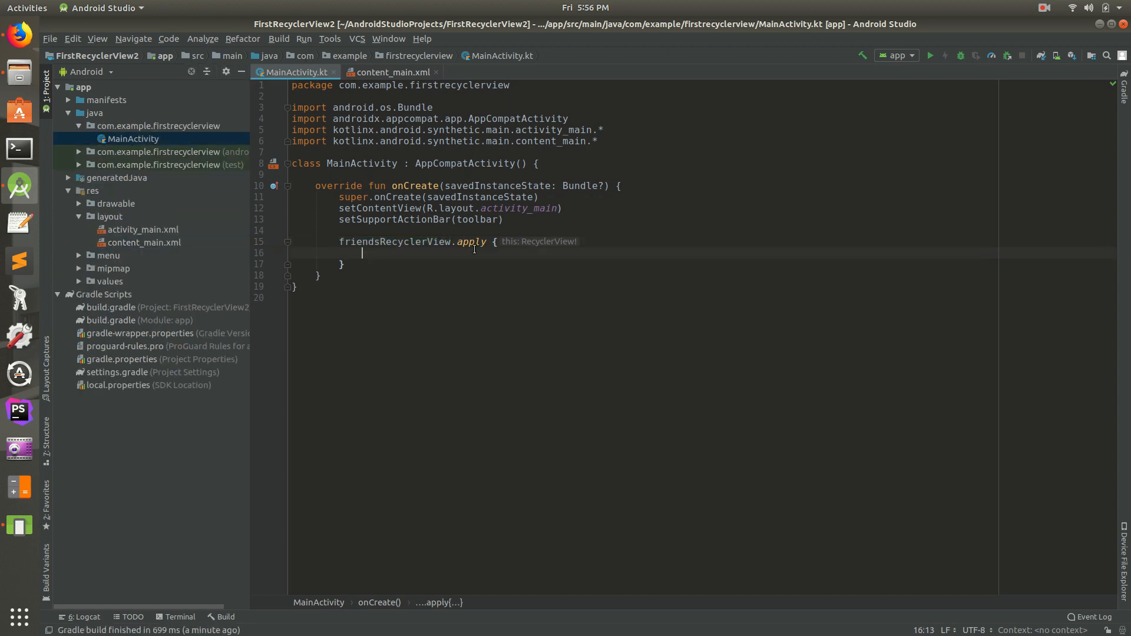
{"action": "type", "text": "linea"}
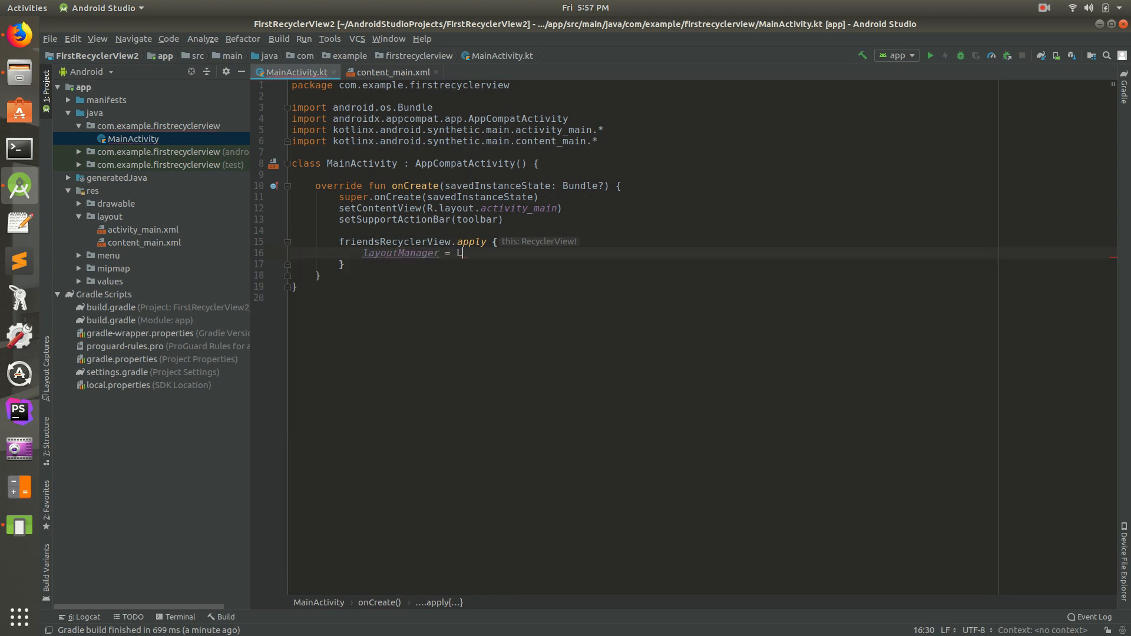
{"action": "type", "text": "LinearLayoutManager"}
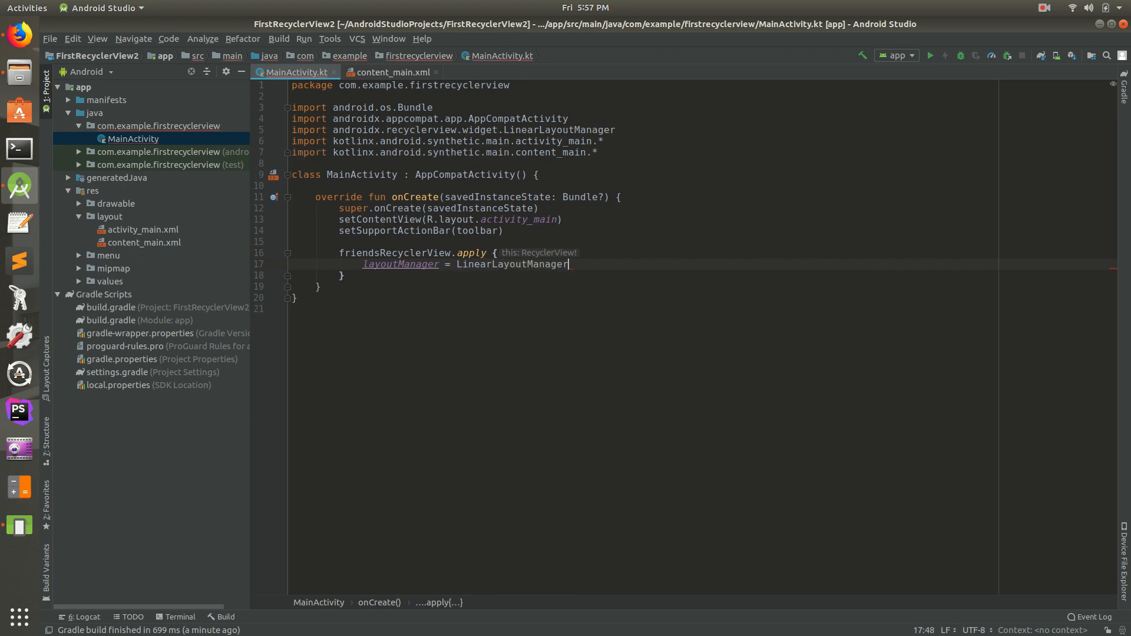
{"action": "type", "text": "(this@MainActivity"}
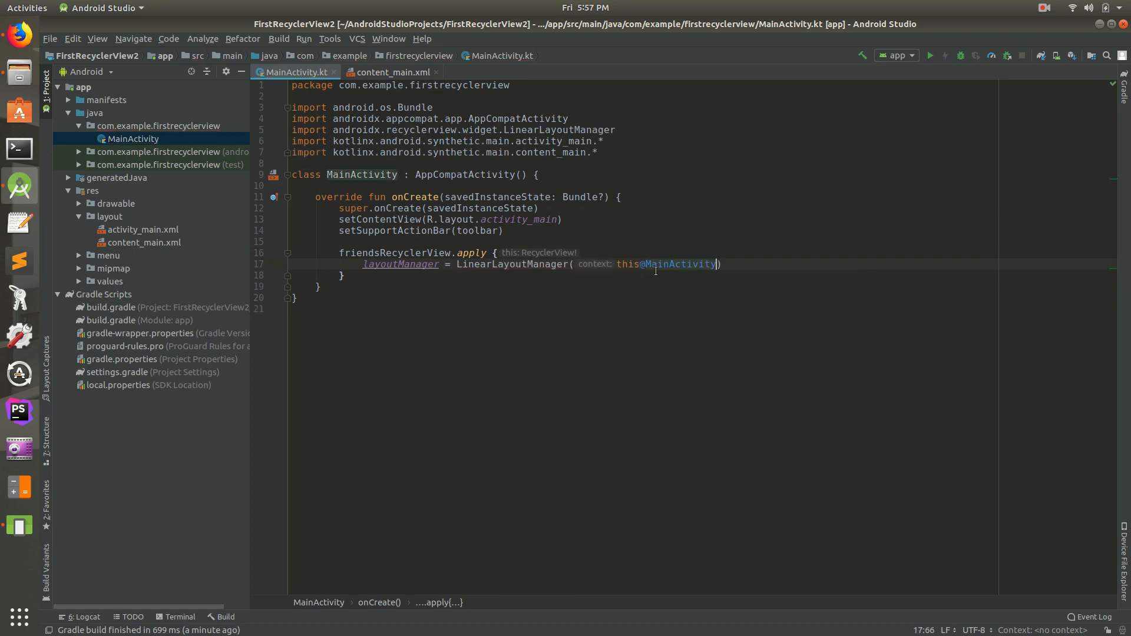
{"action": "double_click", "coordinate": [361, 174]}
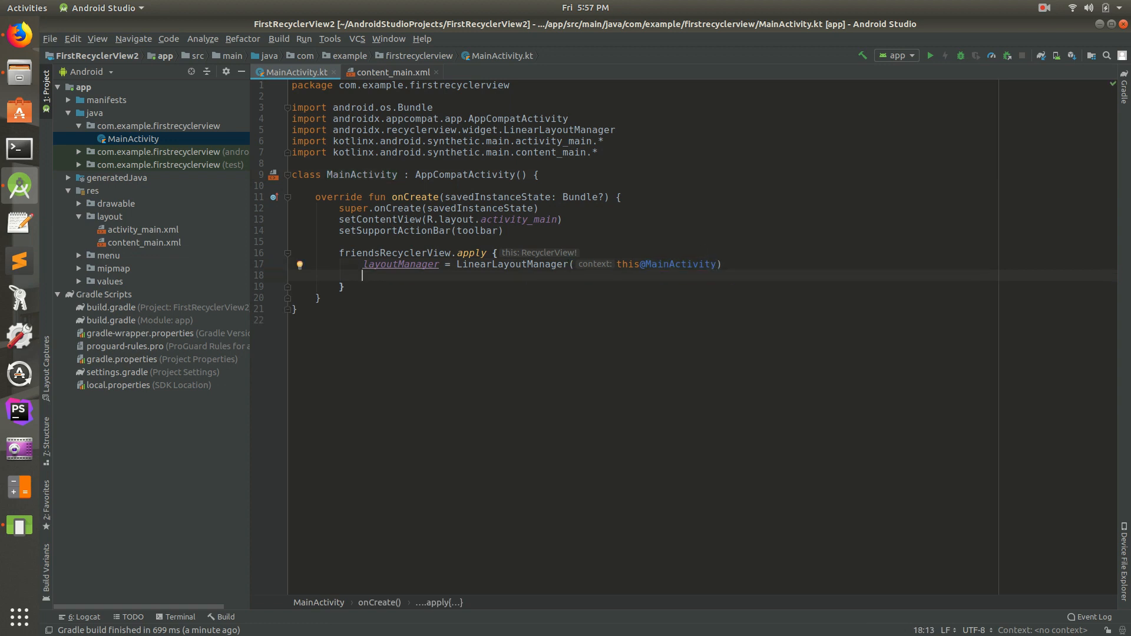
{"action": "type", "text": "adapter = Friend"}
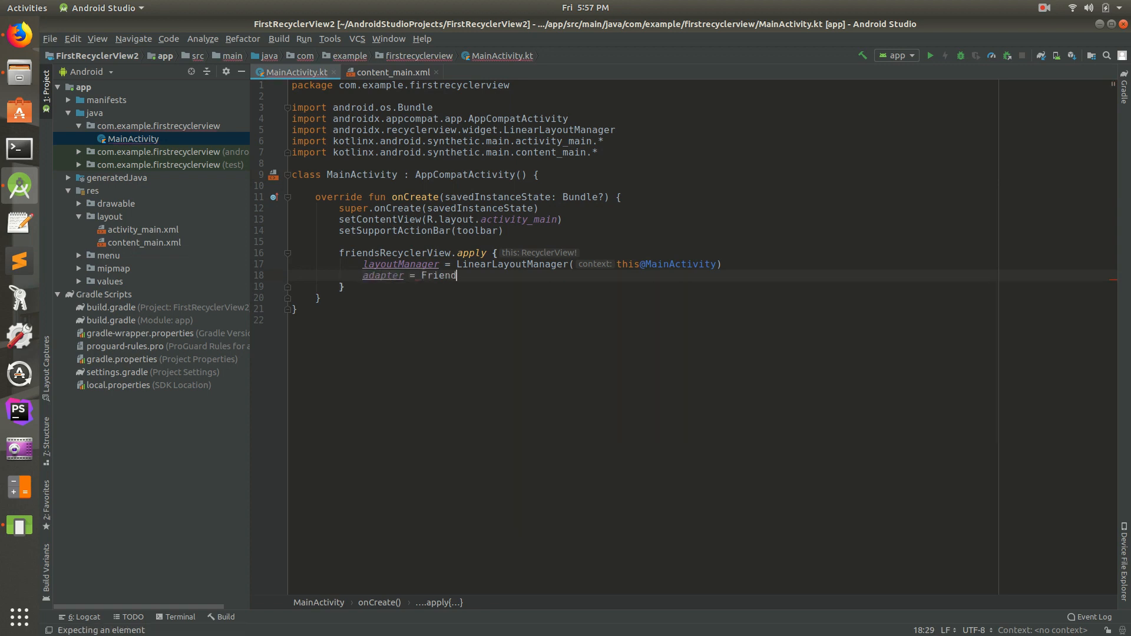
{"action": "type", "text": "sAdapter()"}
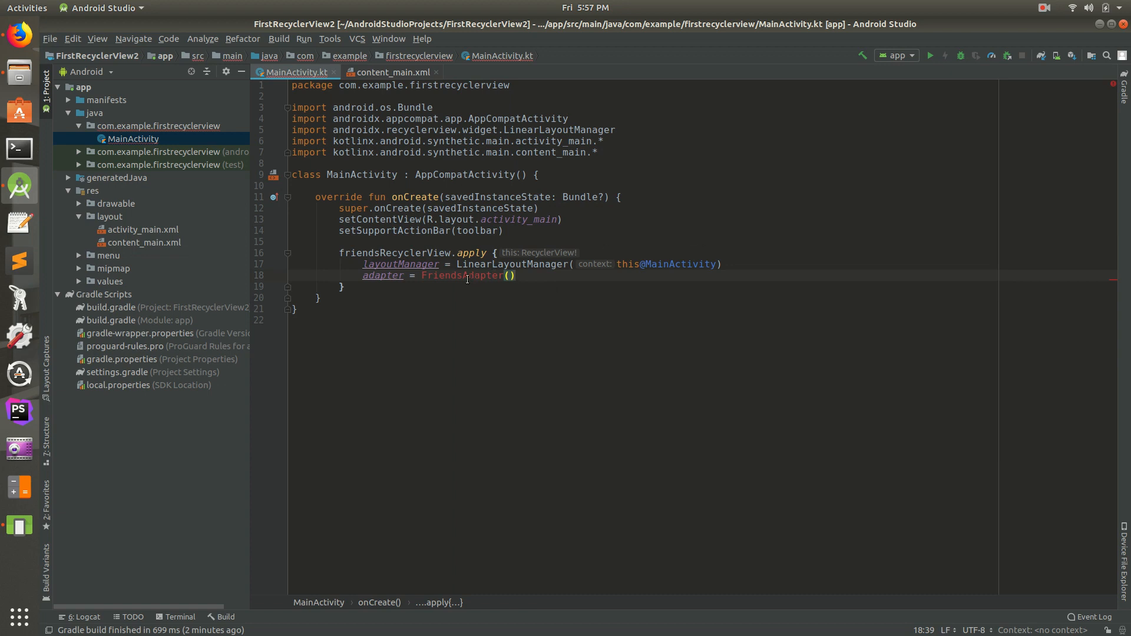
{"action": "mouse_move", "coordinate": [466, 276]}
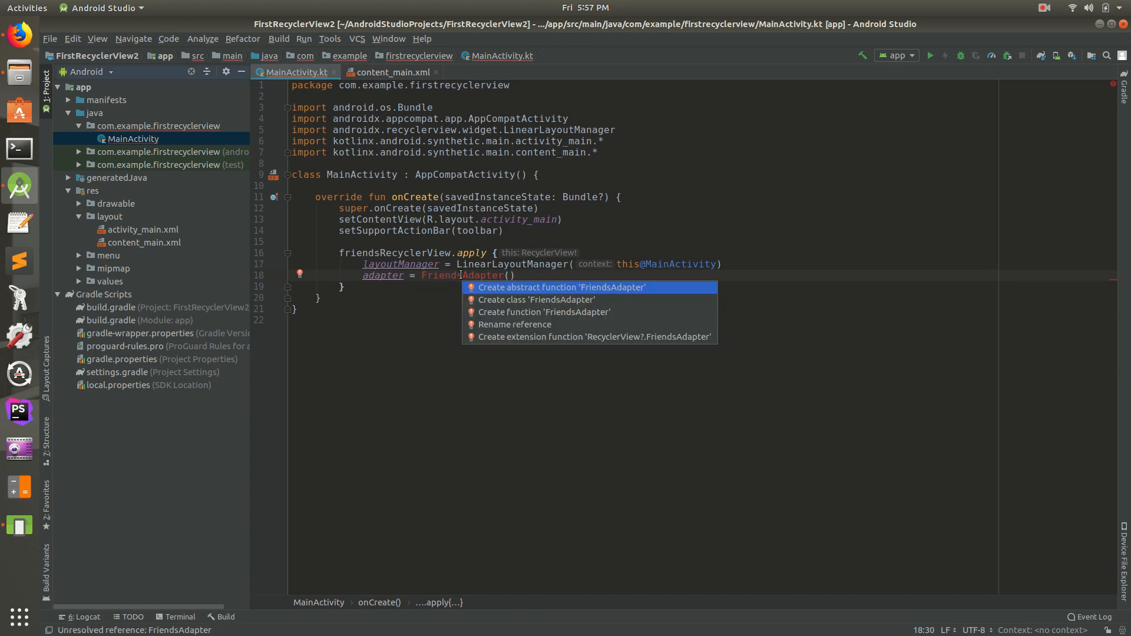
{"action": "mouse_move", "coordinate": [536, 299]}
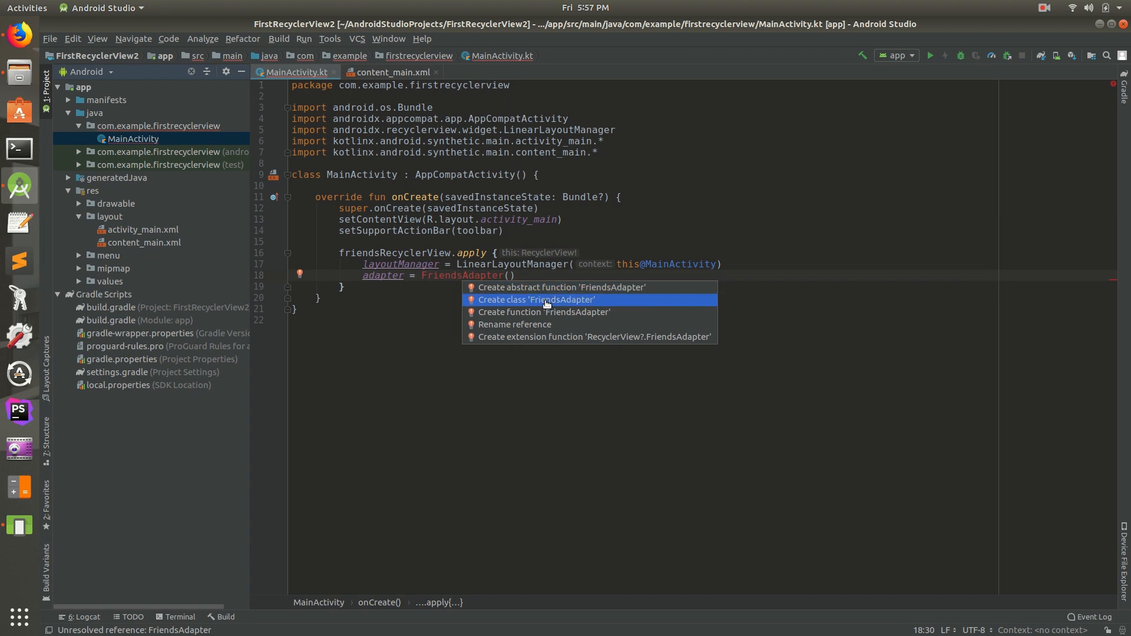
Generate the FriendsAdapter class in a separate FriendsAdapter.kt file and compare it with MainActivity.kt
{"action": "left_click", "coordinate": [536, 299]}
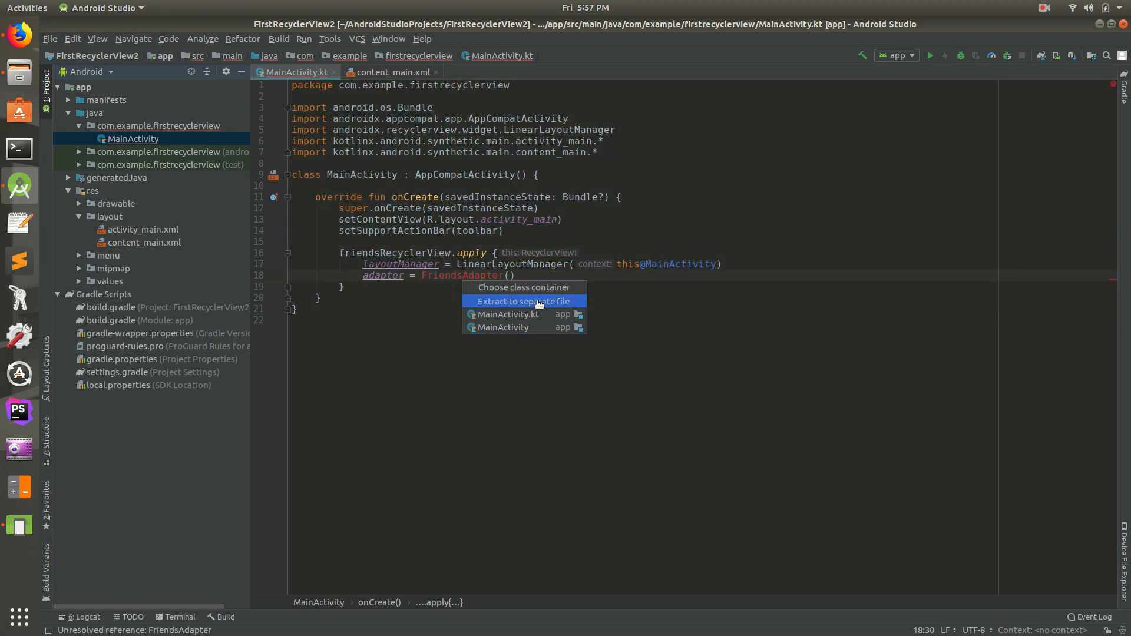
{"action": "left_click", "coordinate": [523, 301]}
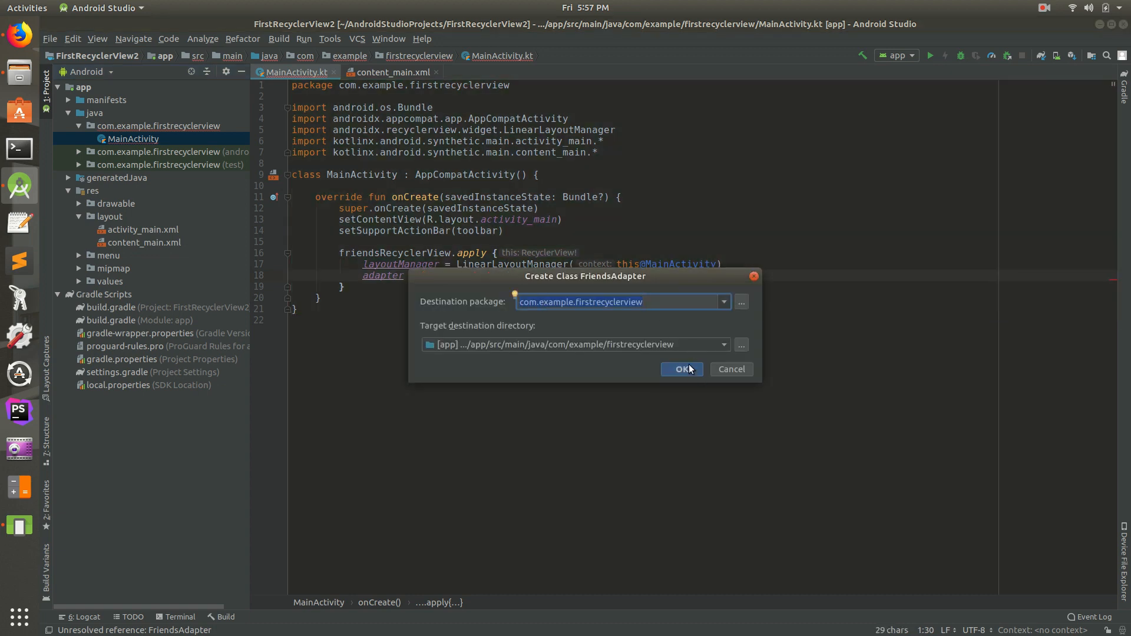
{"action": "left_click", "coordinate": [681, 369]}
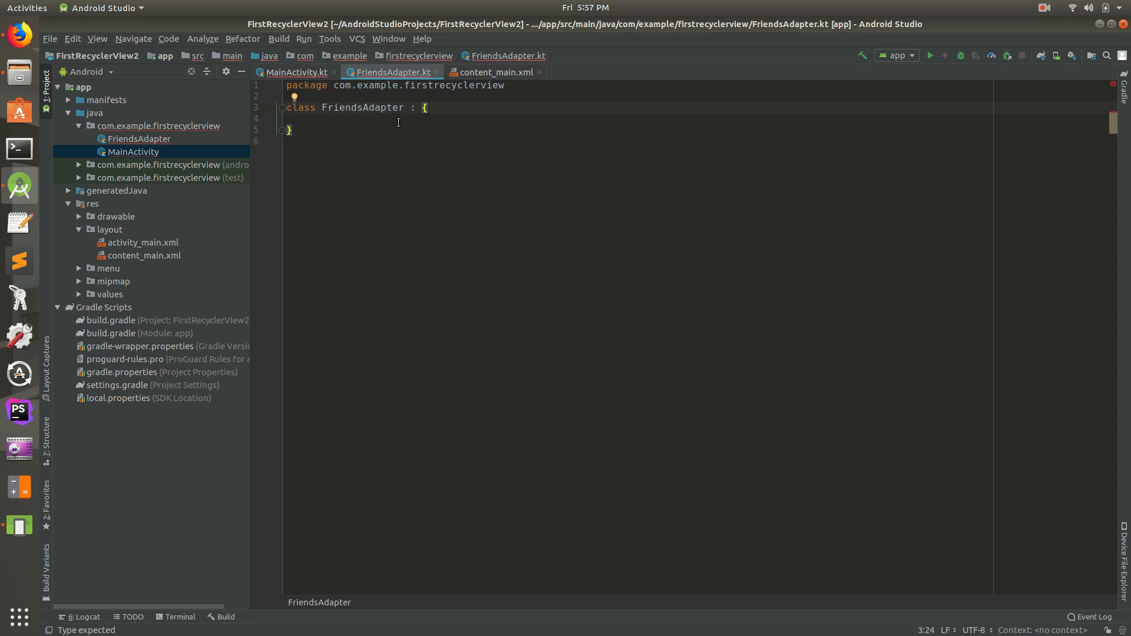
{"action": "double_click", "coordinate": [363, 107]}
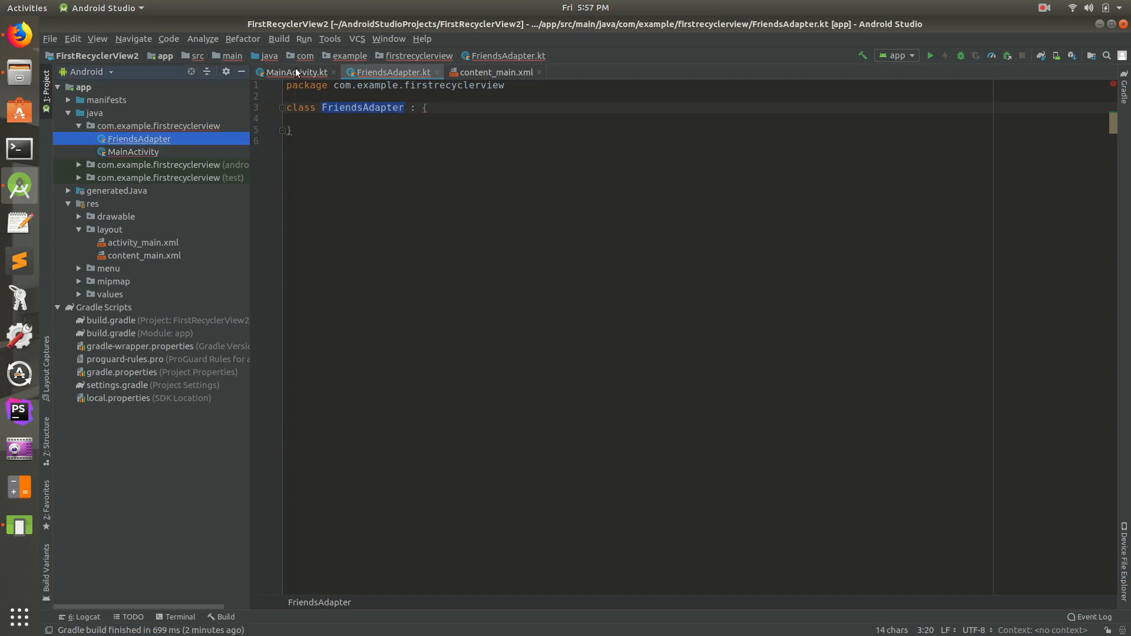
{"action": "left_click", "coordinate": [293, 71]}
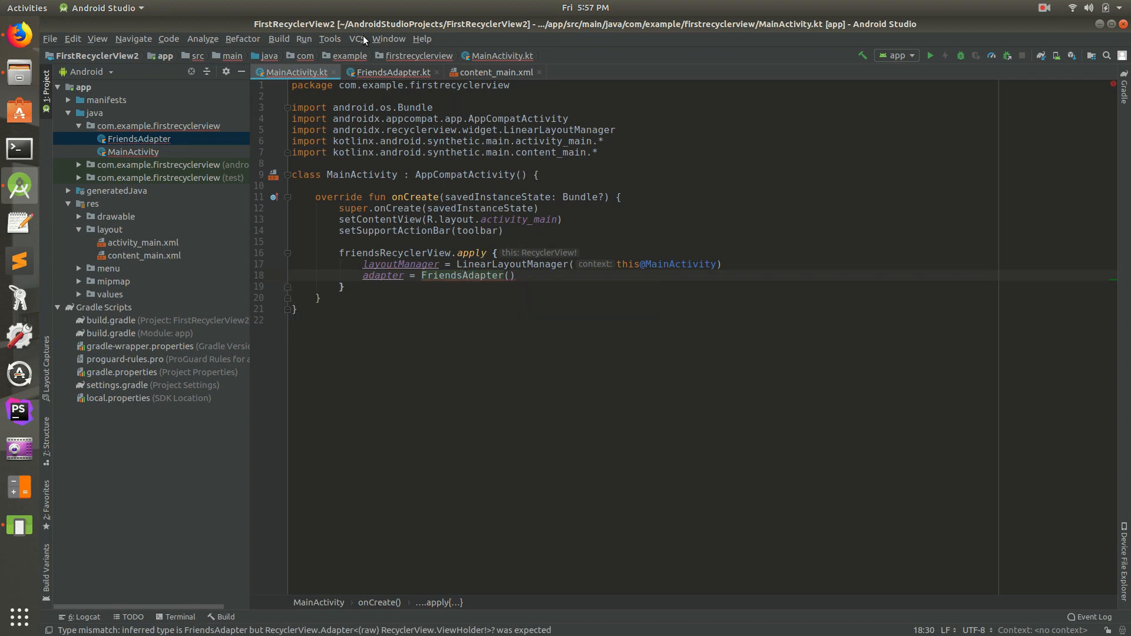
{"action": "left_click", "coordinate": [393, 71]}
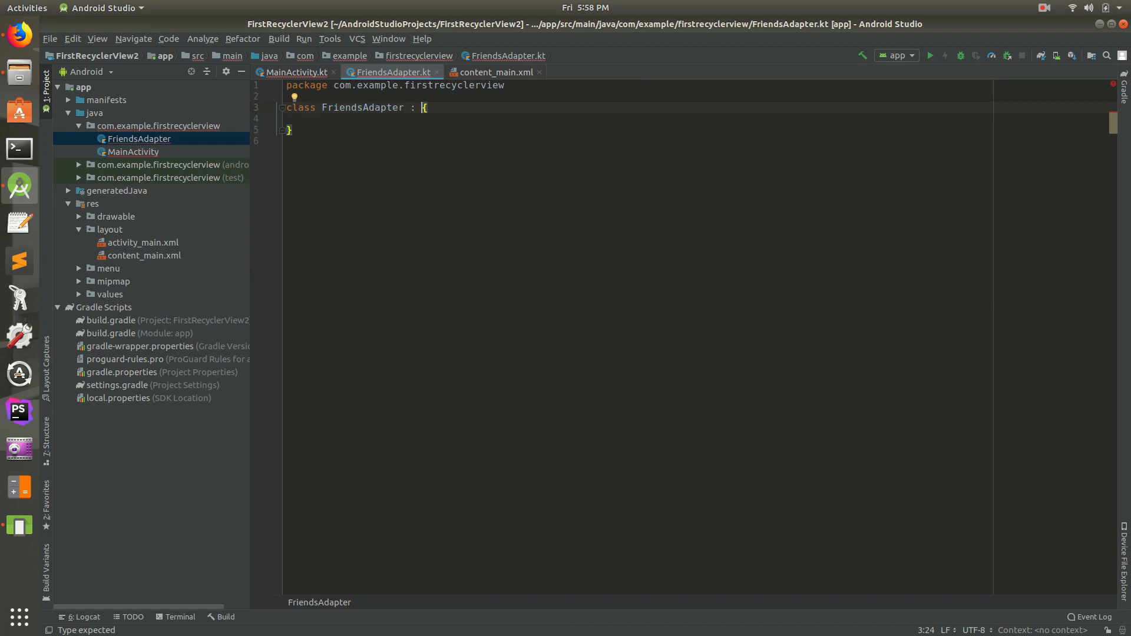
Make FriendsAdapter extend RecyclerView.Adapter<FriendsAdapter.ViewHolder> with nested ViewHolder(view: View), importing View
{"action": "type", "text": "RecyclerView.Adapter"}
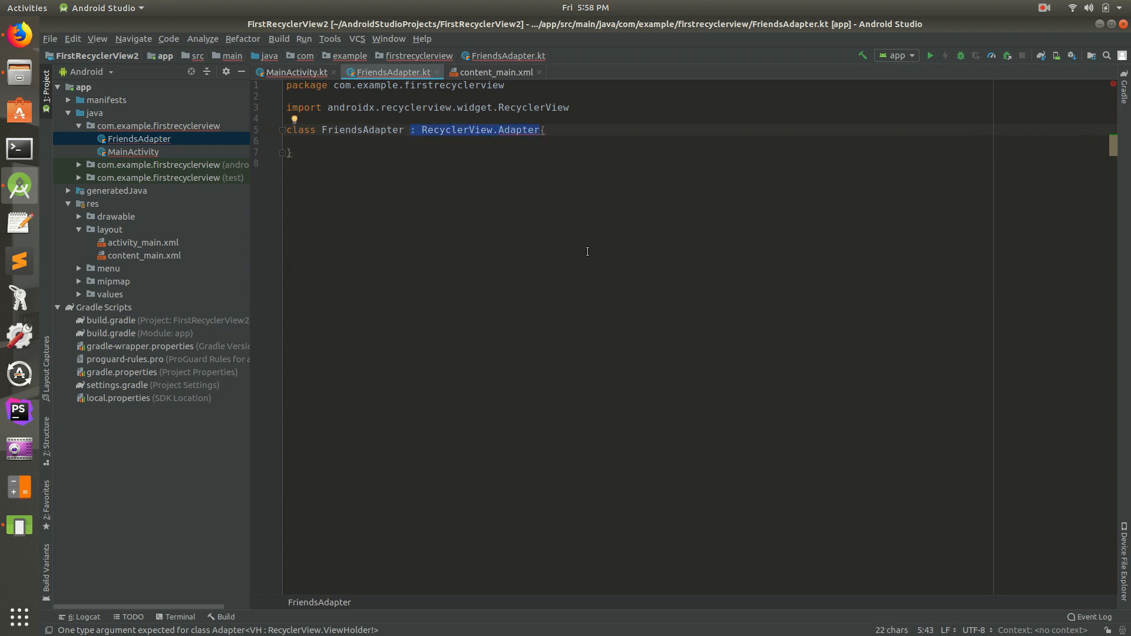
{"action": "mouse_move", "coordinate": [675, 211]}
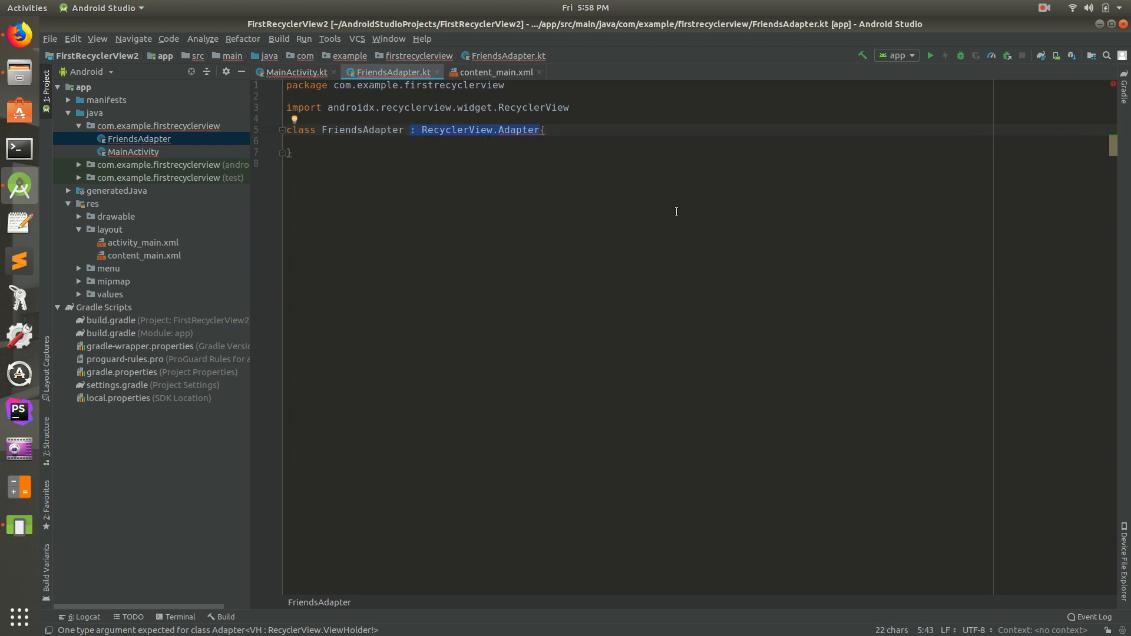
{"action": "mouse_move", "coordinate": [580, 221]}
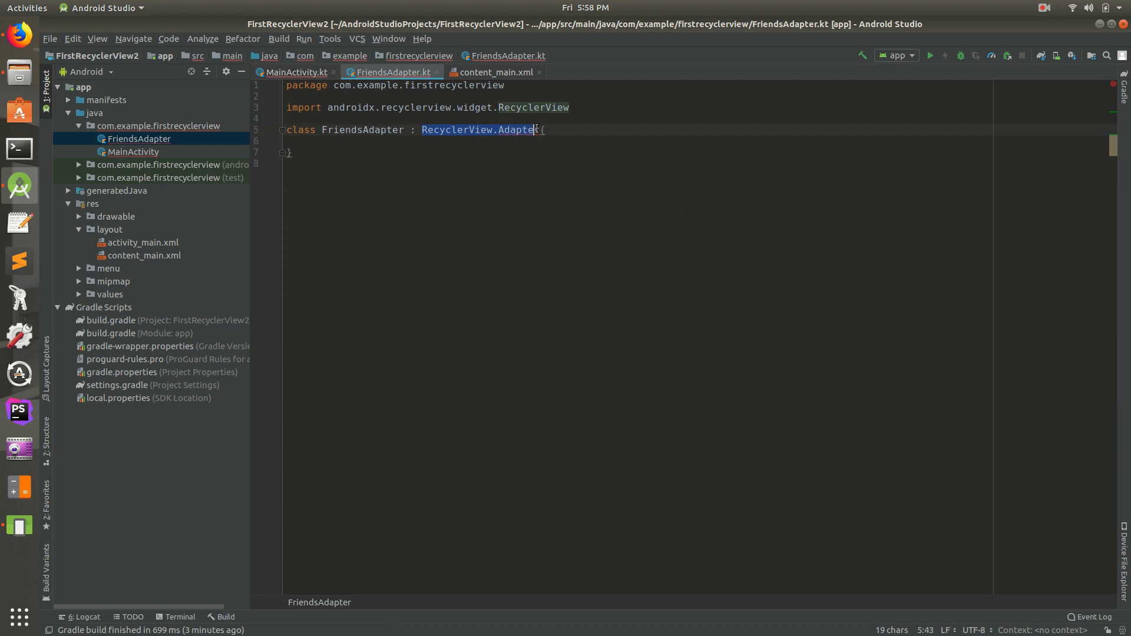
{"action": "type", "text": "<"}
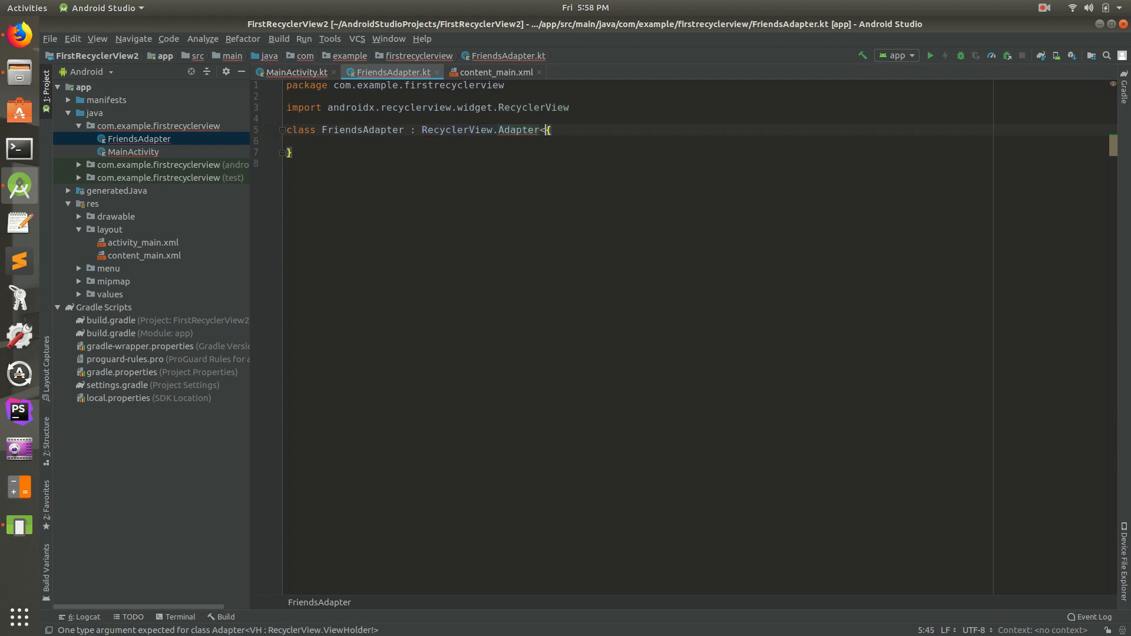
{"action": "type", "text": "FriendsAdapter.ViewHolder>"}
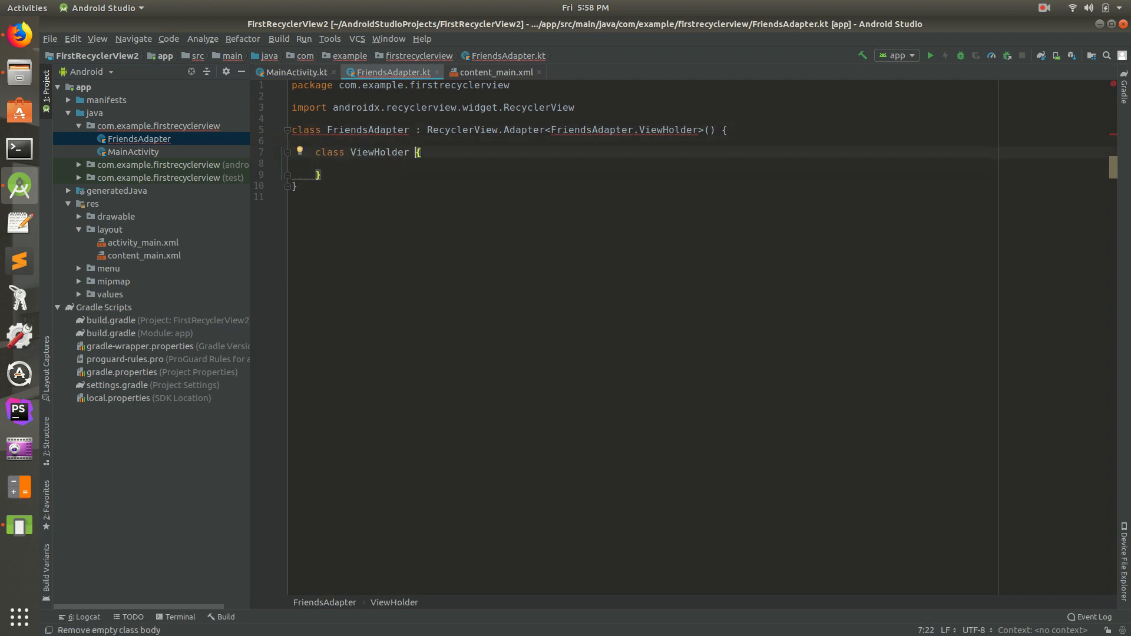
{"action": "type", "text": "()"}
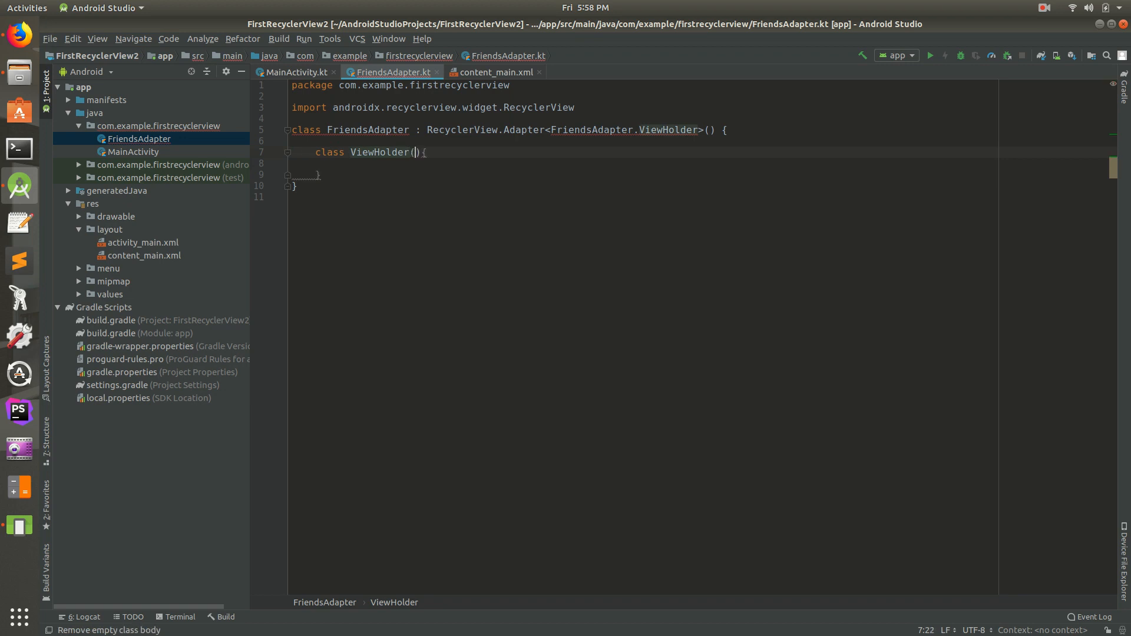
{"action": "type", "text": "view: View"}
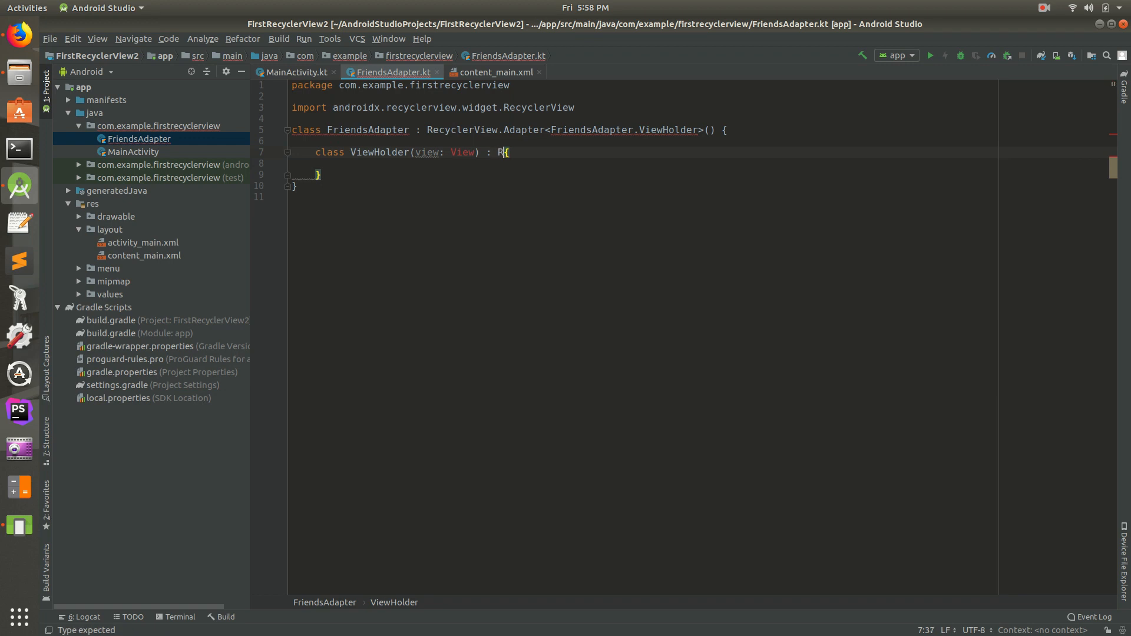
{"action": "type", "text": "ecyclerView.ViewHolder("}
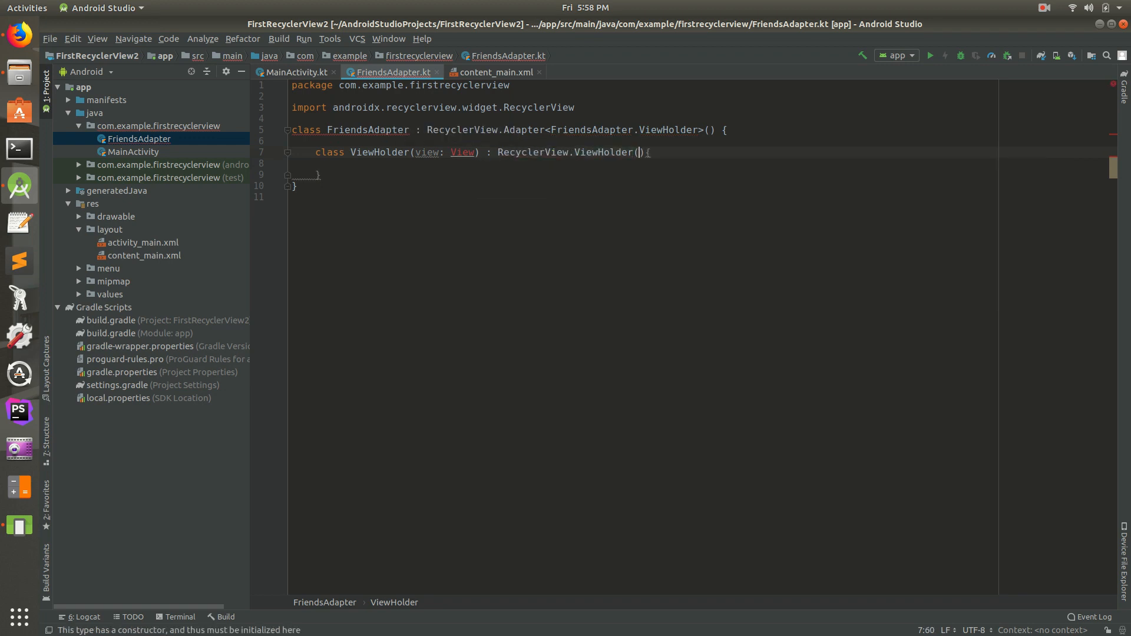
{"action": "type", "text": "view"}
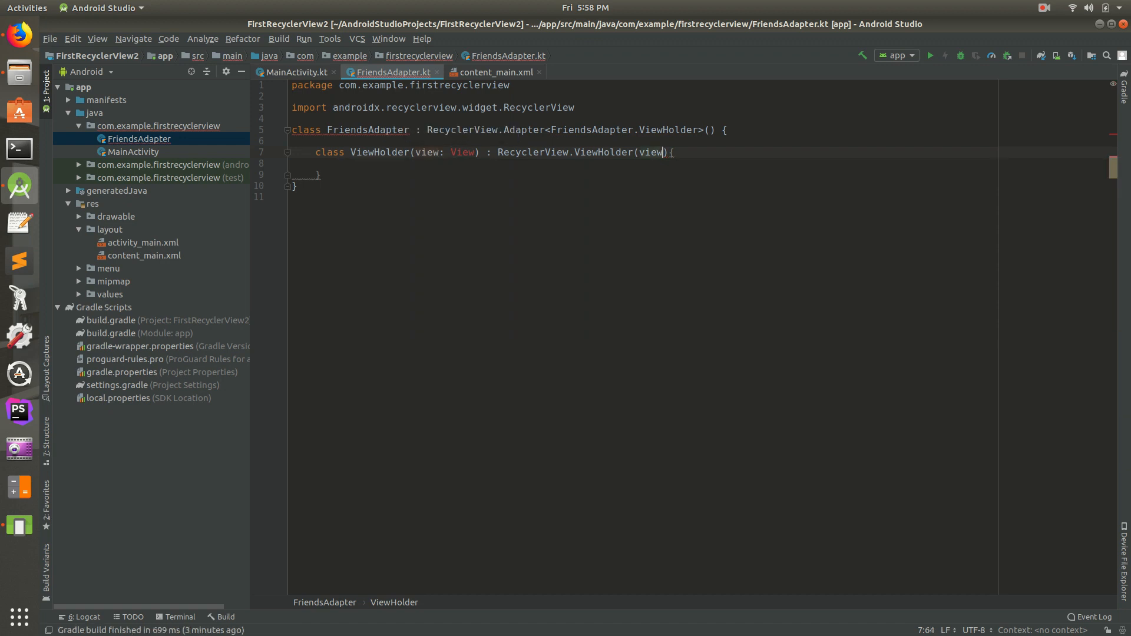
{"action": "mouse_move", "coordinate": [461, 152]}
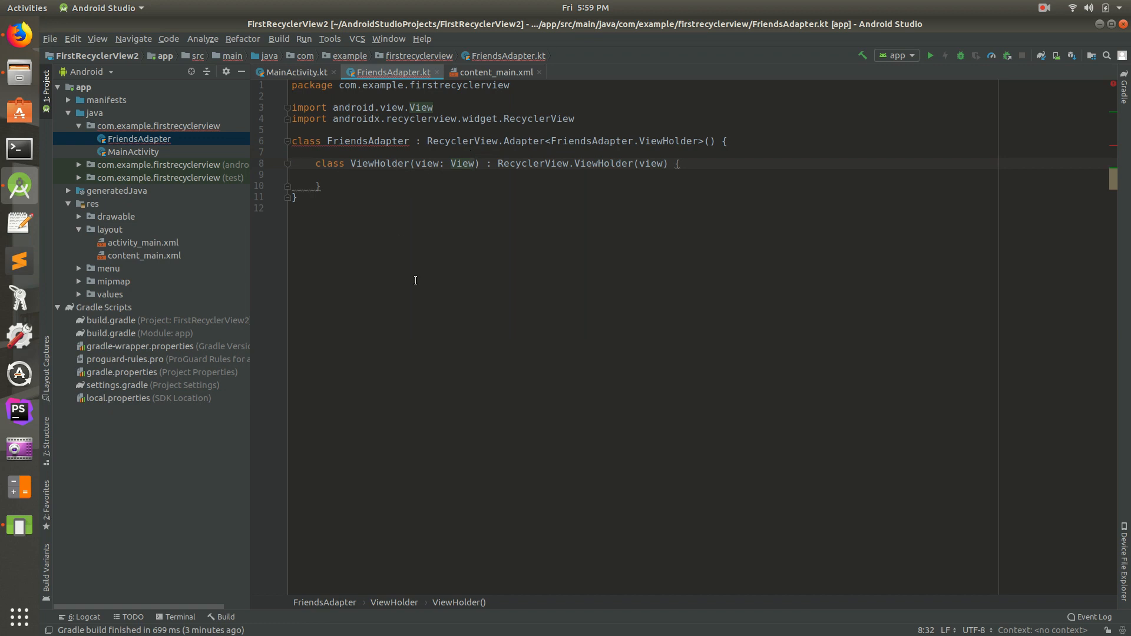
{"action": "key", "text": "ctrl+alt+o"}
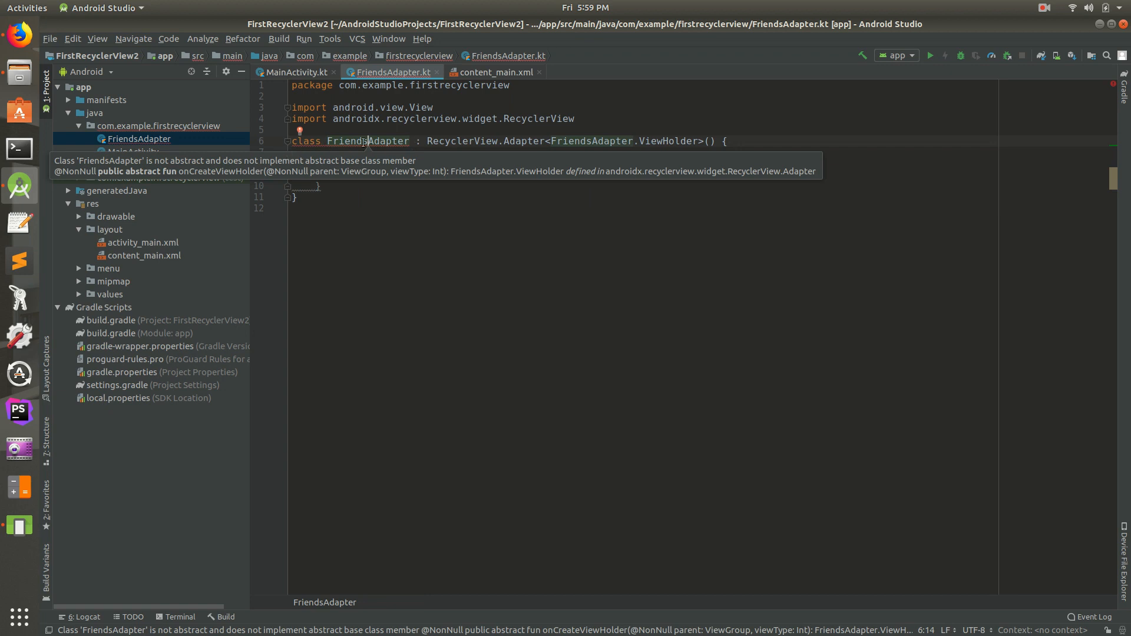
Implement the three missing adapter members: onCreateViewHolder, getItemCount and onBindViewHolder
{"action": "left_click", "coordinate": [299, 131]}
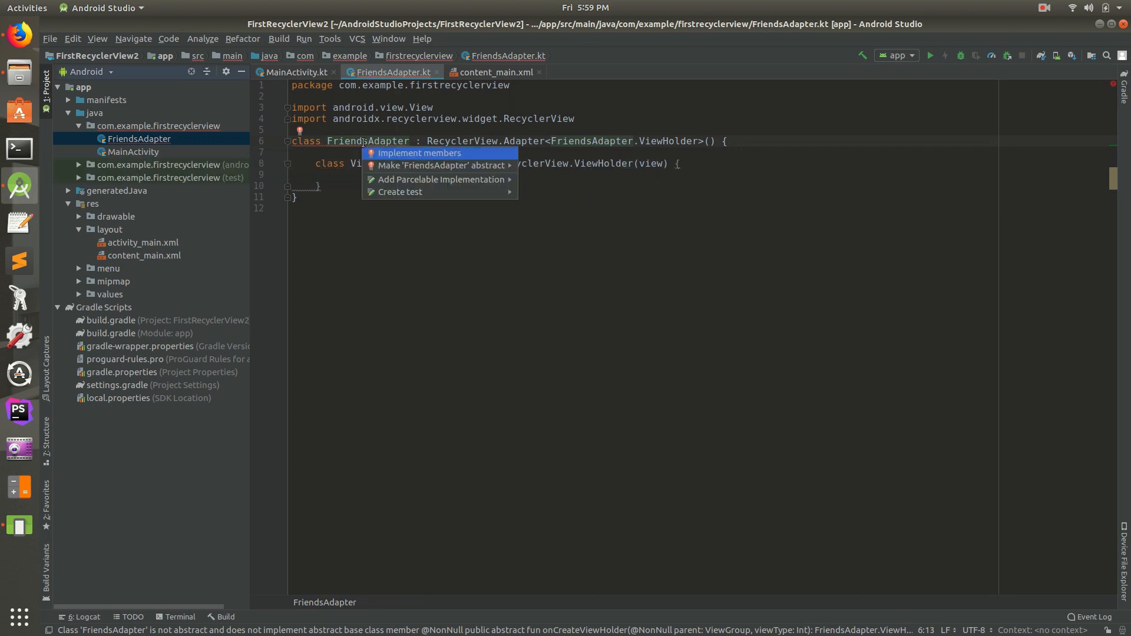
{"action": "left_click", "coordinate": [419, 152]}
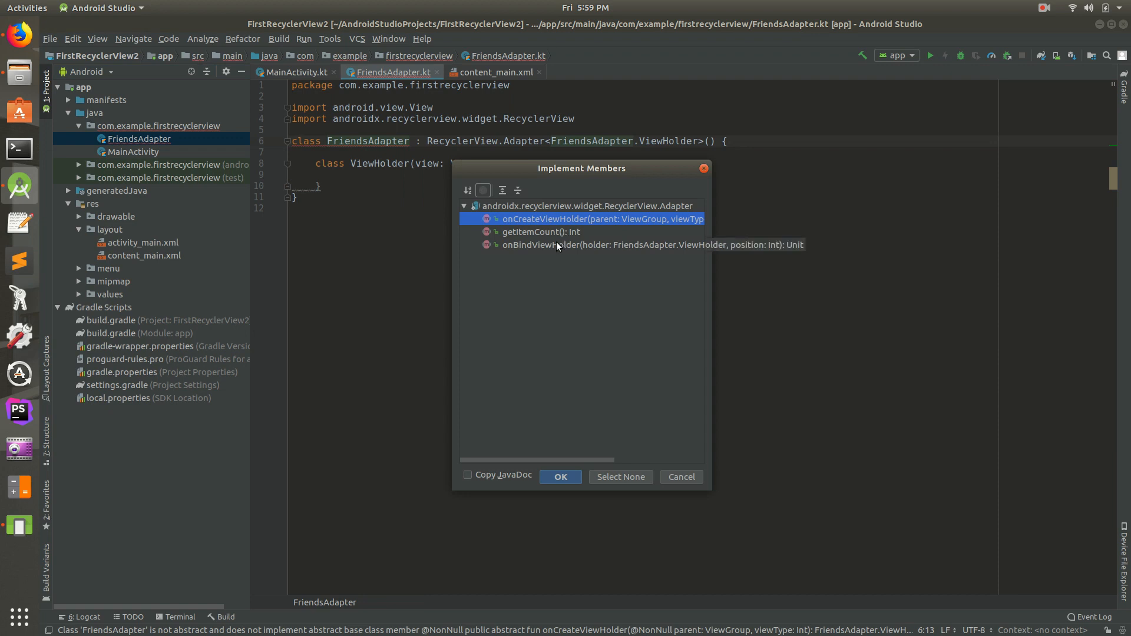
{"action": "left_click", "coordinate": [560, 477]}
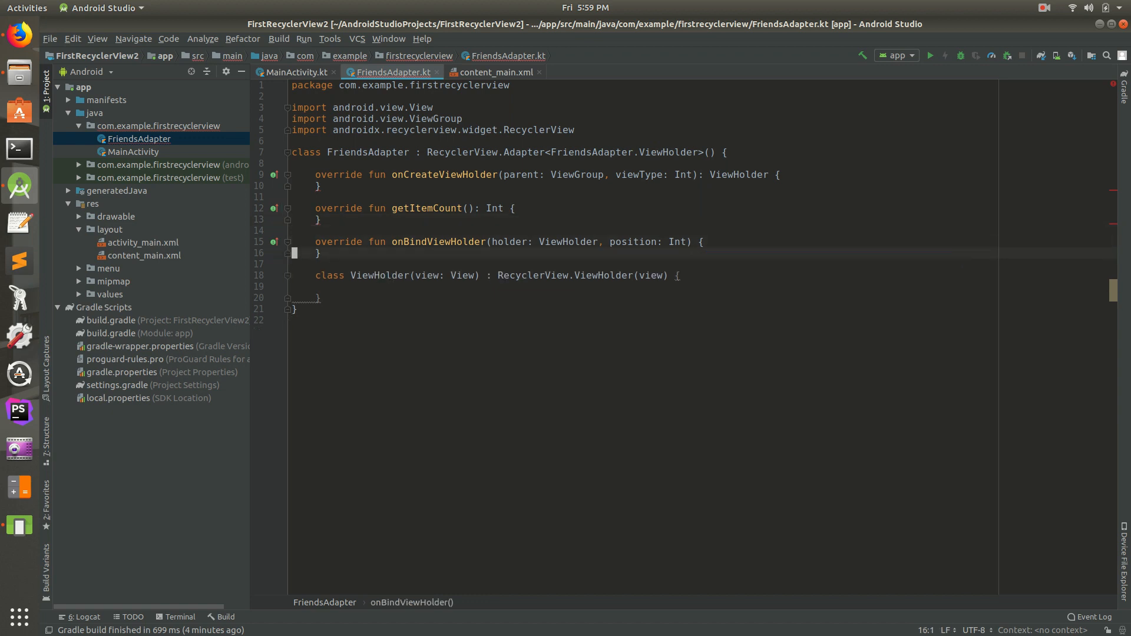
{"action": "mouse_move", "coordinate": [555, 236]}
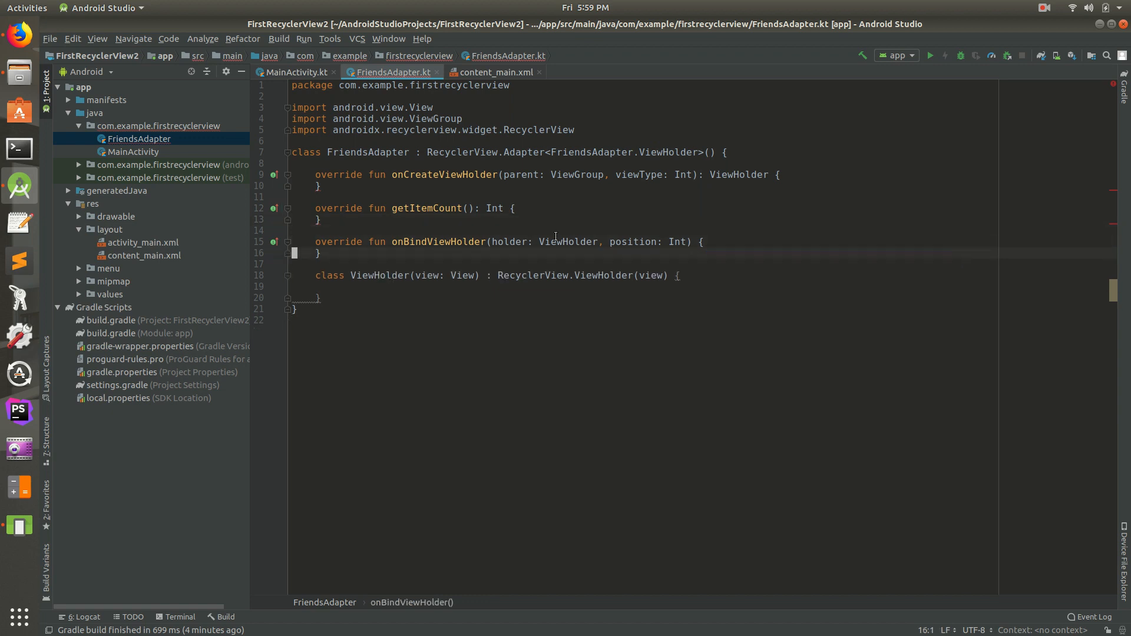
{"action": "mouse_move", "coordinate": [707, 106]}
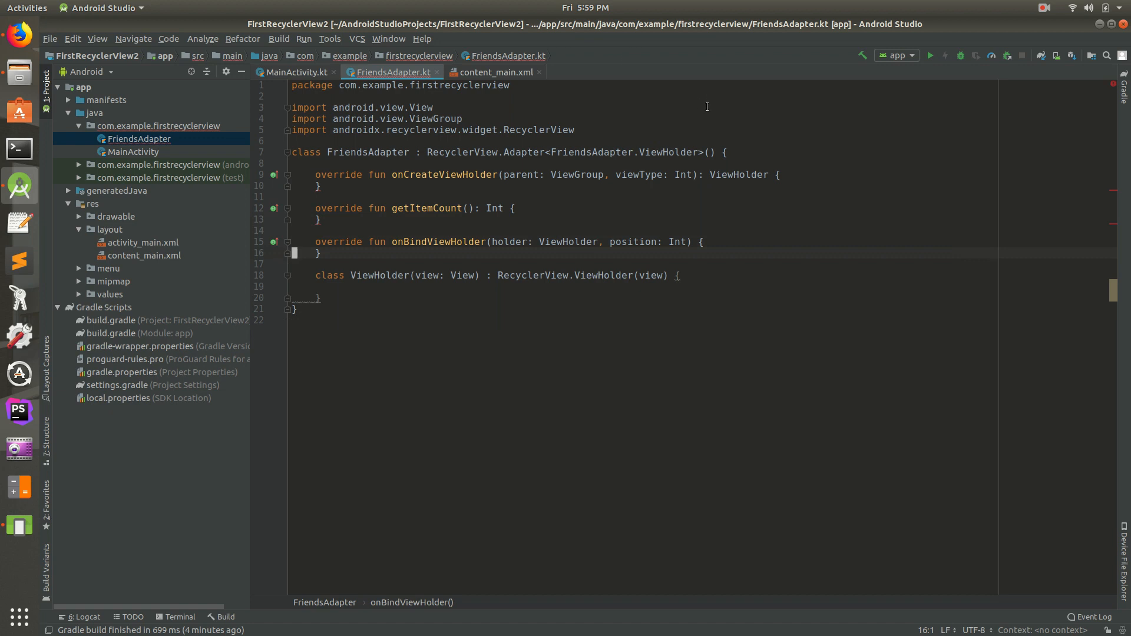
Make getItemCount an expression body returning 25
{"action": "double_click", "coordinate": [426, 209]}
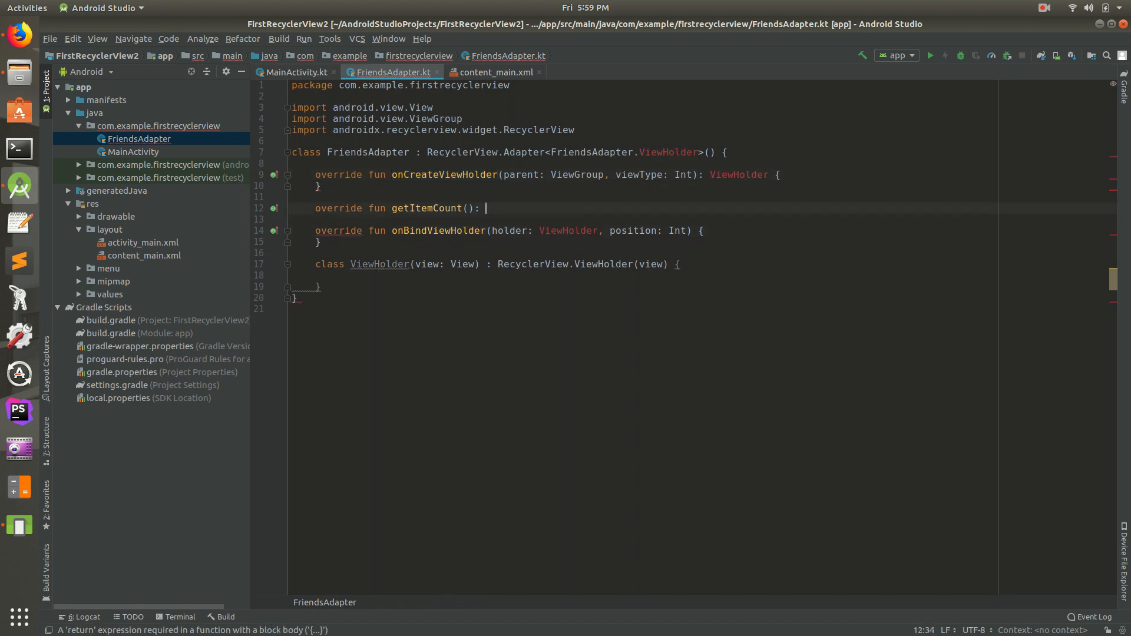
{"action": "type", "text": "= 100"}
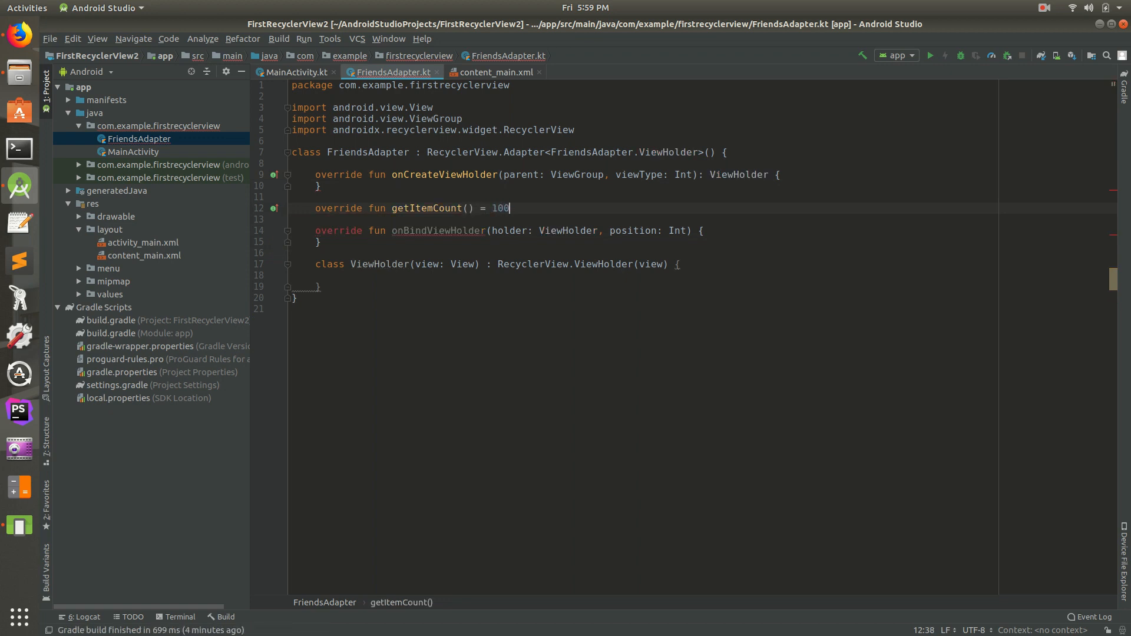
{"action": "left_click", "coordinate": [437, 231]}
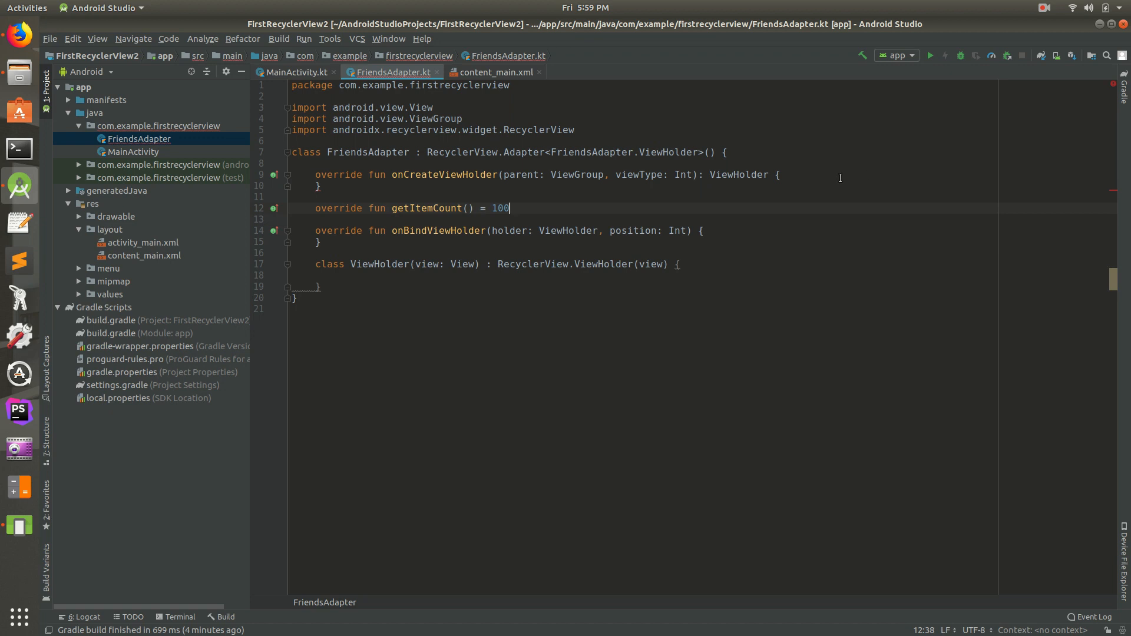
{"action": "mouse_move", "coordinate": [501, 214]}
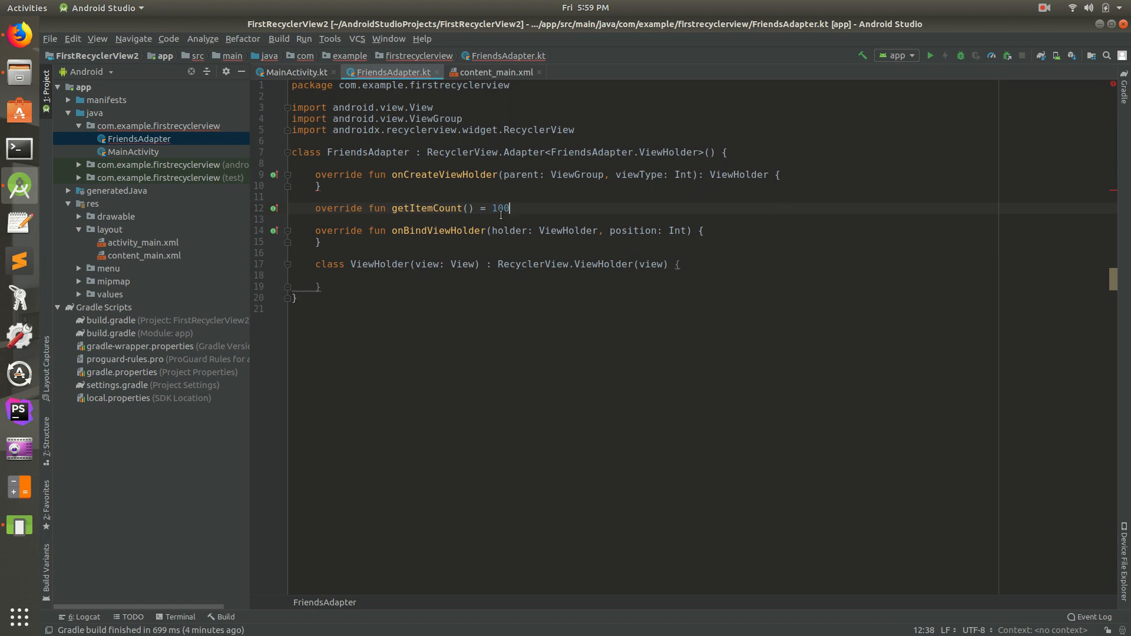
{"action": "double_click", "coordinate": [500, 208]}
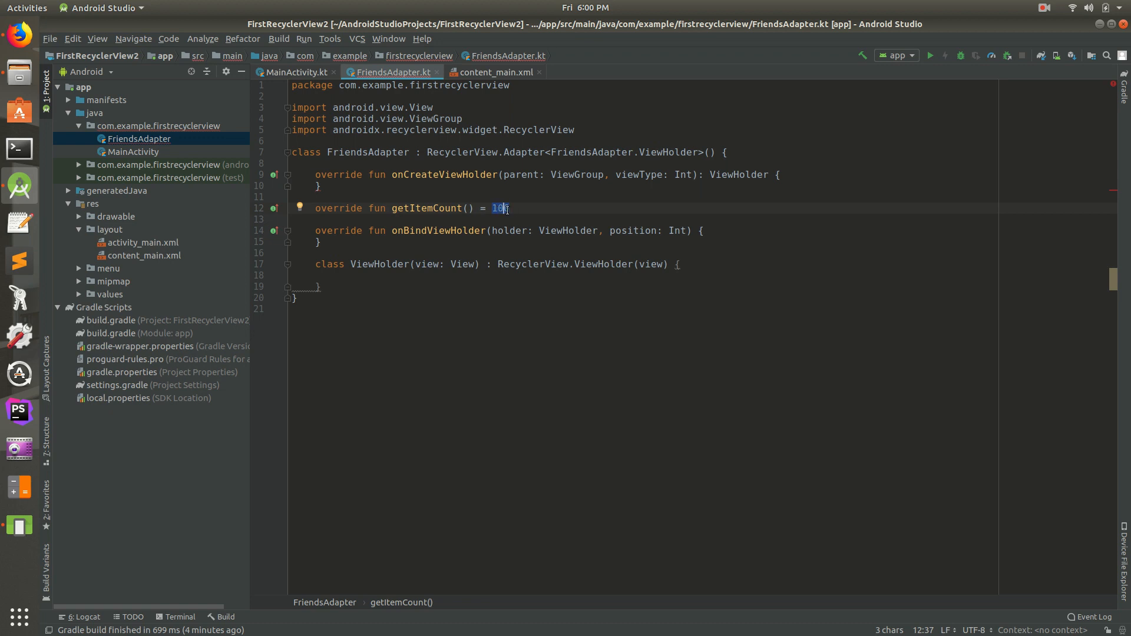
{"action": "key", "text": "Delete"}
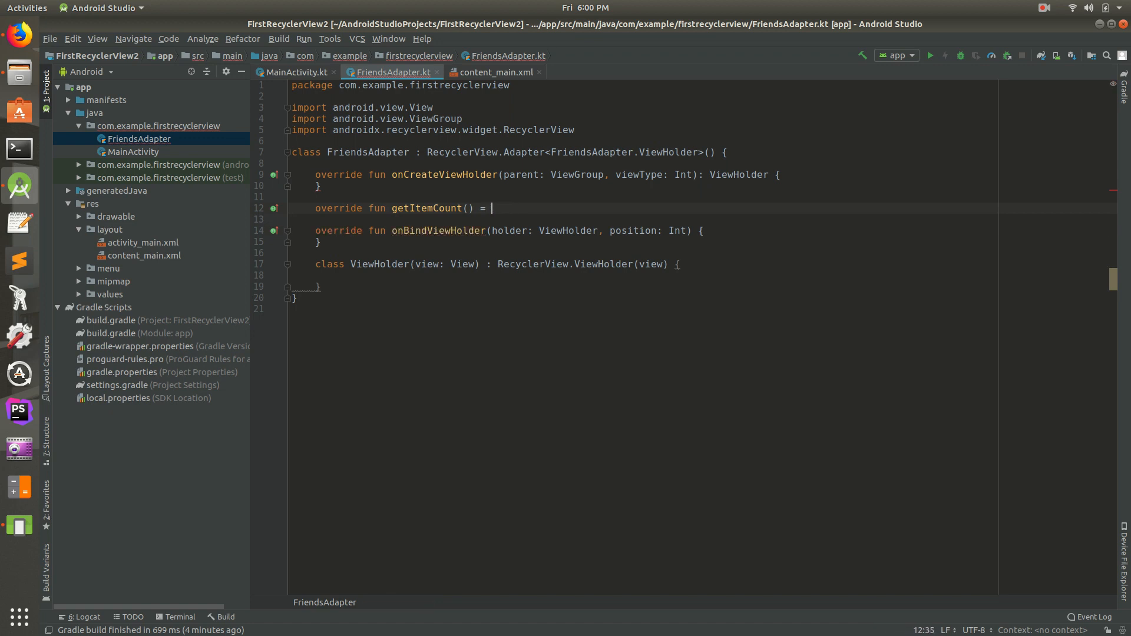
{"action": "type", "text": "25"}
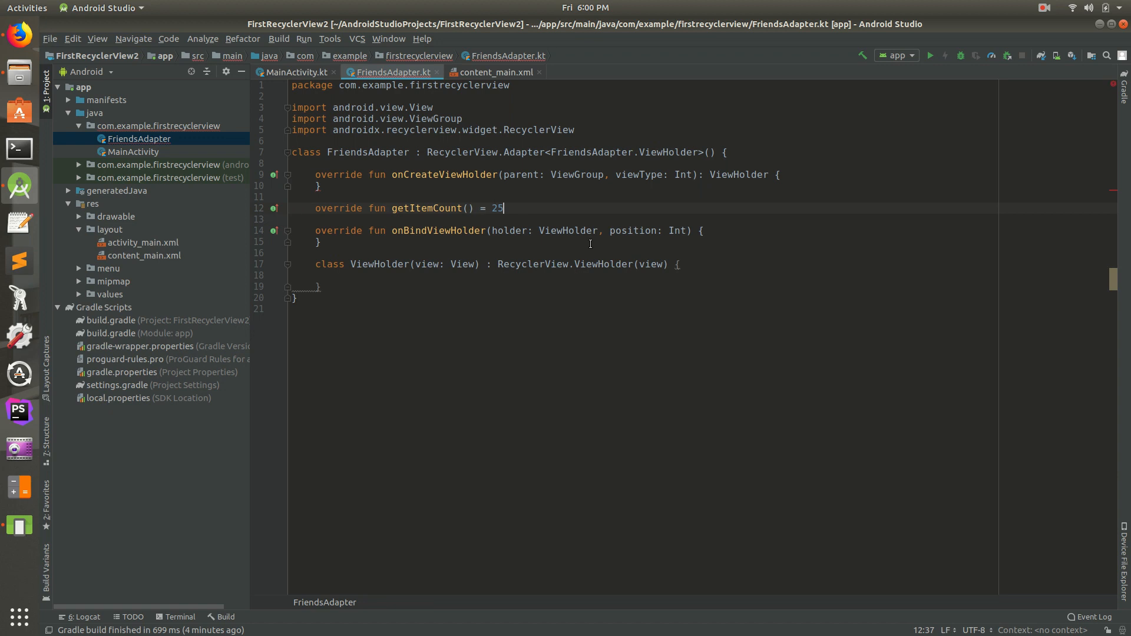
{"action": "mouse_move", "coordinate": [700, 392]}
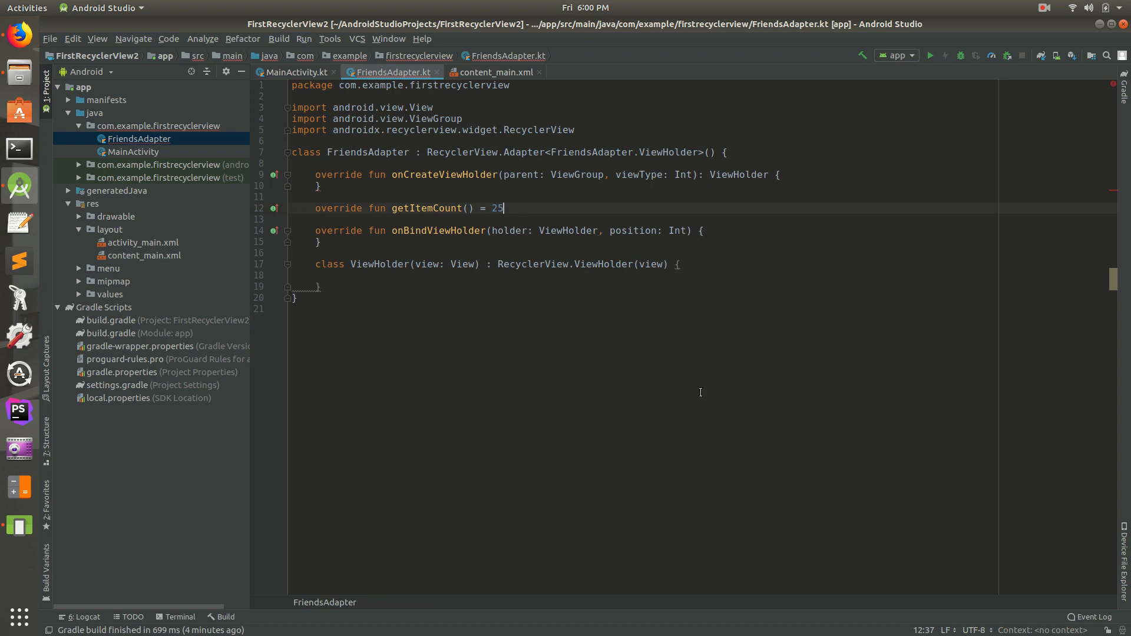
{"action": "mouse_move", "coordinate": [799, 175]}
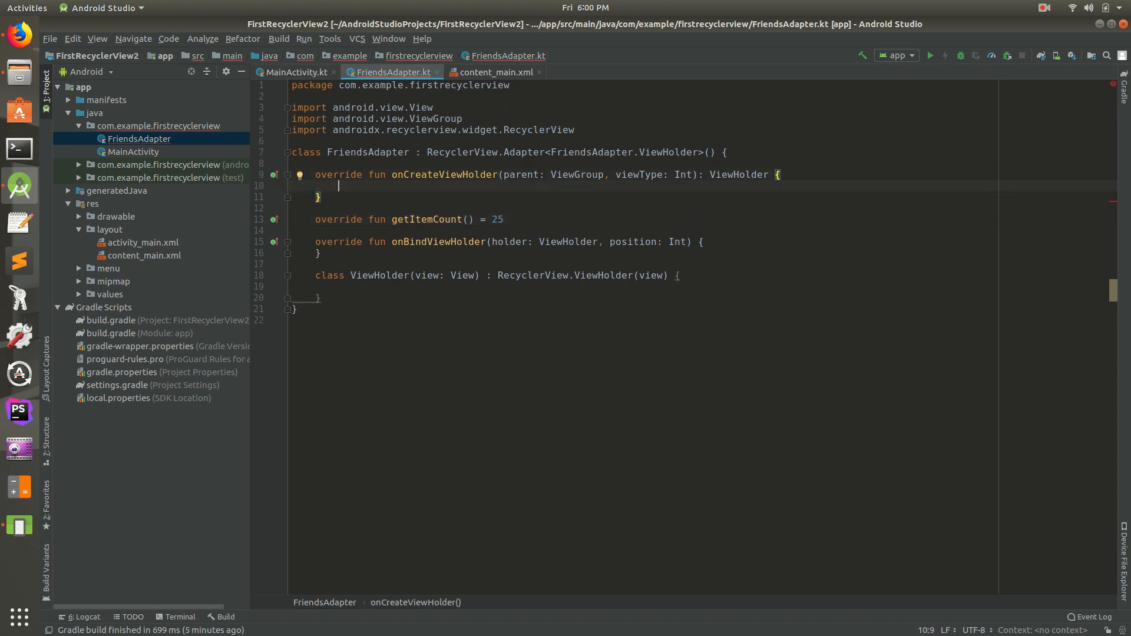
Declare val view as LayoutInflater.from(parent.context).inflate(R.layout.row_friend in onCreateViewHolder
{"action": "type", "text": "val view ="}
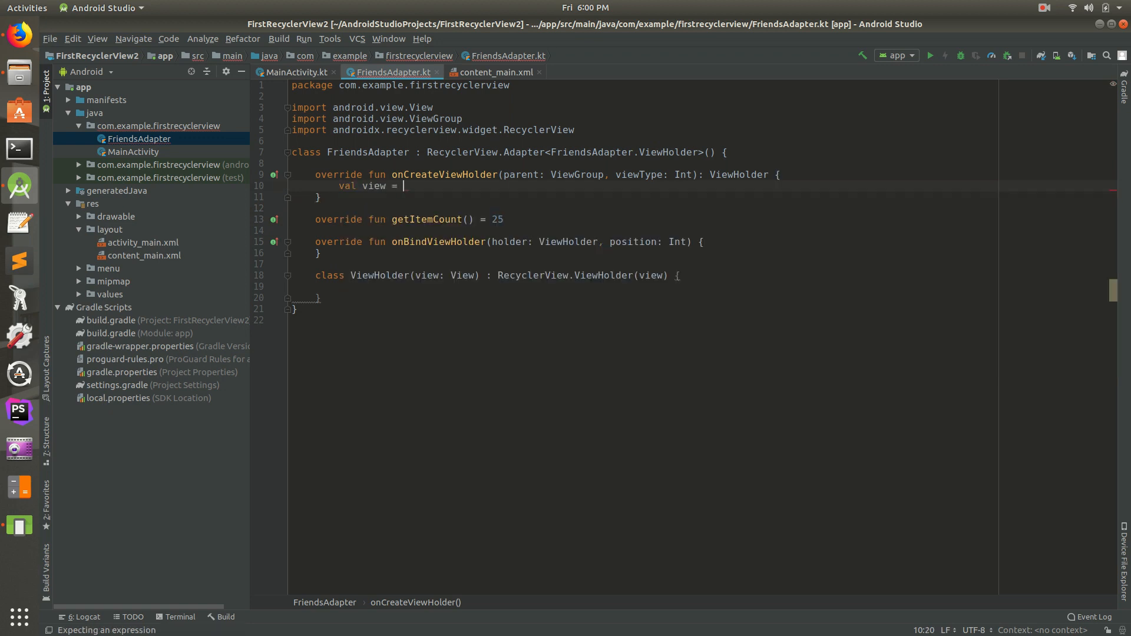
{"action": "type", "text": "LayoutInflater"}
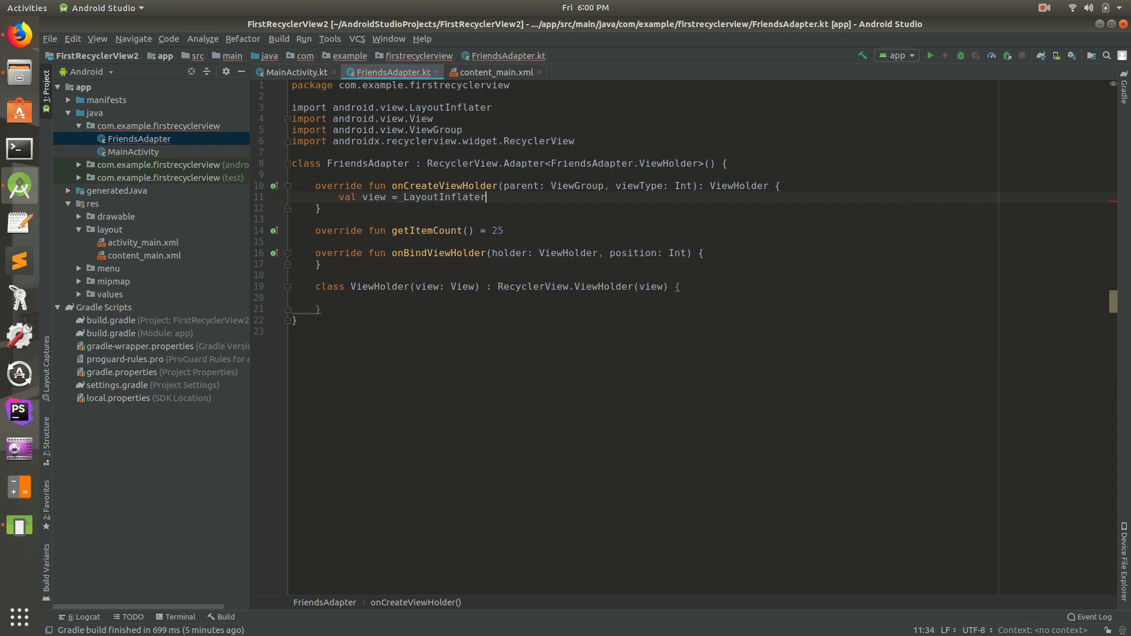
{"action": "type", "text": ".from()"}
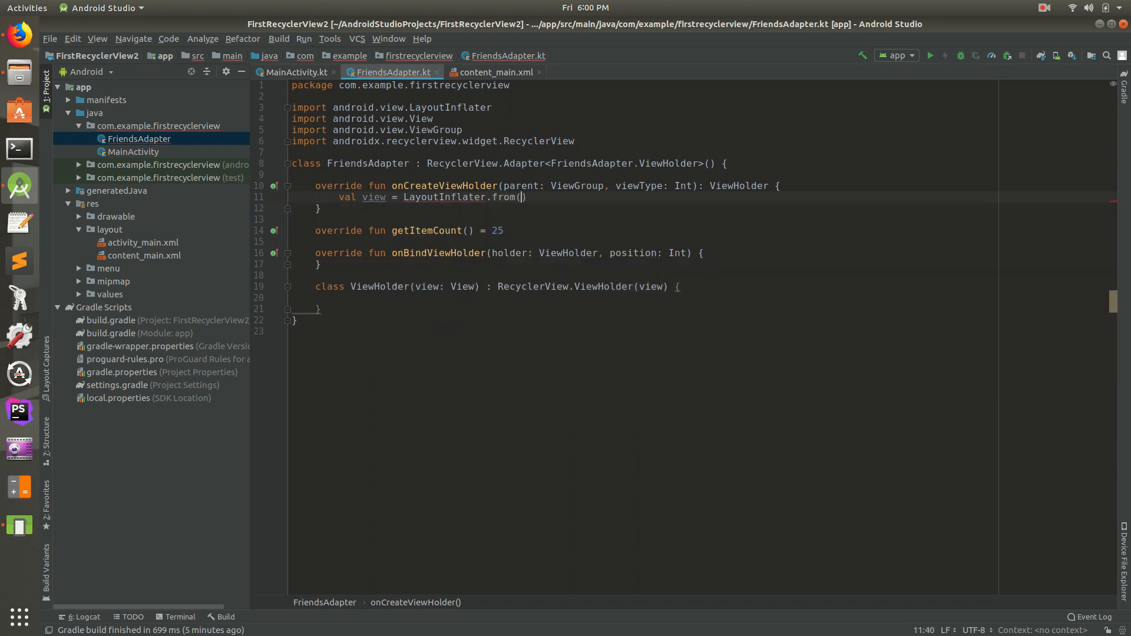
{"action": "type", "text": "parent.c"}
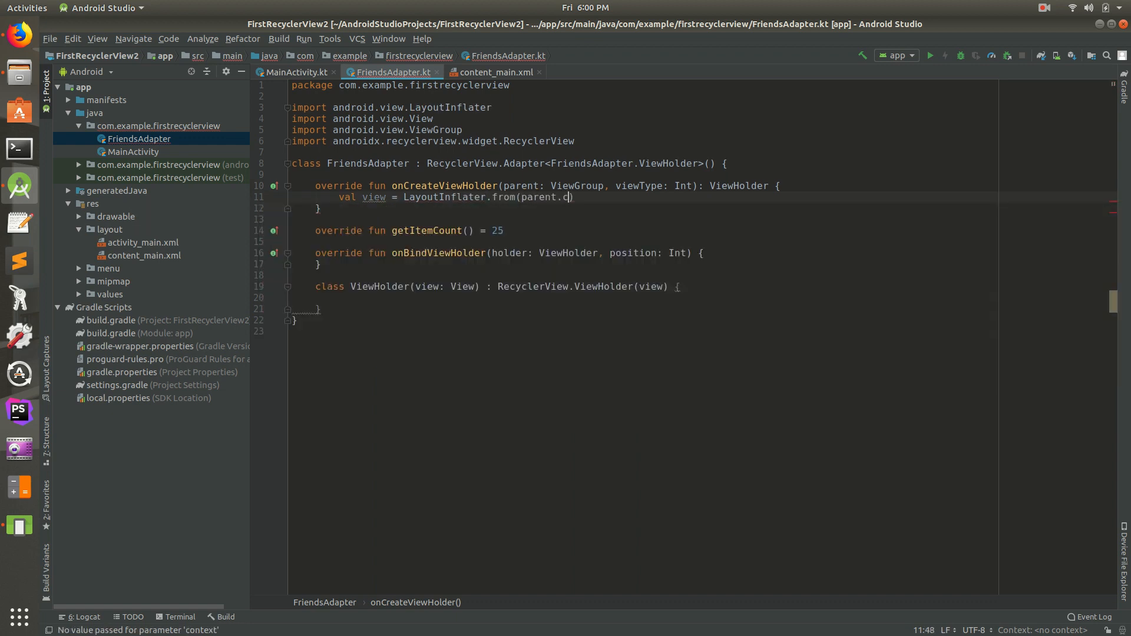
{"action": "type", "text": "ontext"}
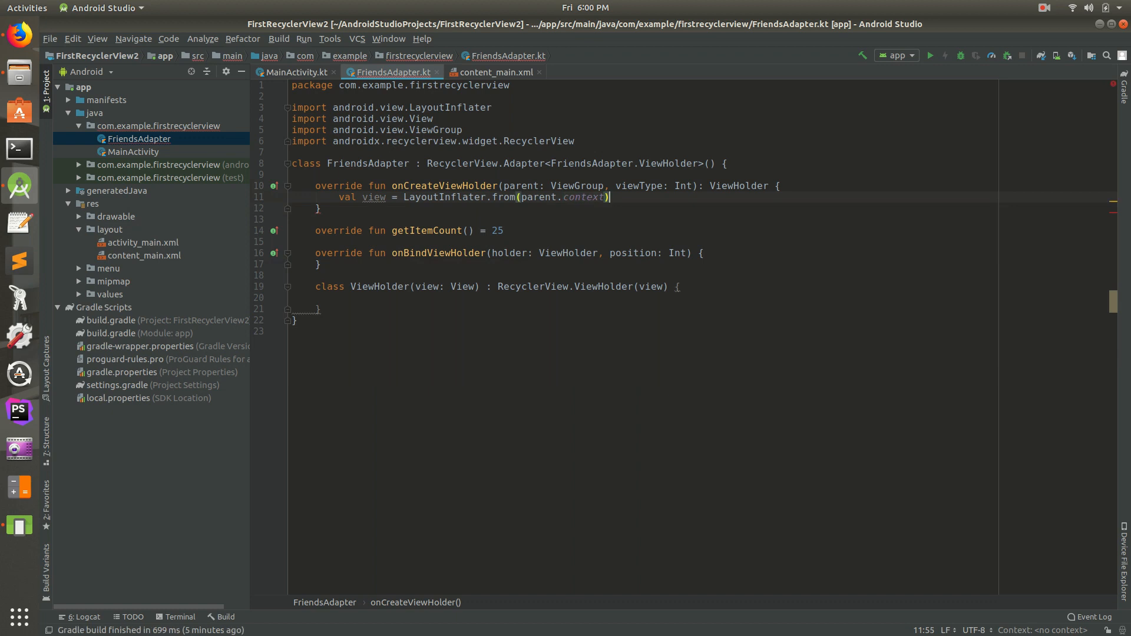
{"action": "double_click", "coordinate": [374, 196]}
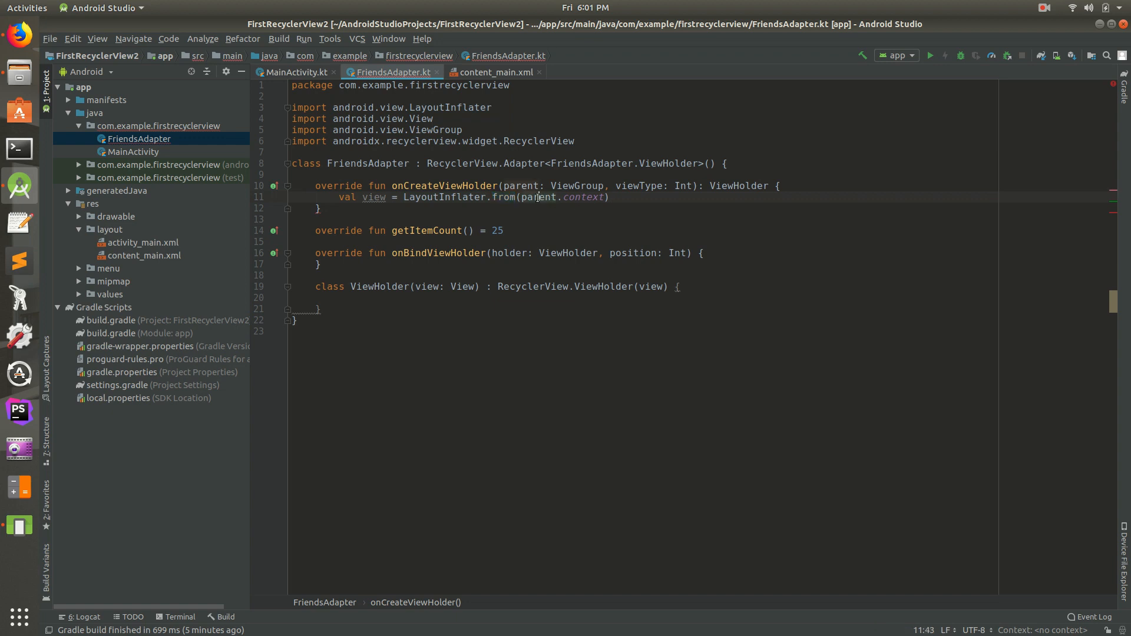
{"action": "left_click", "coordinate": [611, 197]}
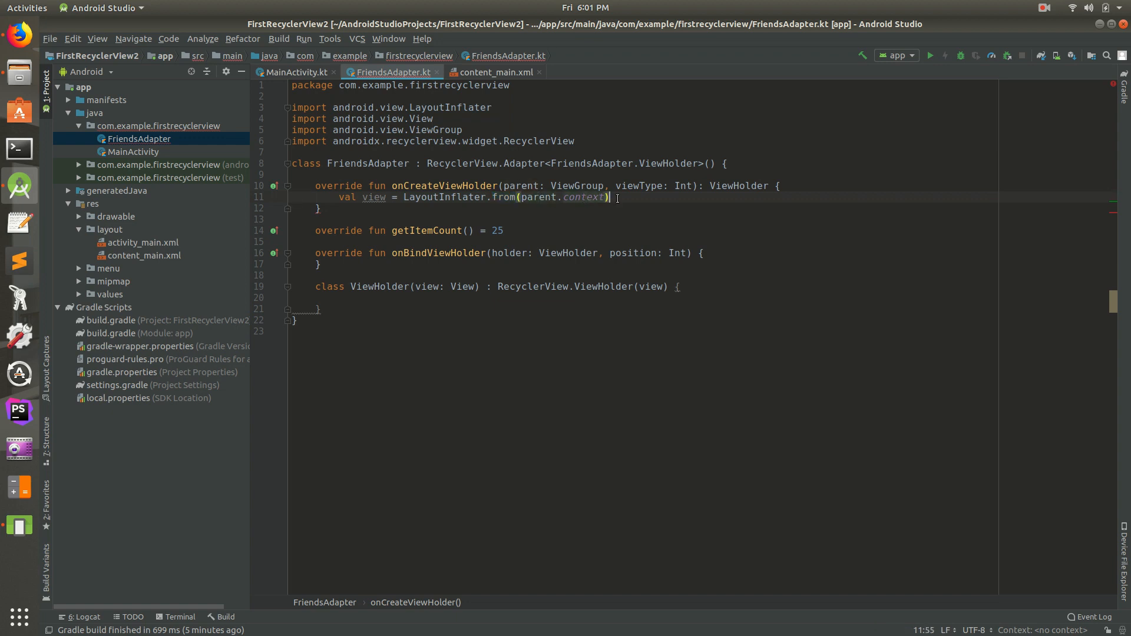
{"action": "type", "text": ".inflate("}
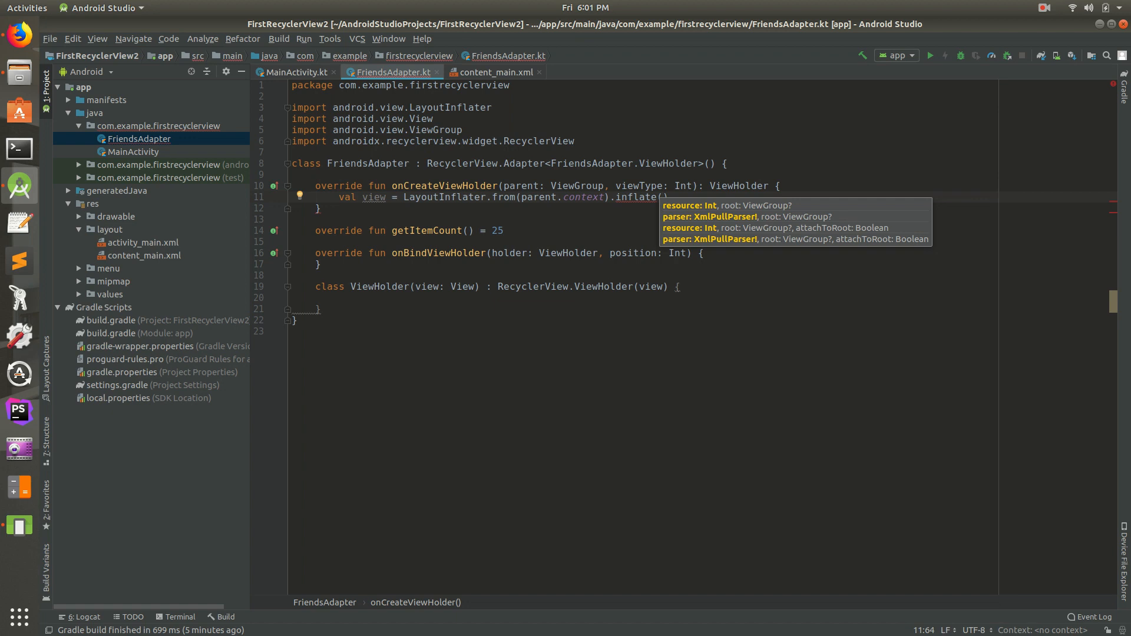
{"action": "type", "text": "R.layout"}
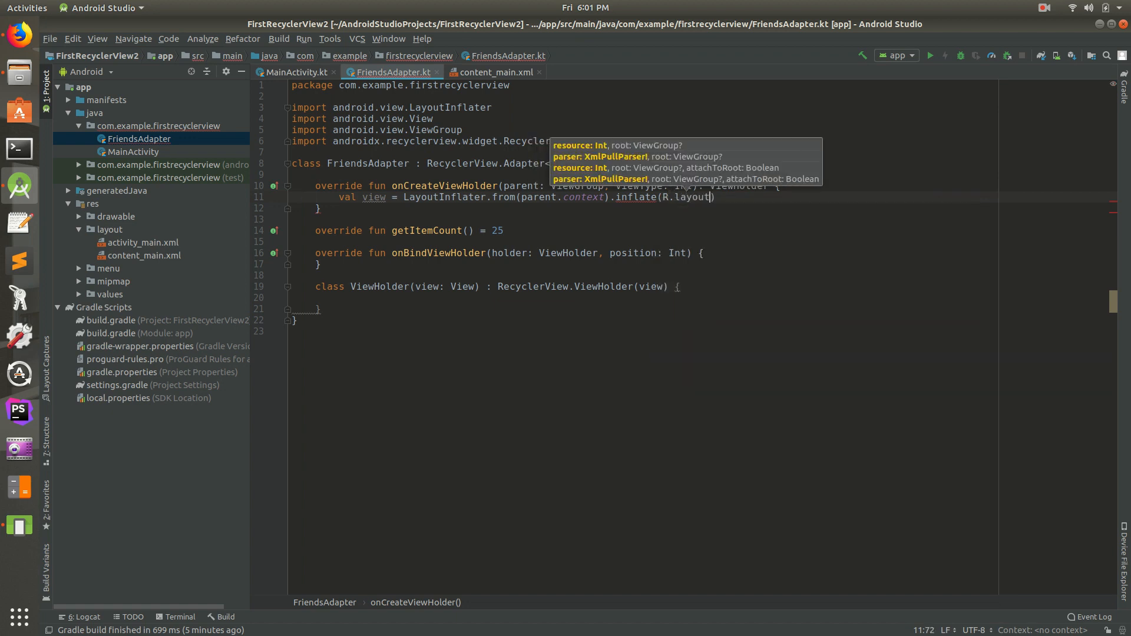
{"action": "type", "text": ".row_f"}
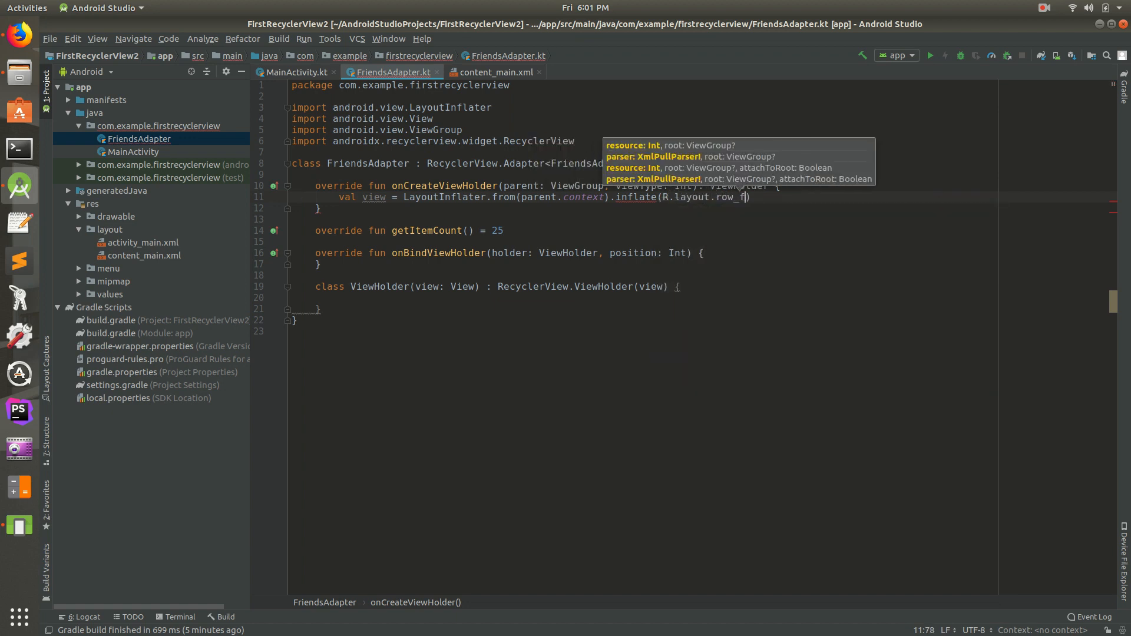
{"action": "type", "text": "riend"}
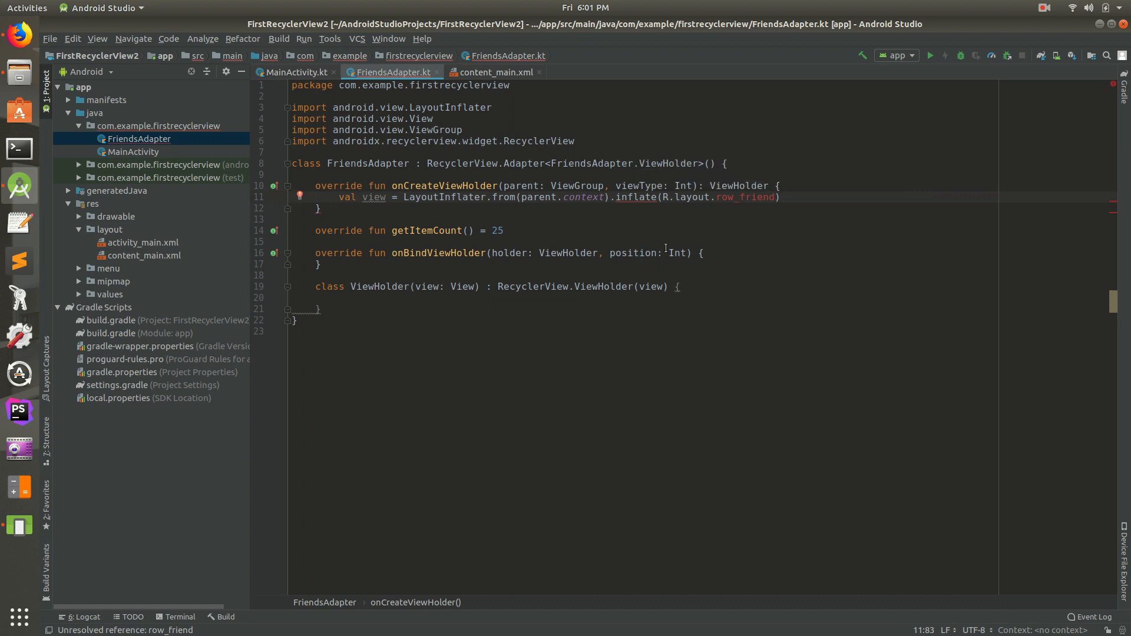
{"action": "mouse_move", "coordinate": [832, 204]}
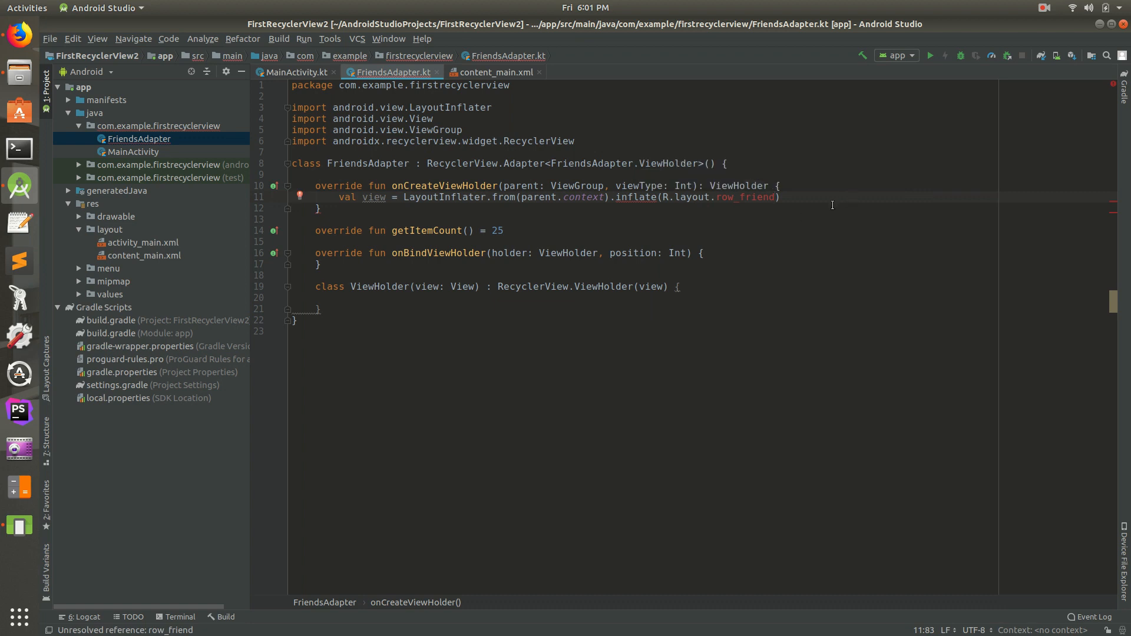
{"action": "mouse_move", "coordinate": [769, 189]}
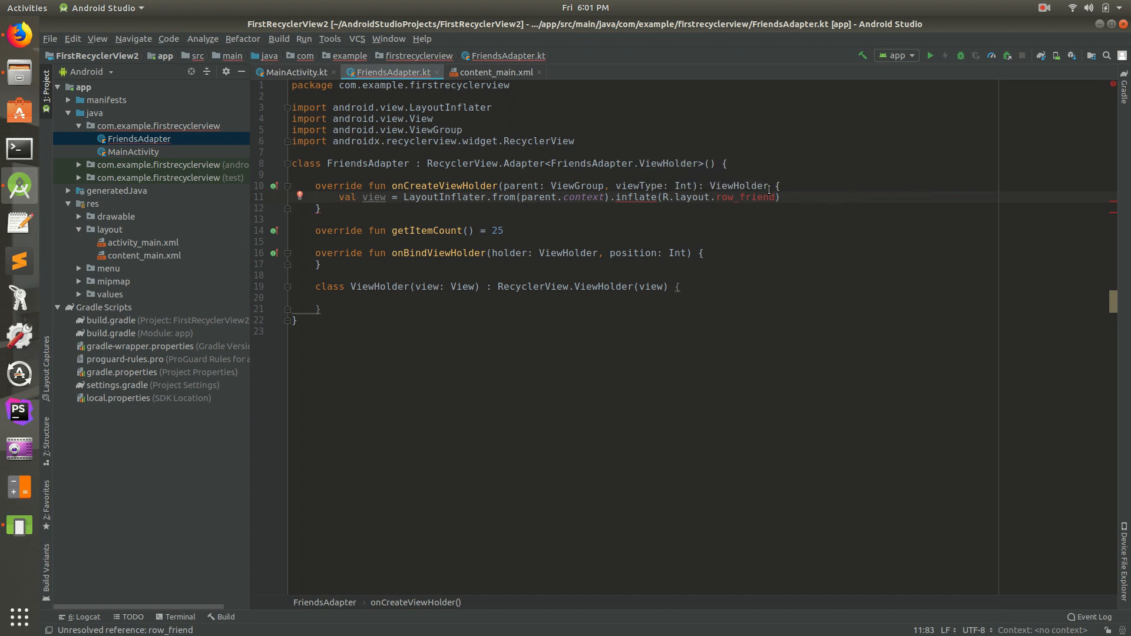
Pass parent and false to inflate and return ViewHolder(view)
{"action": "type", "text": ", pa"}
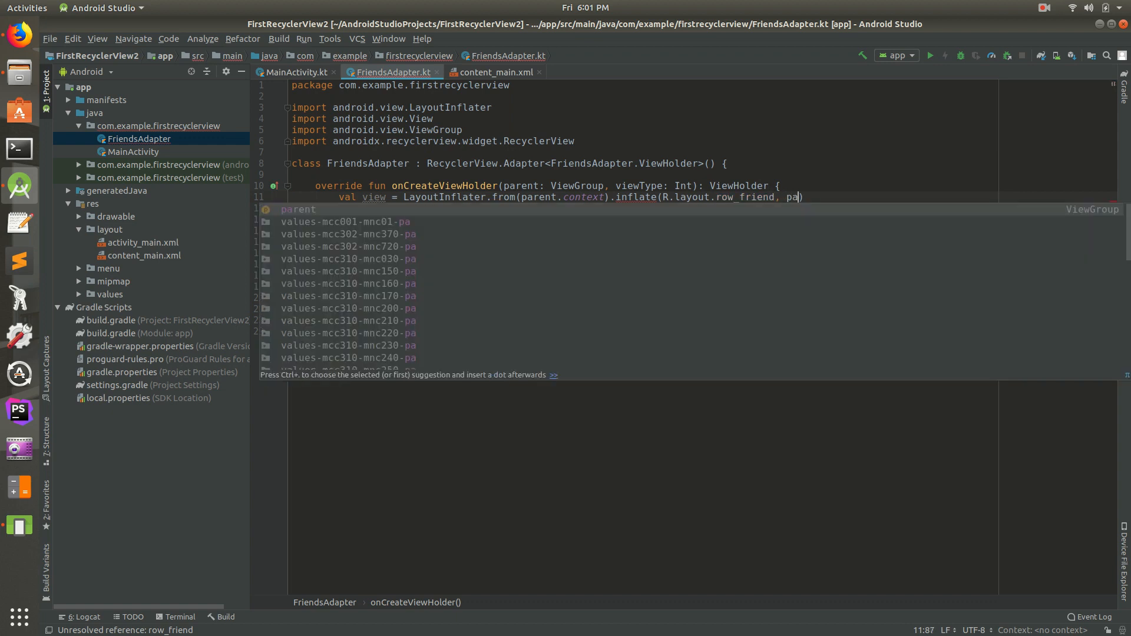
{"action": "type", "text": "parent, false"}
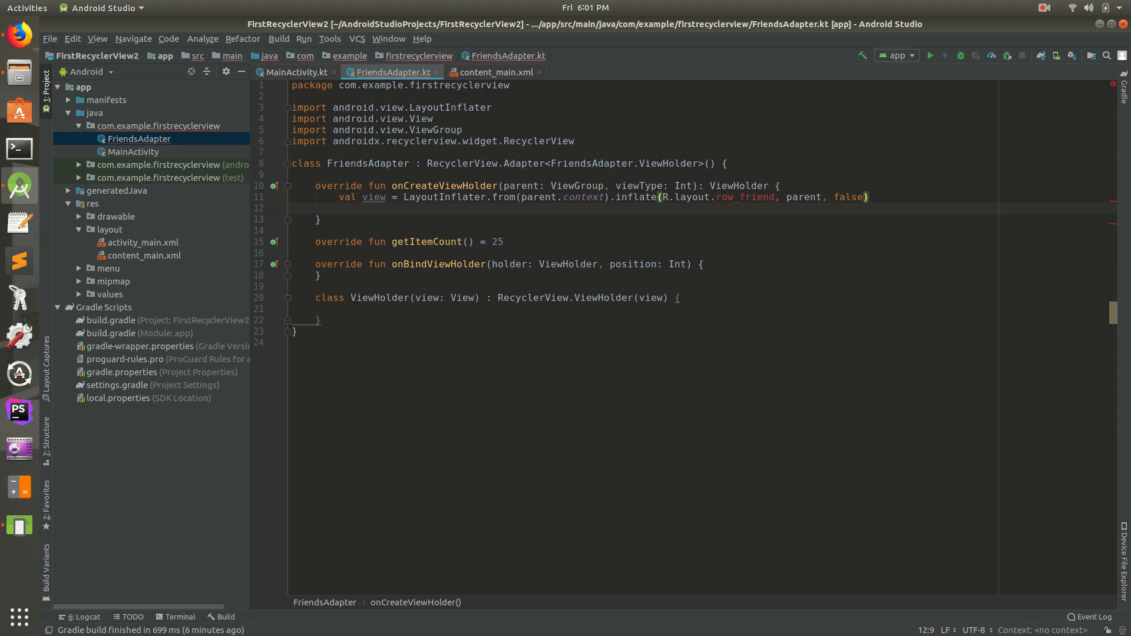
{"action": "type", "text": "return"}
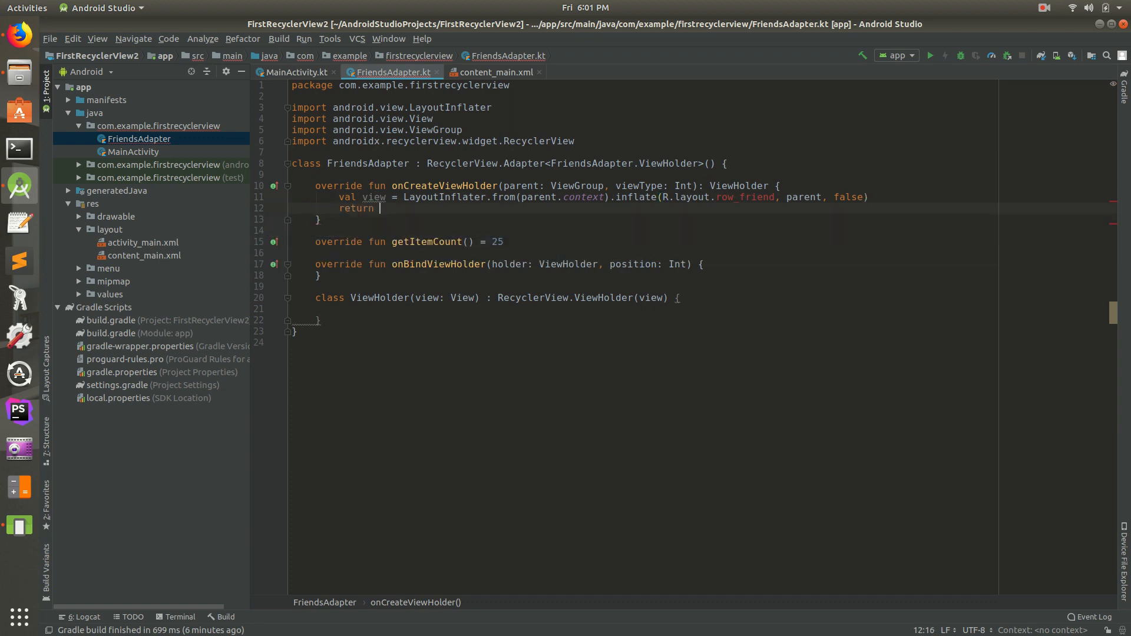
{"action": "type", "text": "ViewHolder(view"}
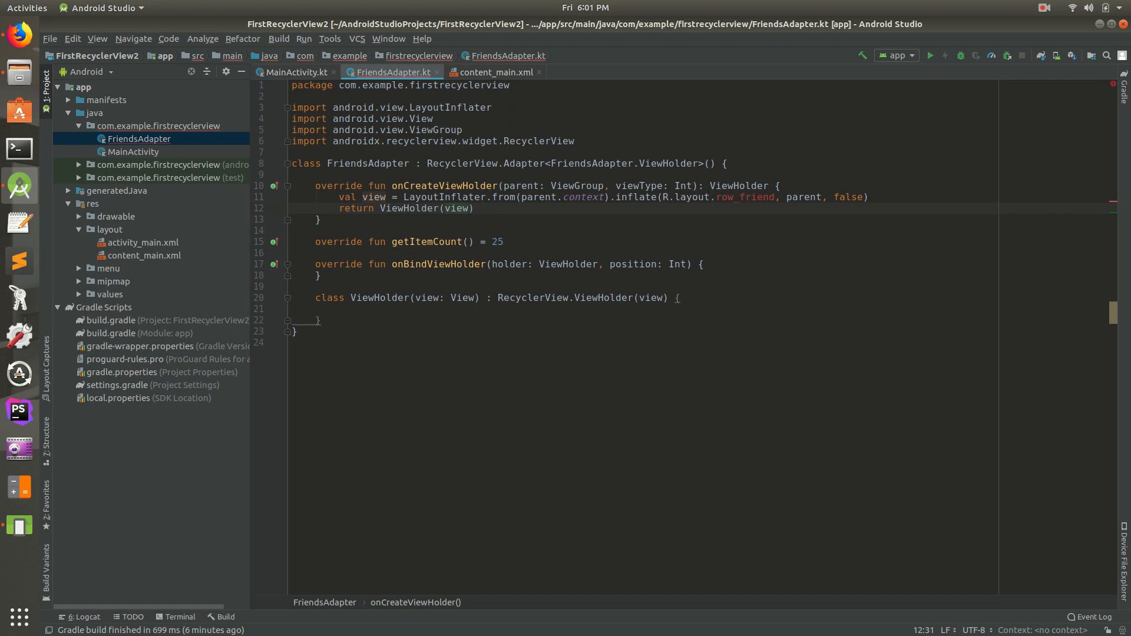
{"action": "left_click", "coordinate": [716, 196]}
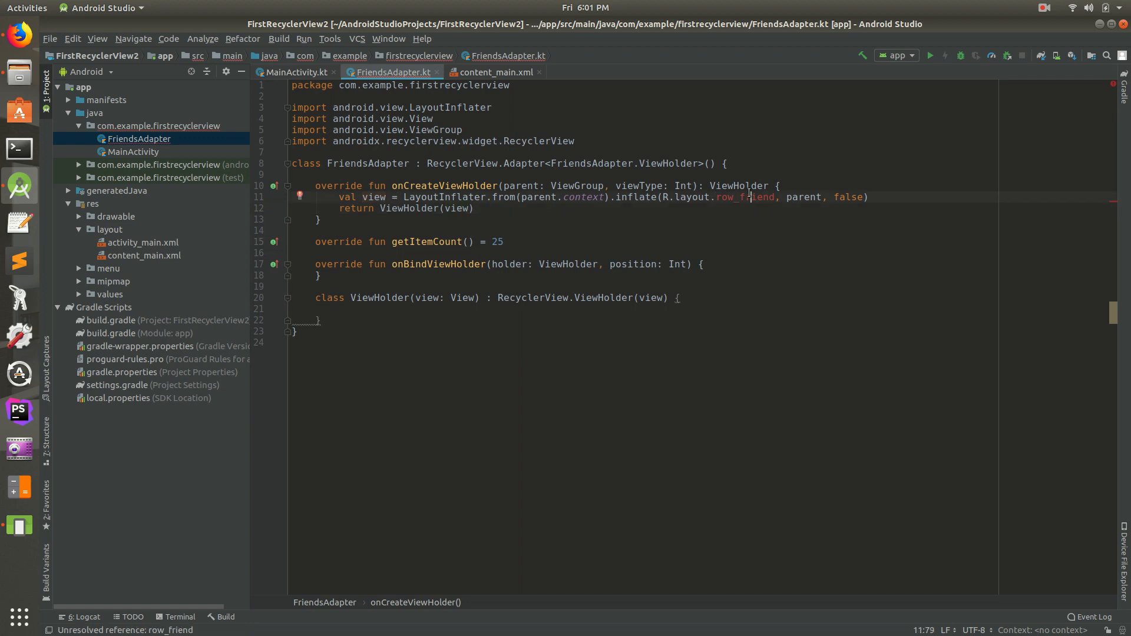
Create the row_friend.xml layout resource with ConstraintLayout as its root element
{"action": "left_click", "coordinate": [743, 196]}
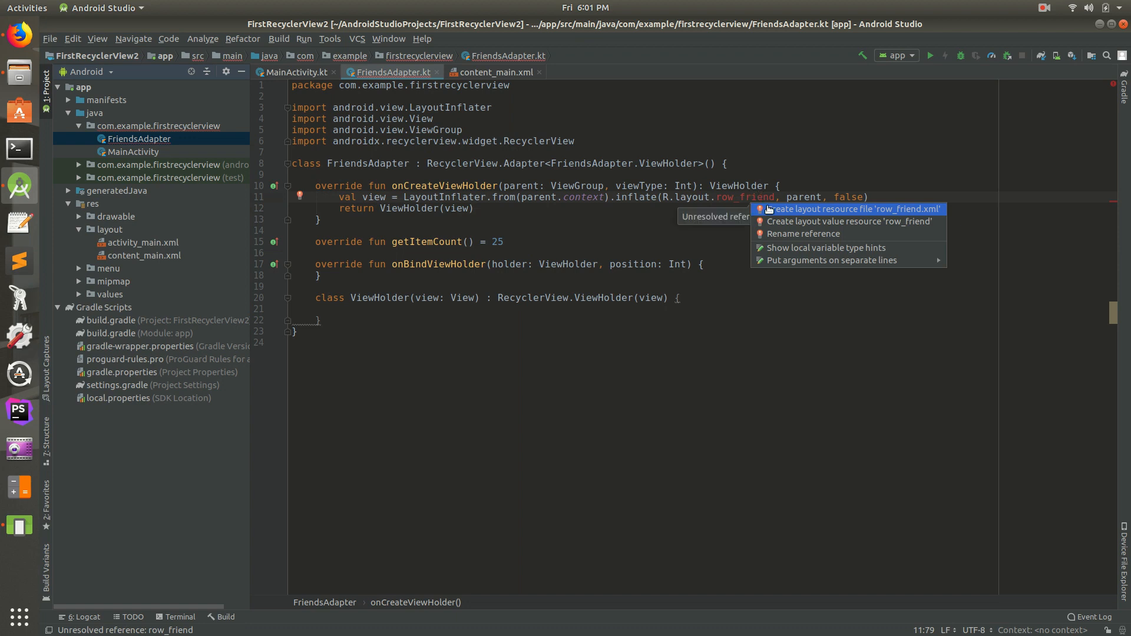
{"action": "left_click", "coordinate": [854, 209]}
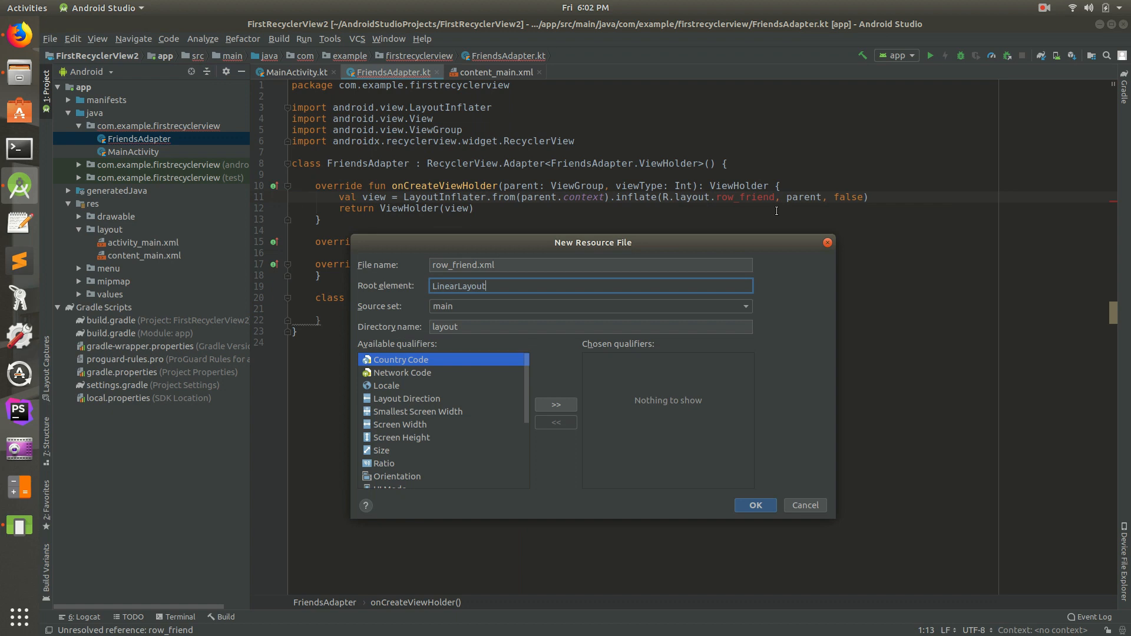
{"action": "mouse_move", "coordinate": [587, 229]}
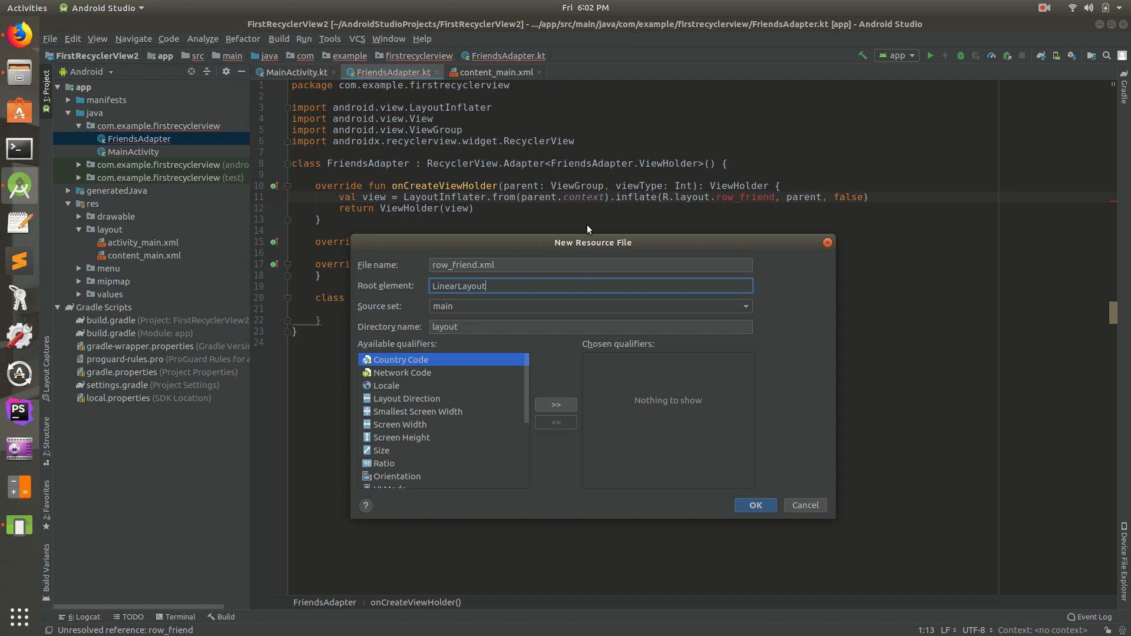
{"action": "mouse_move", "coordinate": [558, 282]}
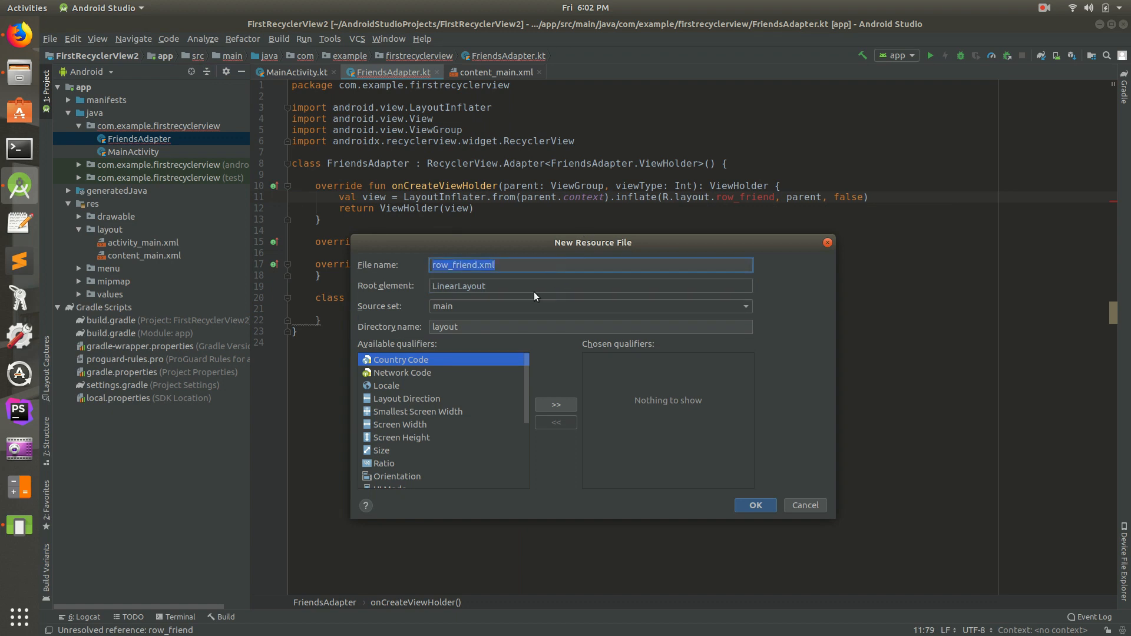
{"action": "left_click", "coordinate": [590, 285]}
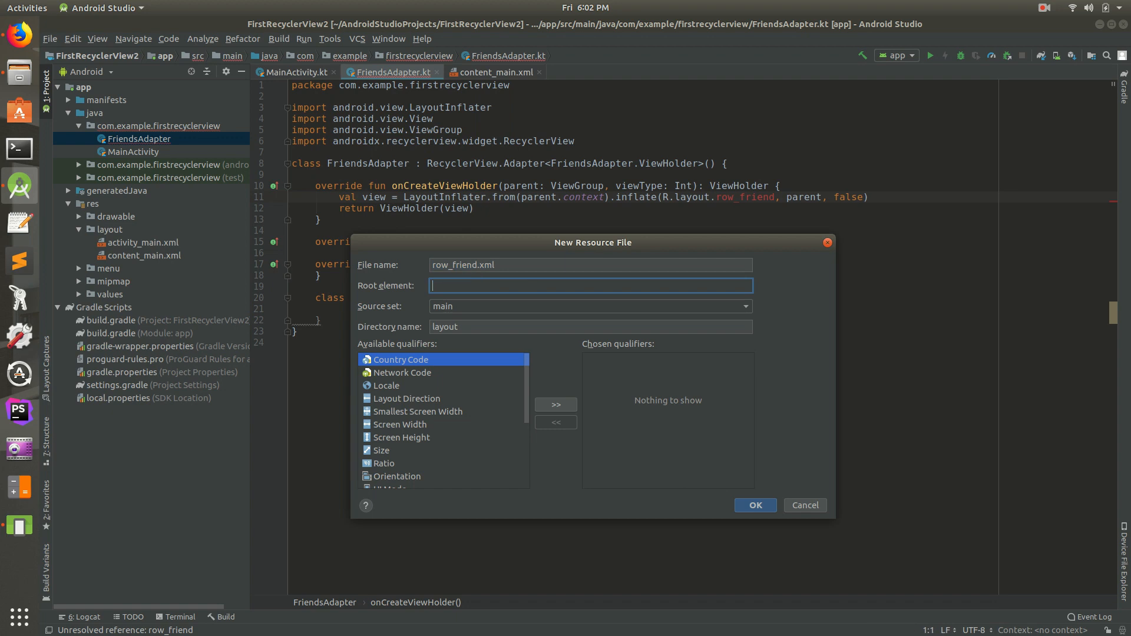
{"action": "type", "text": "ConstraintL"}
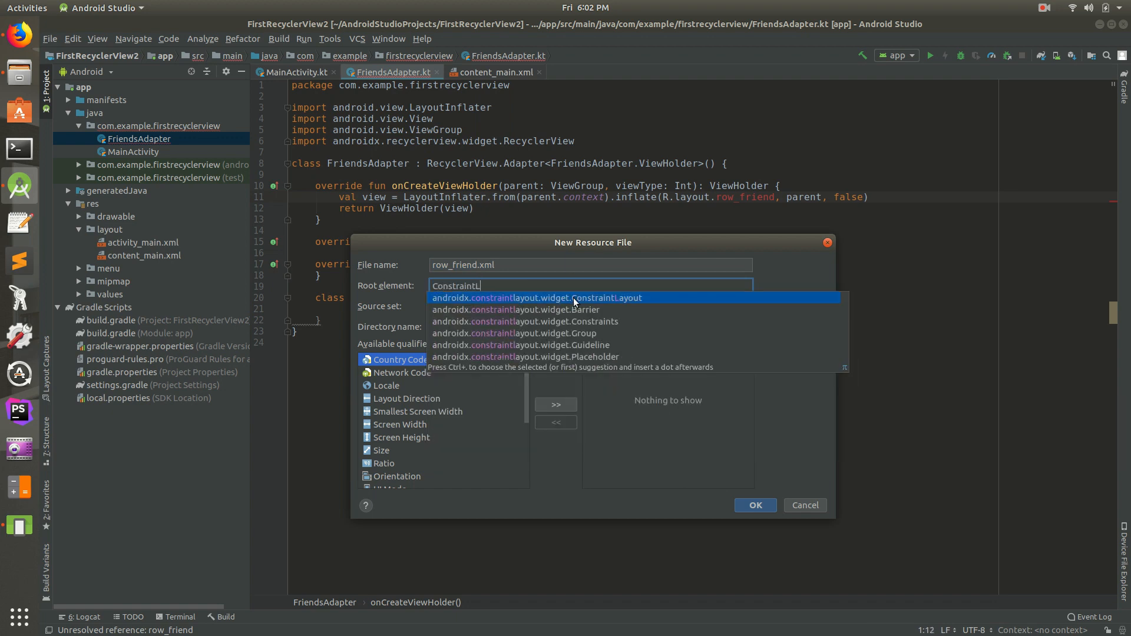
{"action": "left_click", "coordinate": [540, 296]}
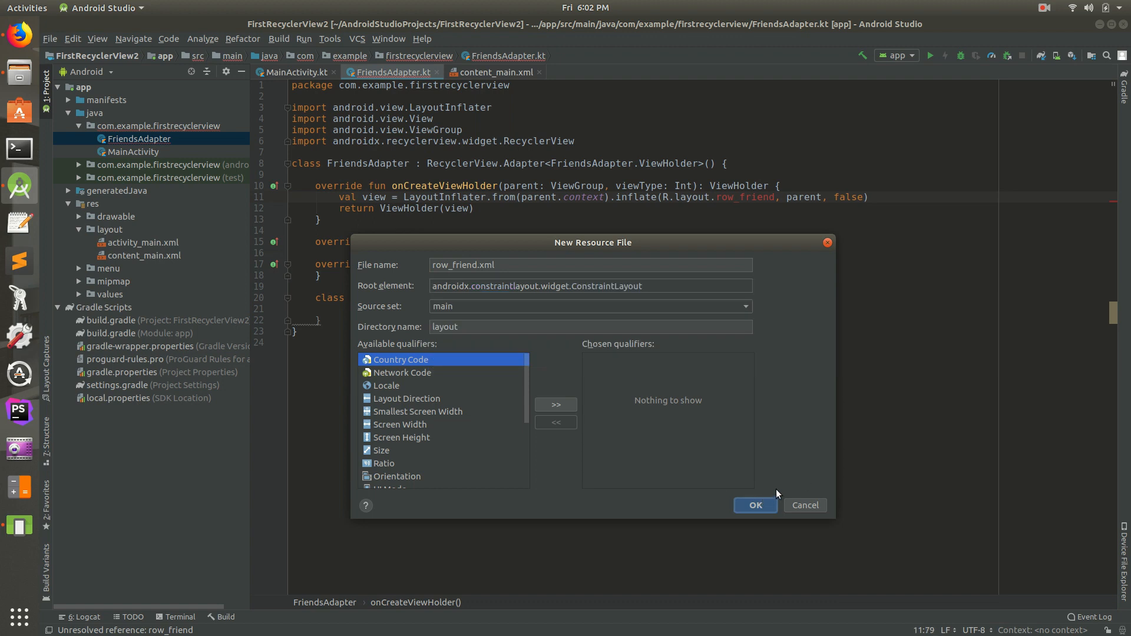
{"action": "left_click", "coordinate": [755, 505]}
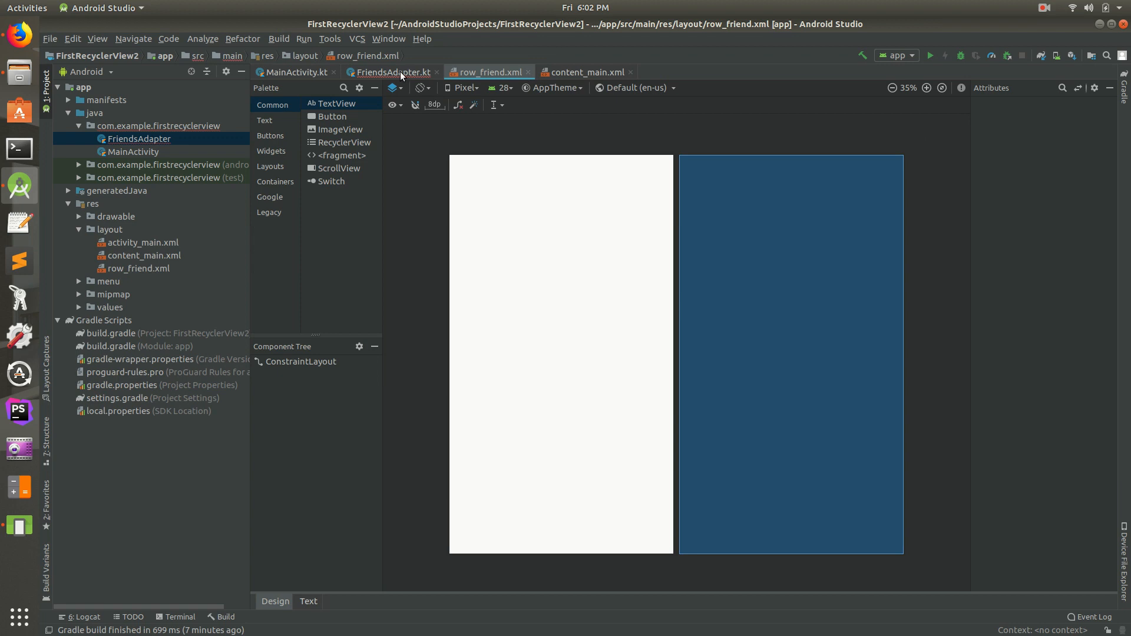
Place a Button in row_friend.xml constrained to the parent's left and top edges
{"action": "left_click", "coordinate": [392, 72]}
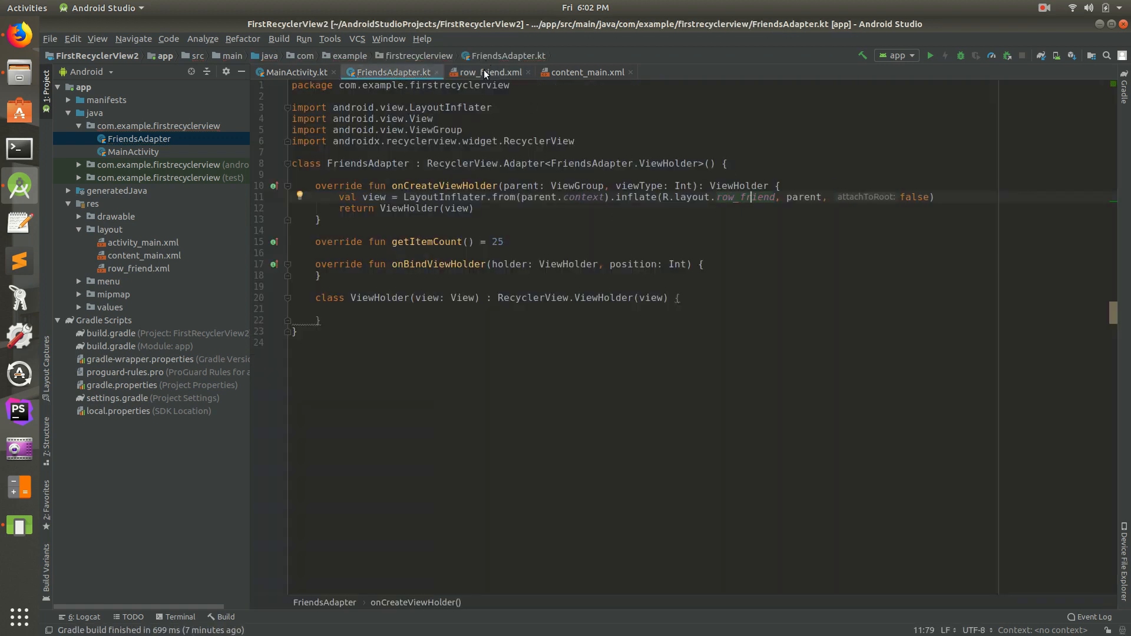
{"action": "left_click", "coordinate": [490, 71]}
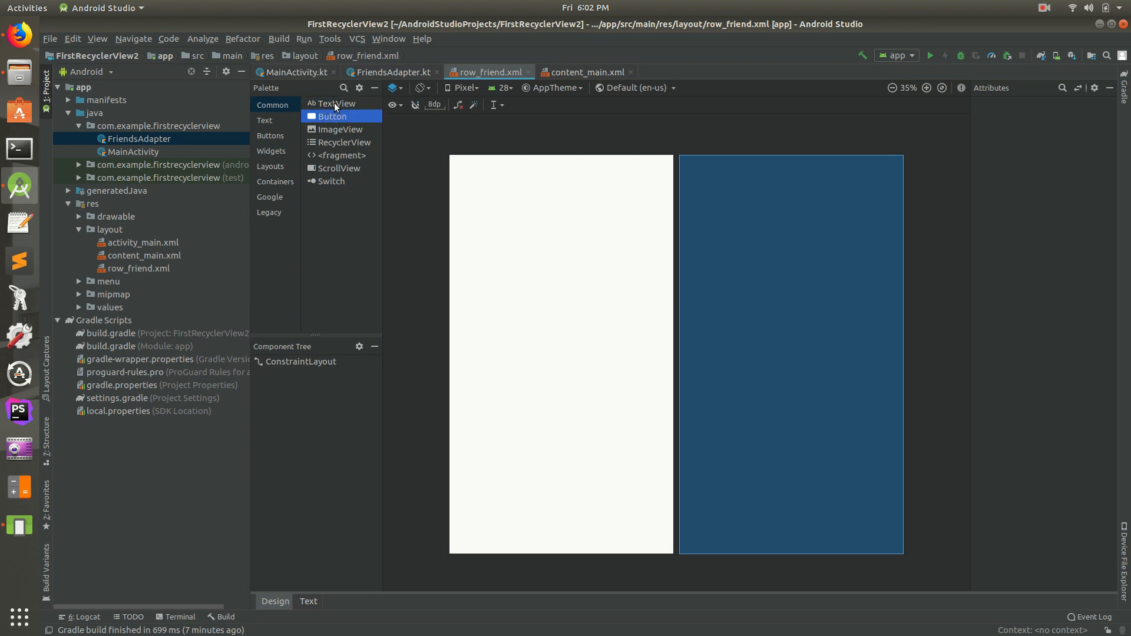
{"action": "left_click_drag", "start_coordinate": [332, 116], "coordinate": [595, 229]}
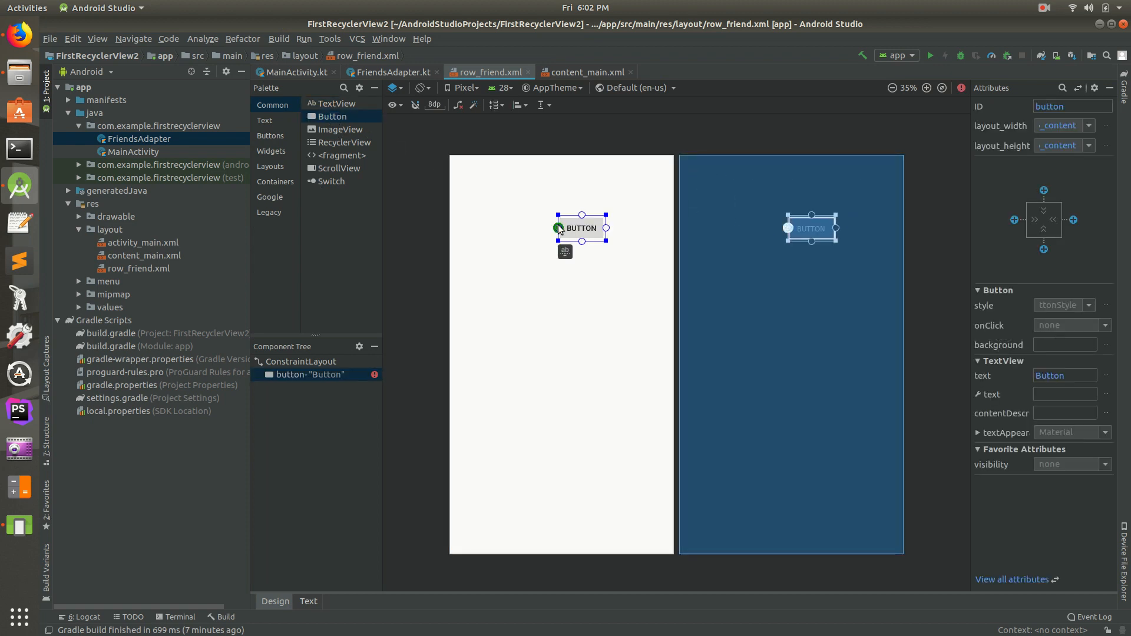
{"action": "left_click_drag", "start_coordinate": [581, 228], "coordinate": [478, 228]}
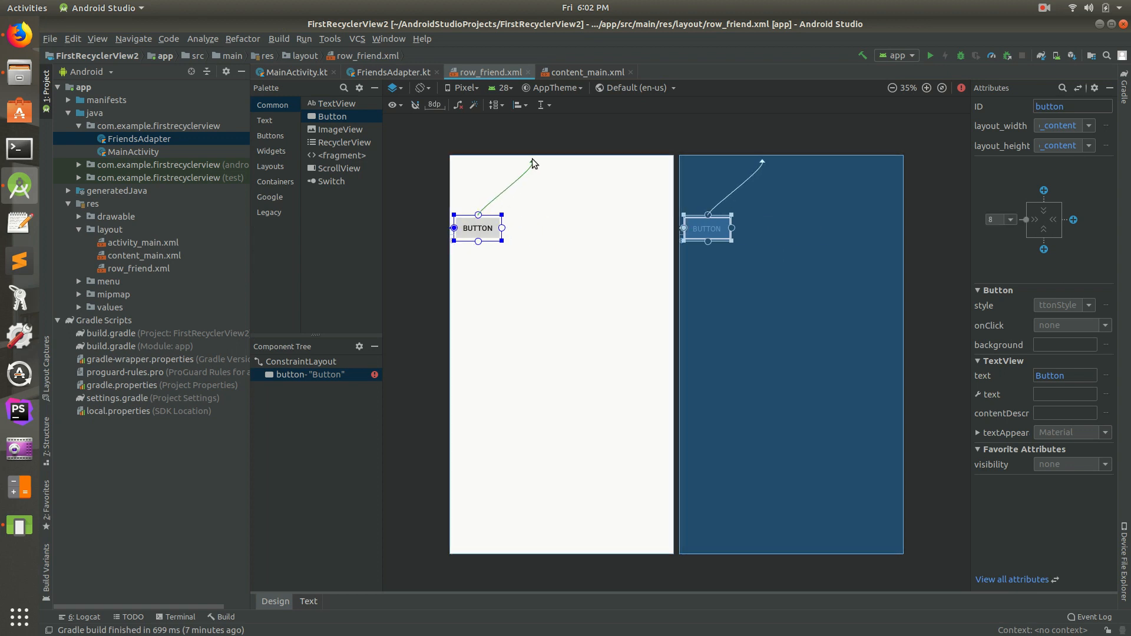
{"action": "left_click_drag", "start_coordinate": [478, 228], "coordinate": [478, 171]}
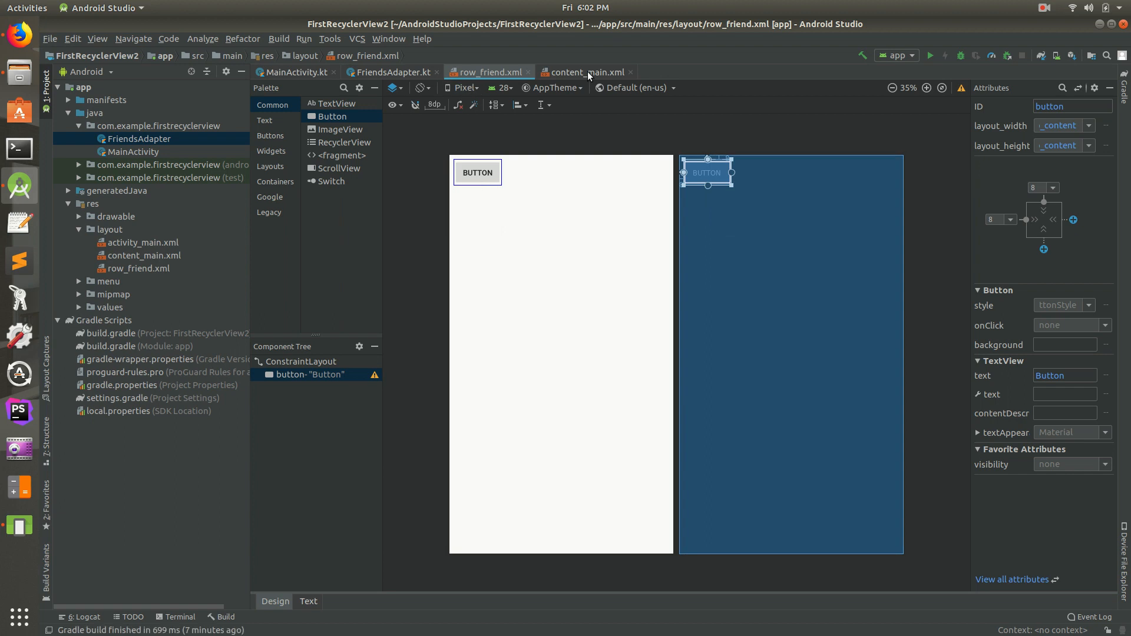
{"action": "left_click", "coordinate": [390, 72]}
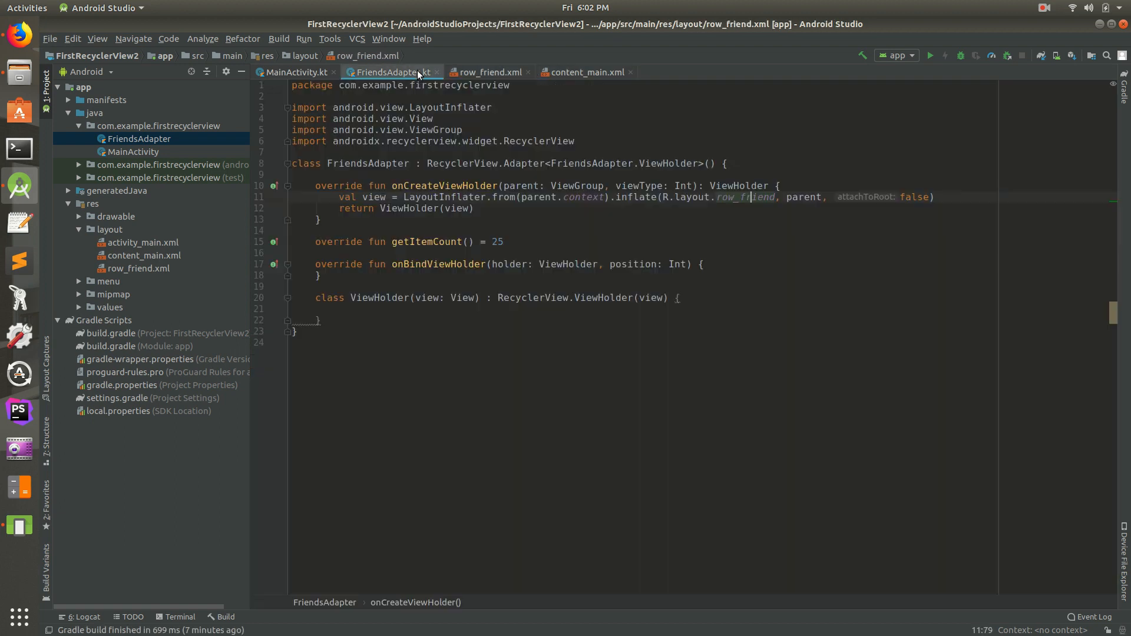
Launch the app on the Nexus 5X emulator, reusing that device for future launches
{"action": "left_click", "coordinate": [295, 72]}
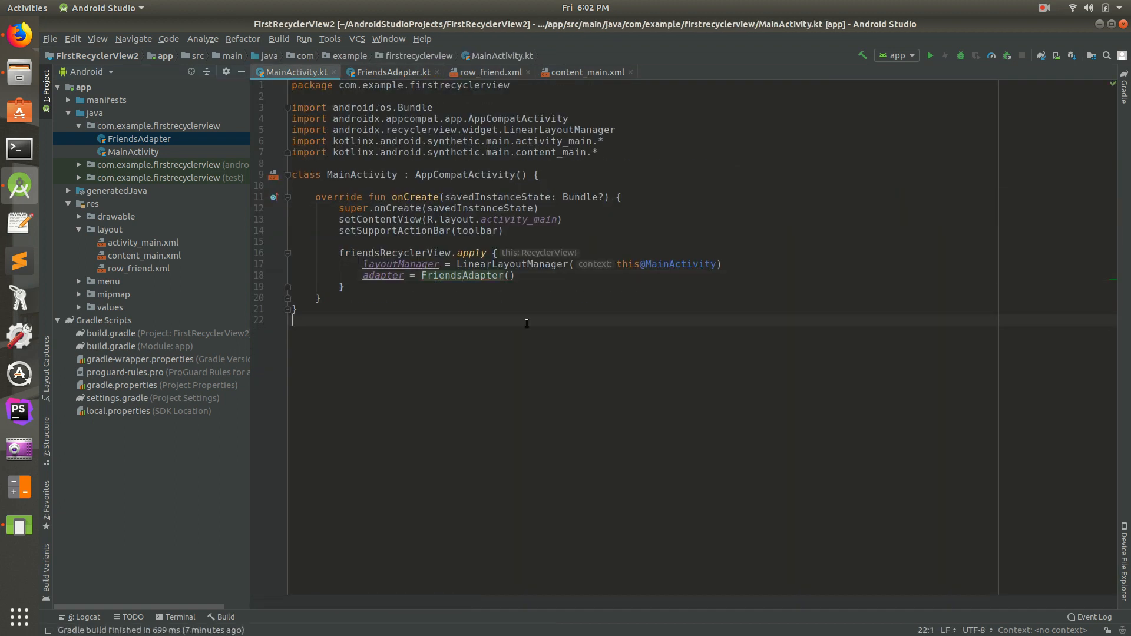
{"action": "left_click", "coordinate": [929, 55]}
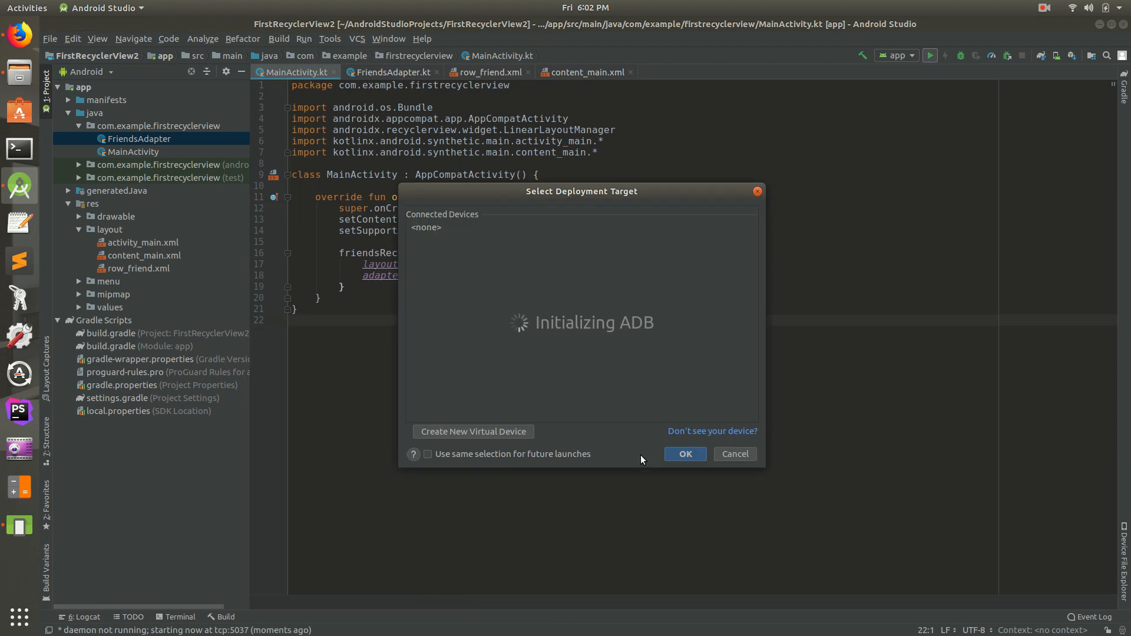
{"action": "left_click", "coordinate": [427, 453]}
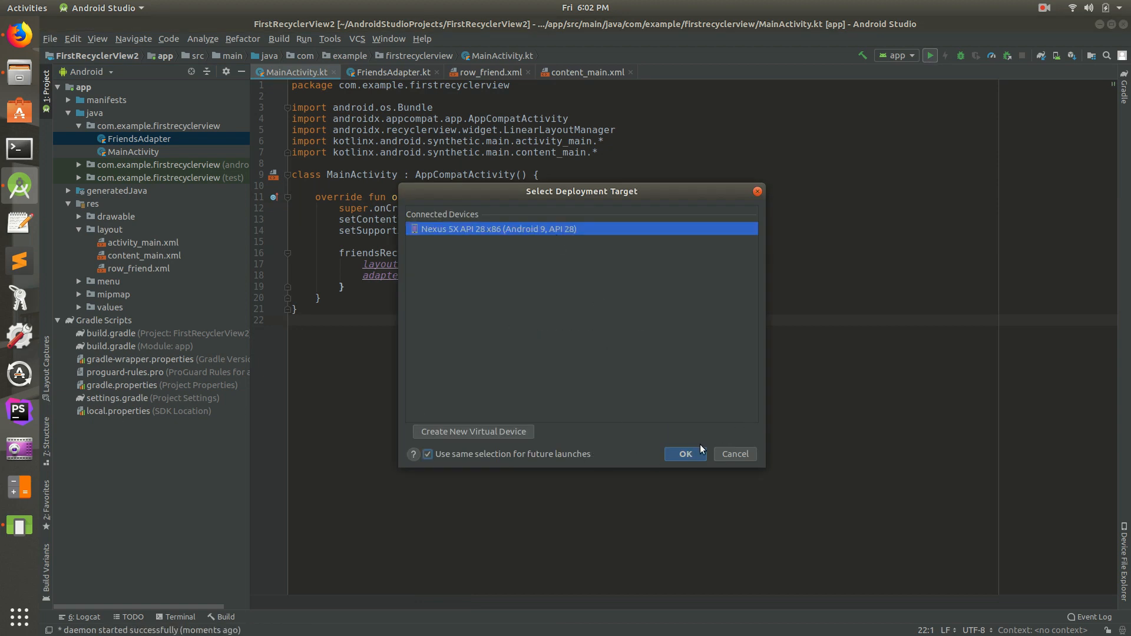
{"action": "left_click", "coordinate": [684, 453]}
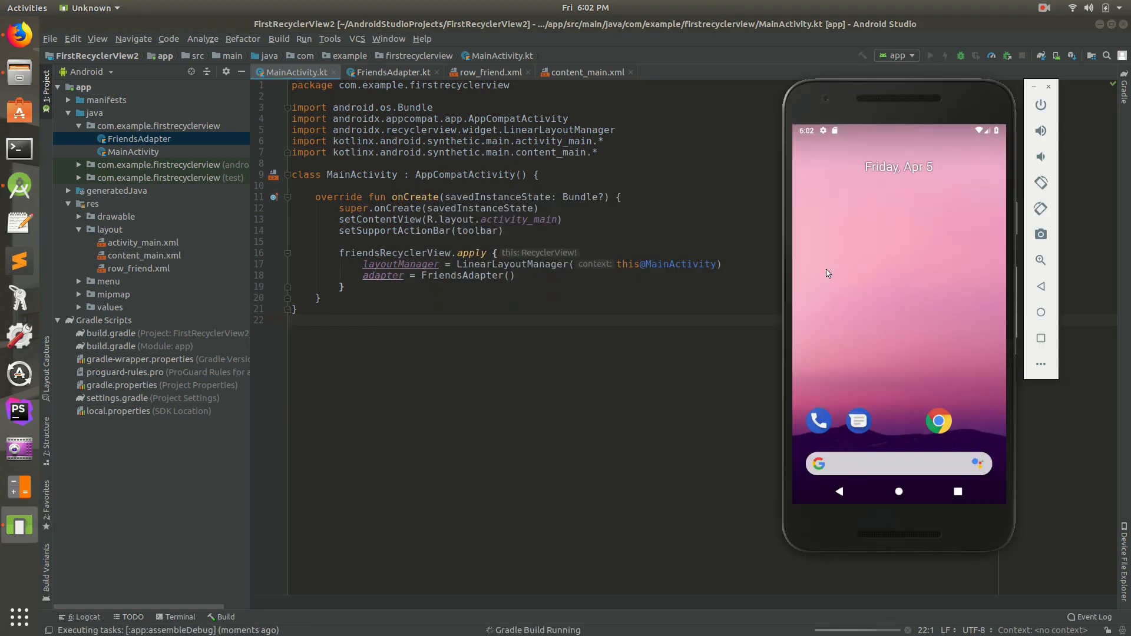
{"action": "mouse_move", "coordinate": [854, 294]}
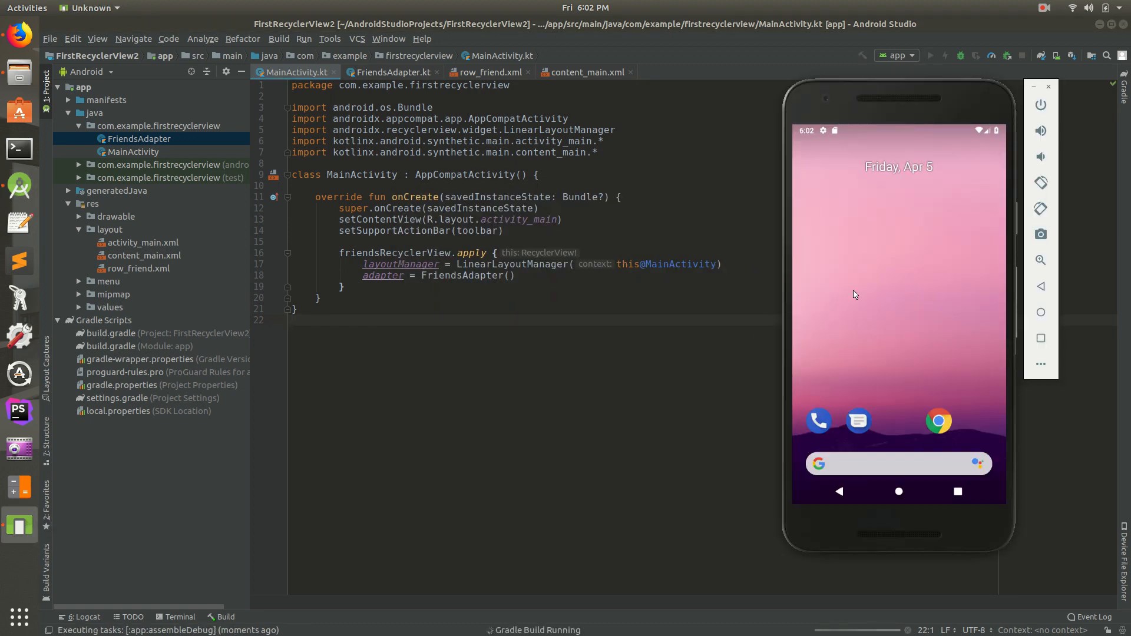
{"action": "mouse_move", "coordinate": [933, 265]}
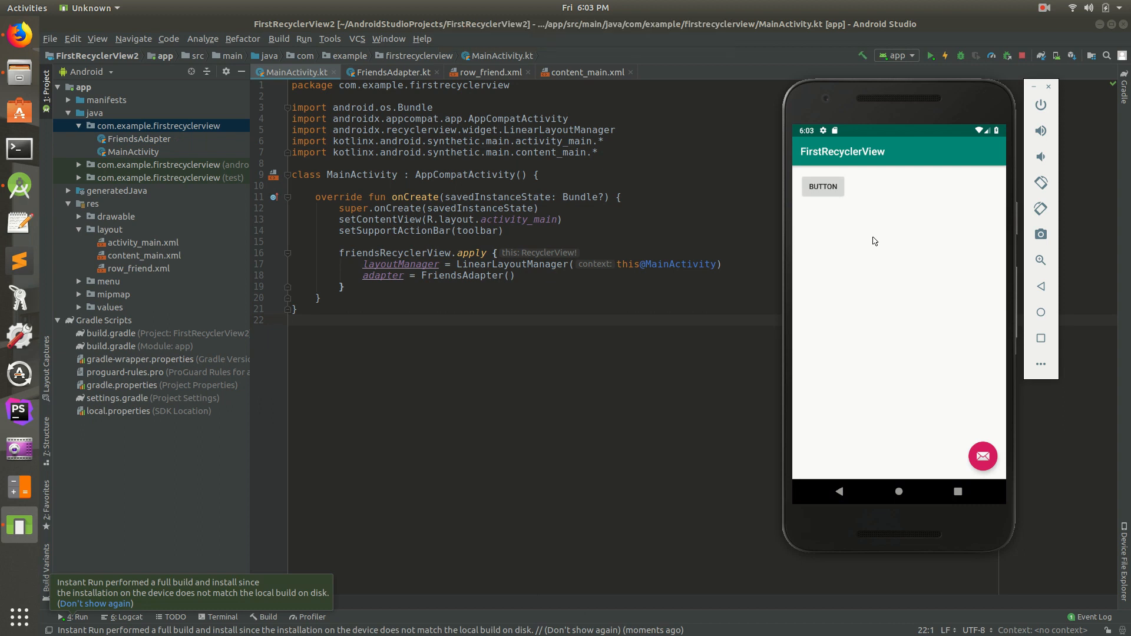
{"action": "mouse_move", "coordinate": [906, 374]}
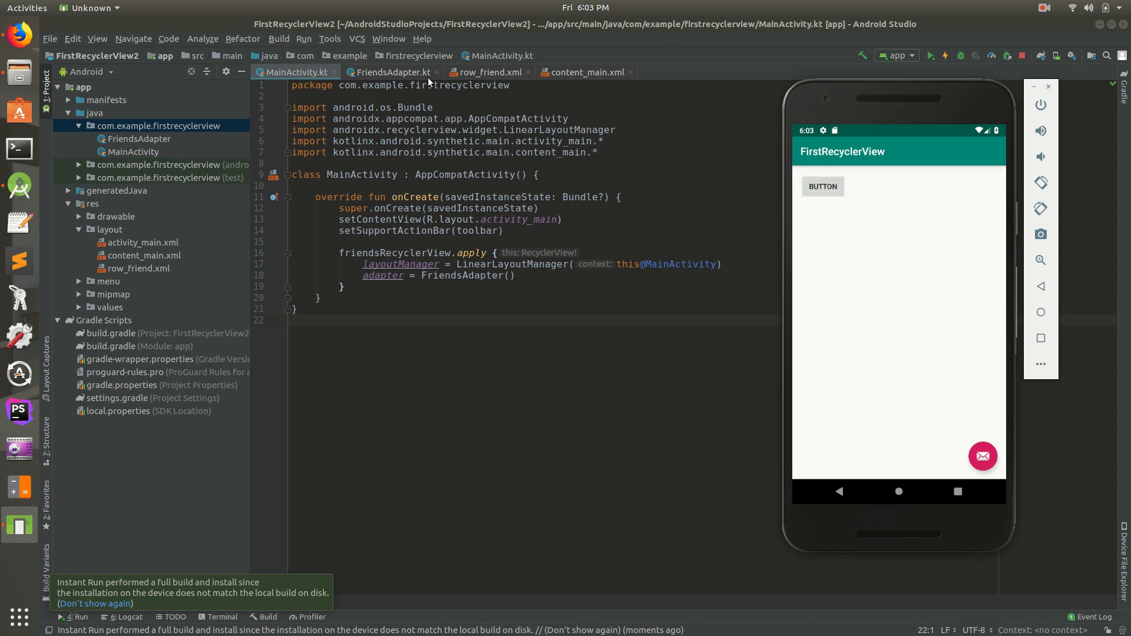
{"action": "left_click", "coordinate": [392, 71]}
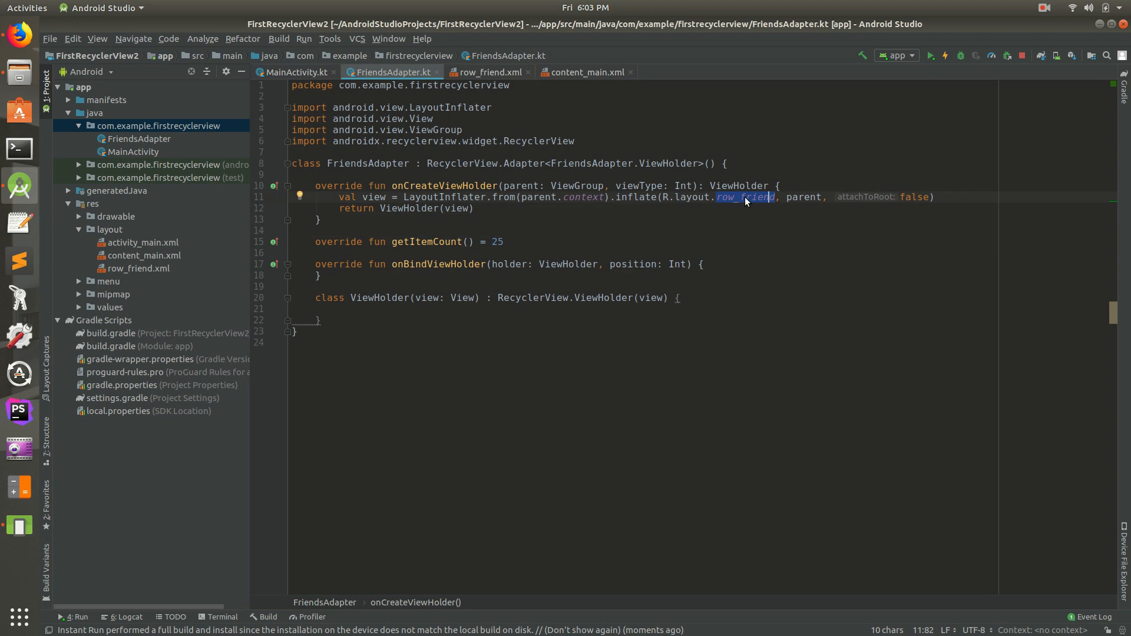
Open row_friend.xml from the row_friend reference in FriendsAdapter's inflate call
{"action": "left_click", "coordinate": [746, 197]}
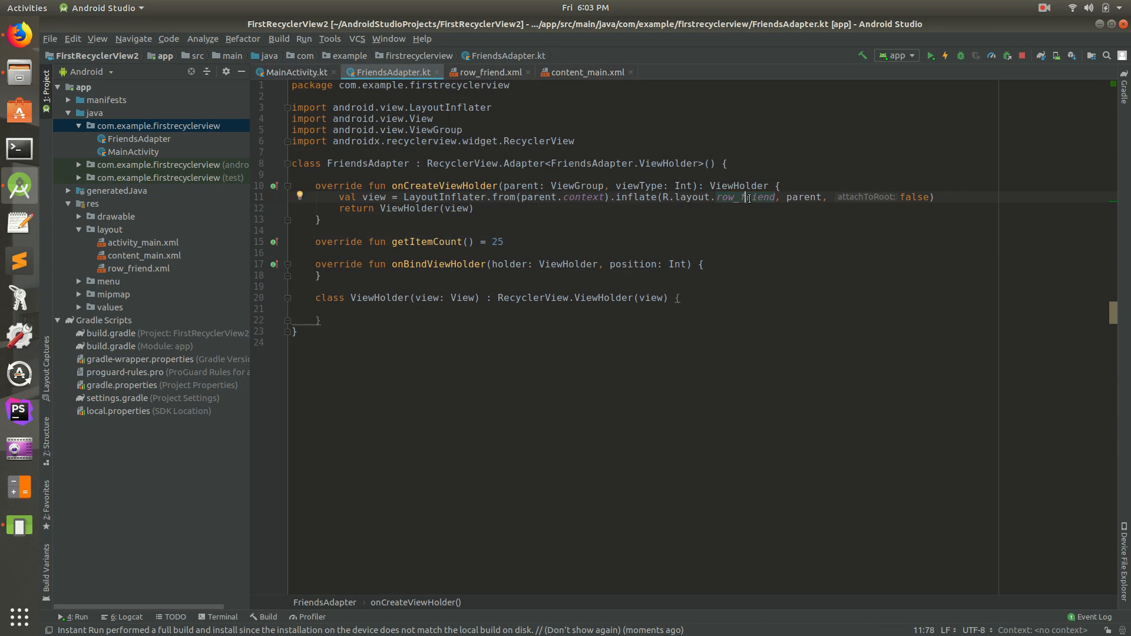
{"action": "left_click", "coordinate": [489, 71]}
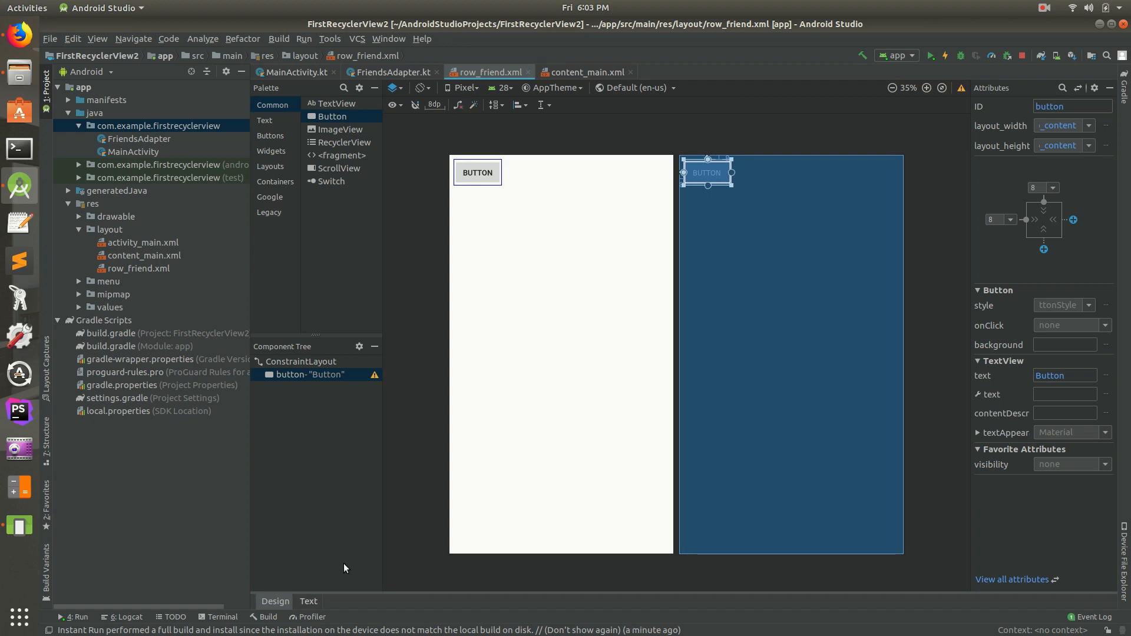
Format row_friend.xml's XML source with the predefined Android code style
{"action": "left_click", "coordinate": [308, 601]}
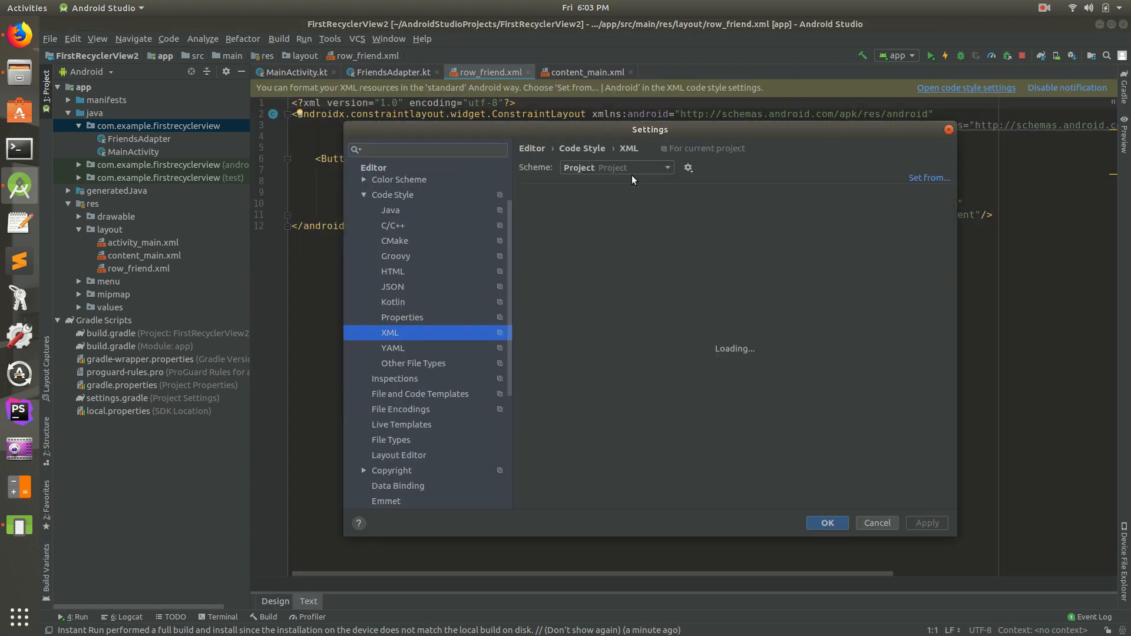
{"action": "left_click", "coordinate": [929, 178]}
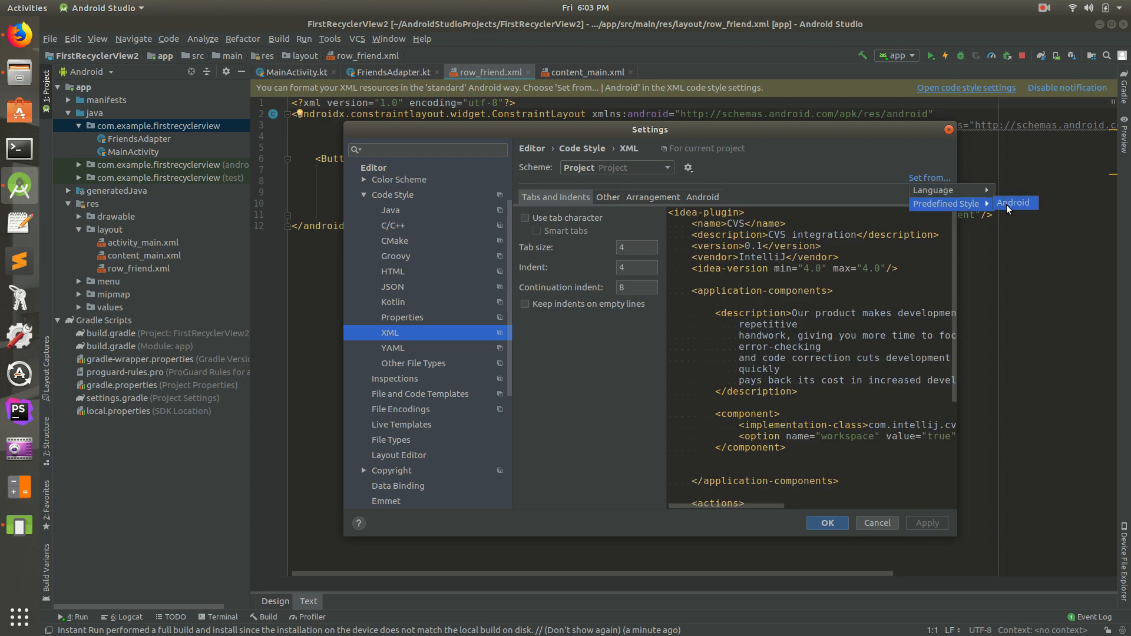
{"action": "left_click", "coordinate": [1012, 203]}
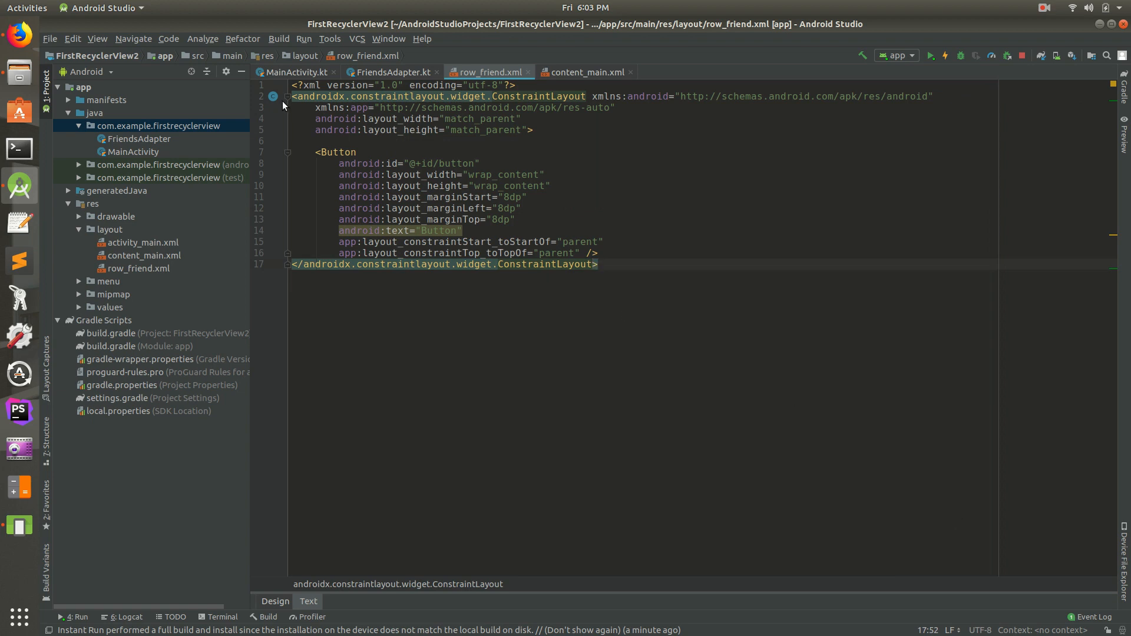
Give the ConstraintLayout a #F00 red background and wrap_content layout_height
{"action": "left_click", "coordinate": [275, 601]}
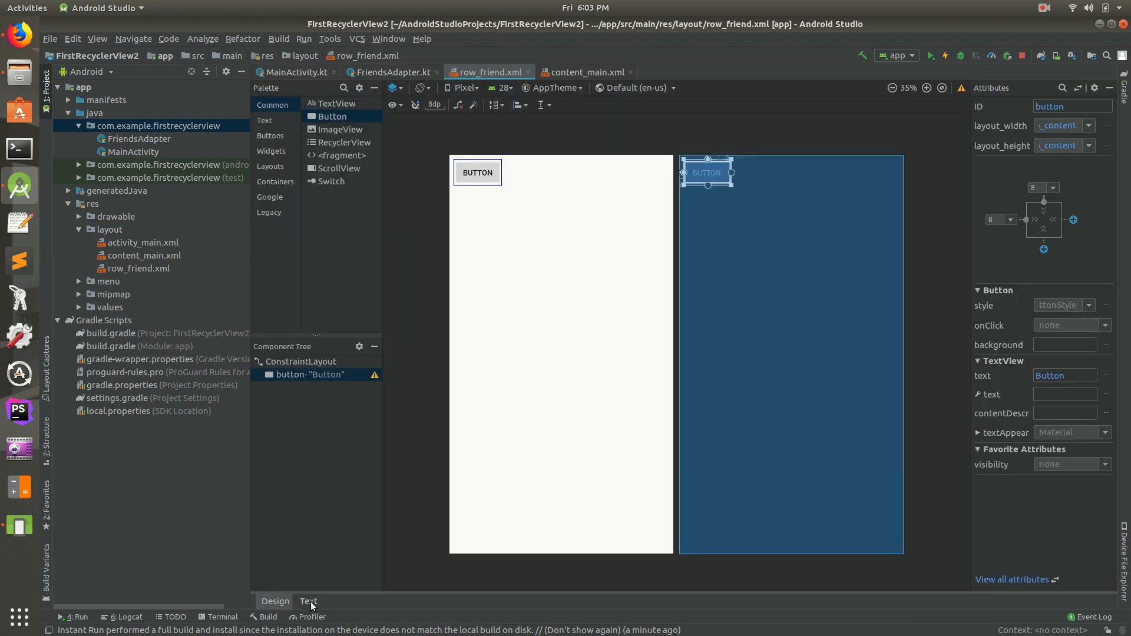
{"action": "left_click", "coordinate": [308, 601]}
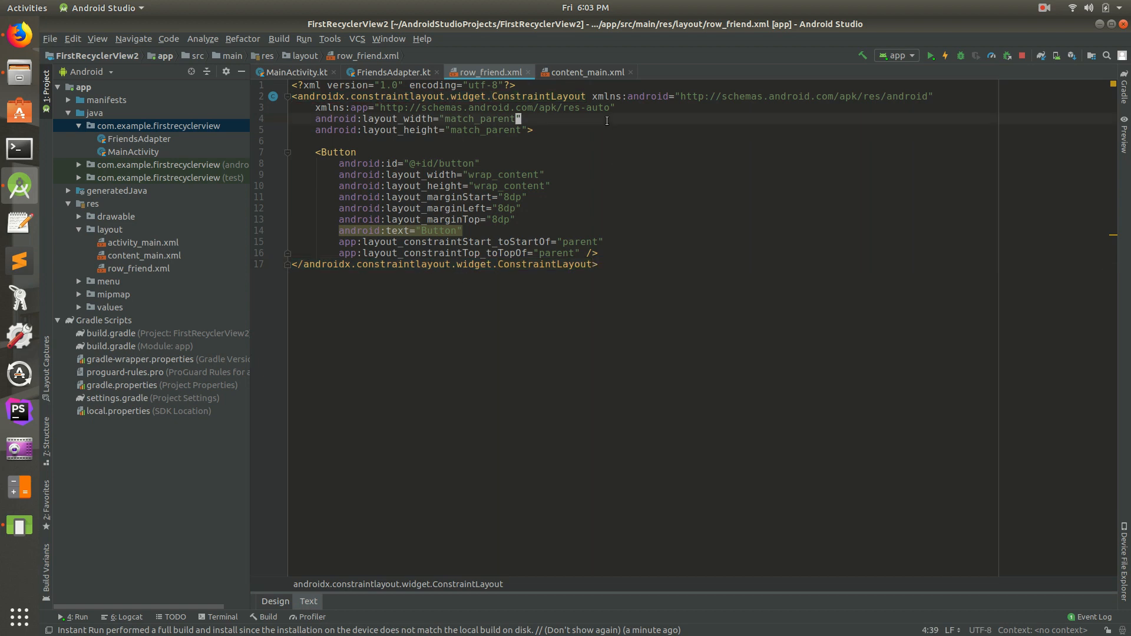
{"action": "type", "text": "android:background=\""}
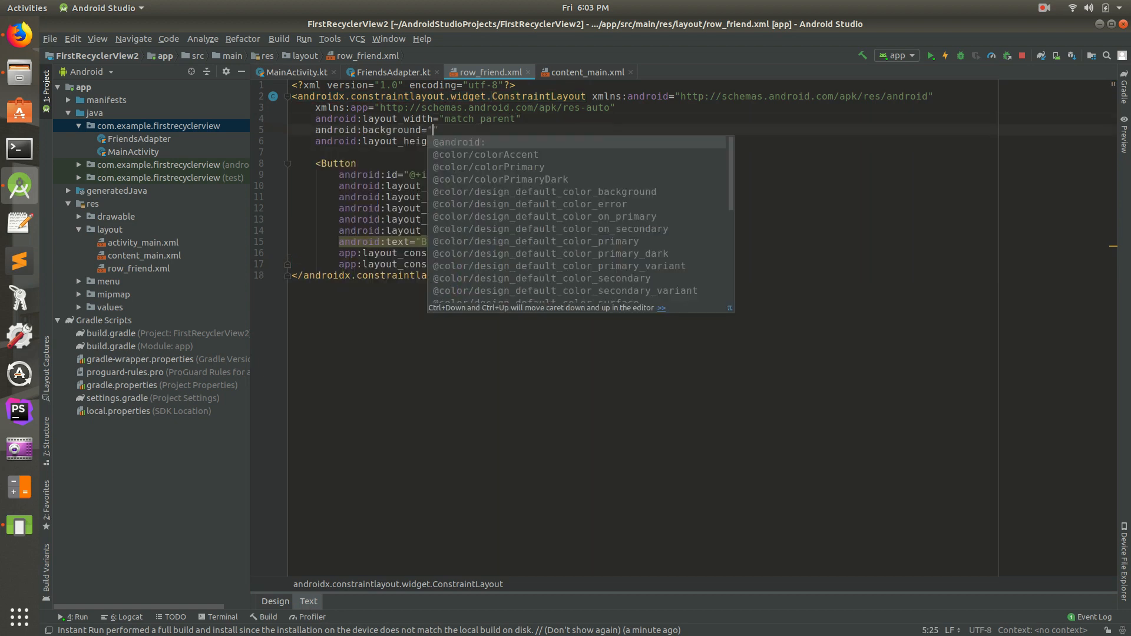
{"action": "type", "text": "#F00"}
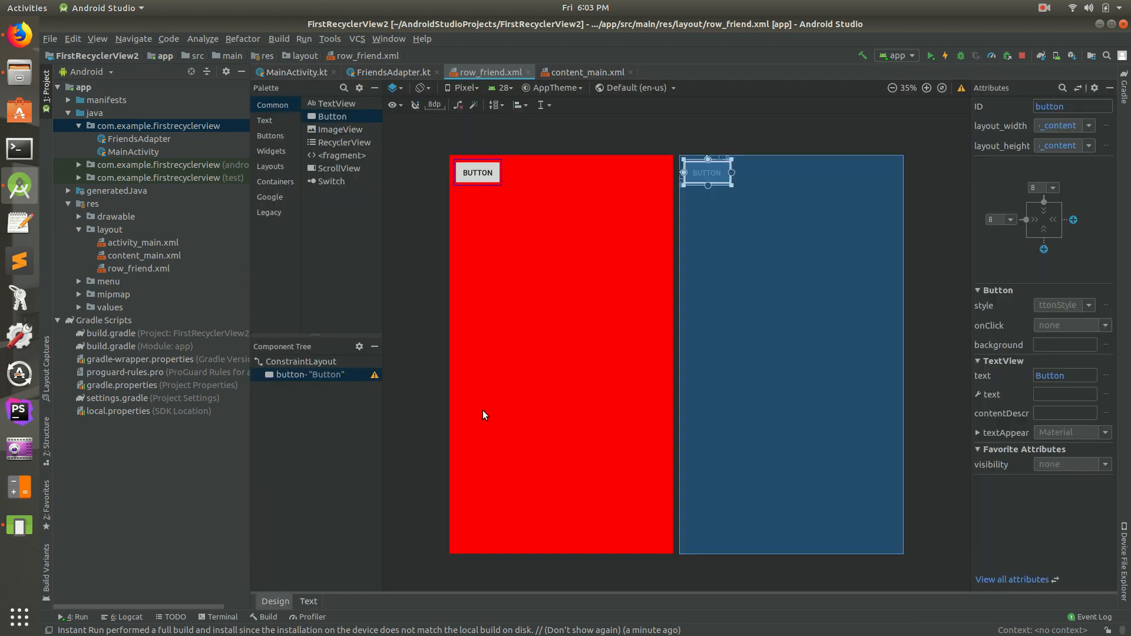
{"action": "left_click", "coordinate": [476, 172]}
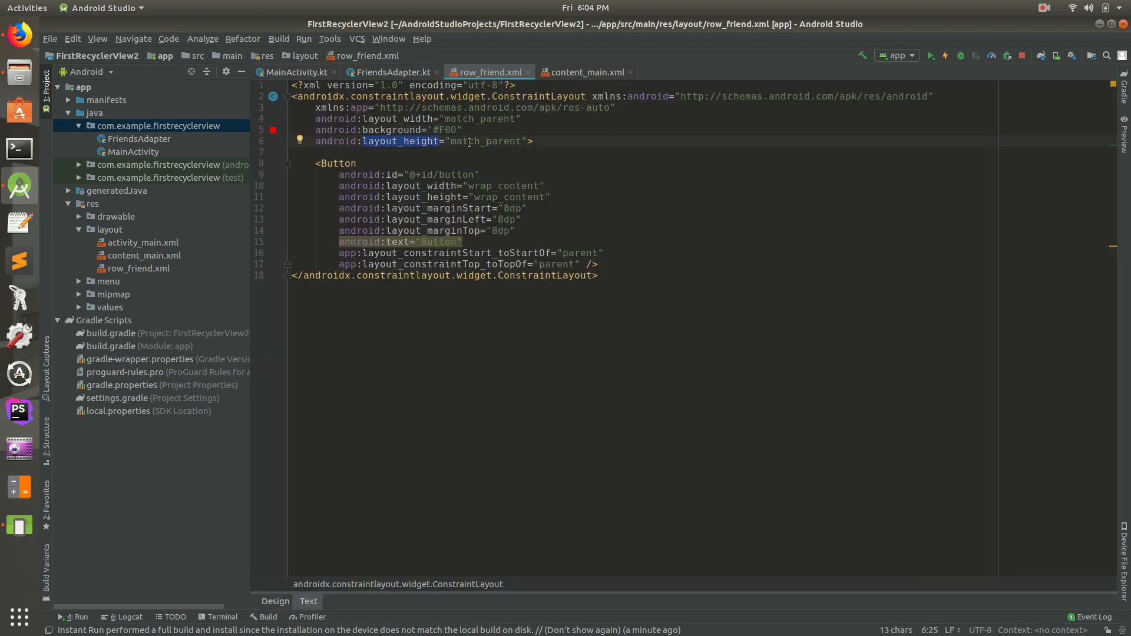
{"action": "type", "text": "wr"}
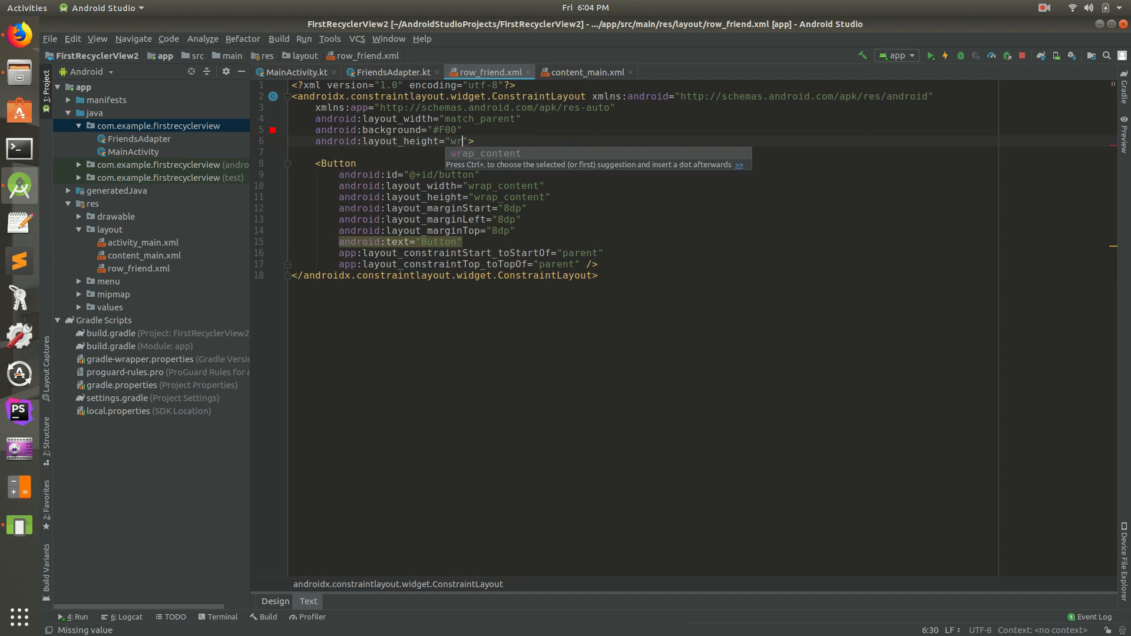
{"action": "left_click", "coordinate": [275, 601]}
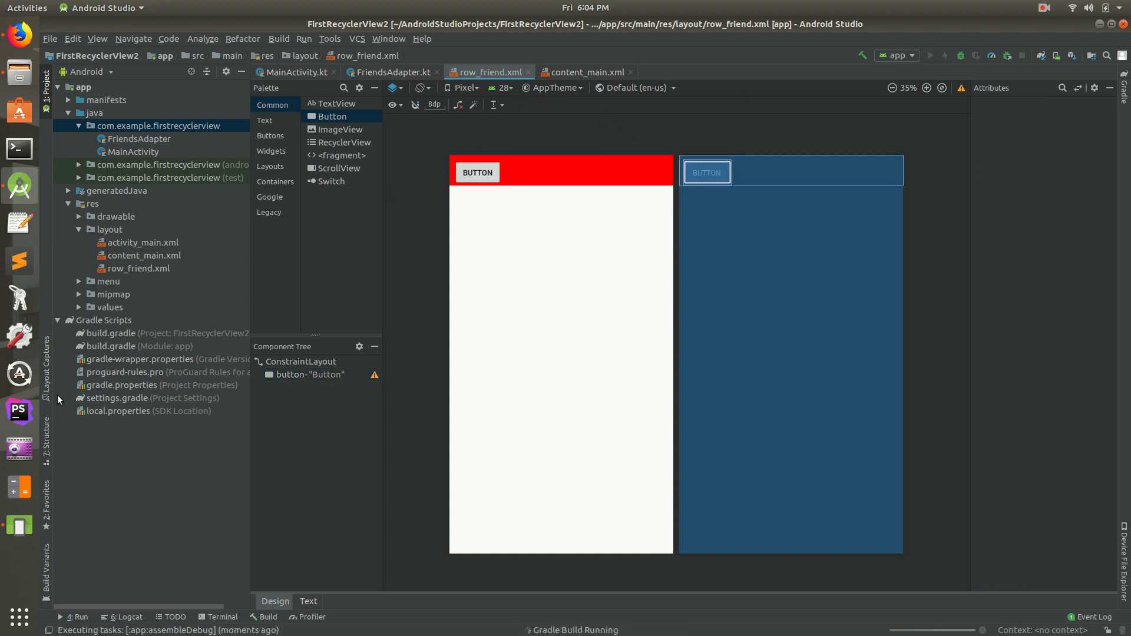
{"action": "left_click", "coordinate": [929, 55]}
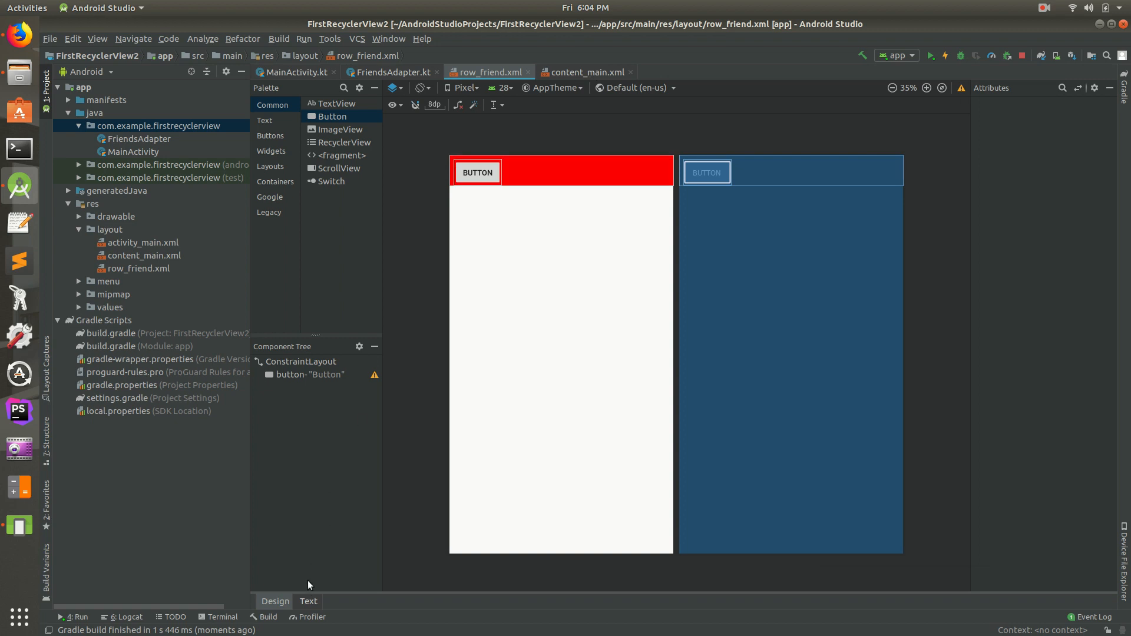
Delete the android:background attribute, add a trailing newline, and preview the plain white row
{"action": "left_click", "coordinate": [309, 600]}
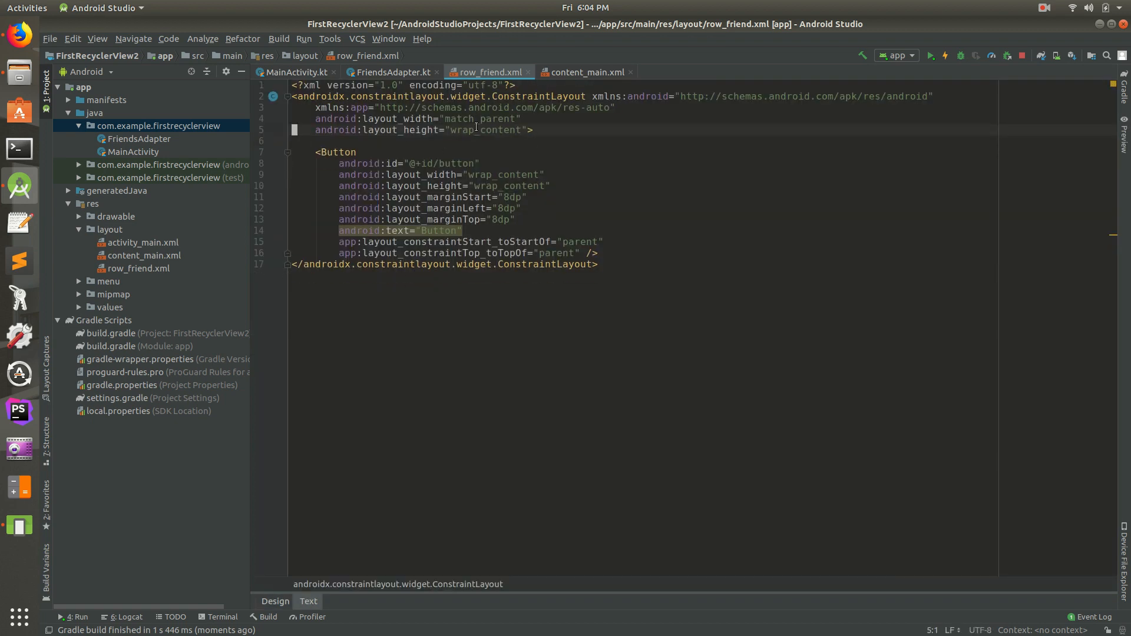
{"action": "left_click", "coordinate": [458, 174]}
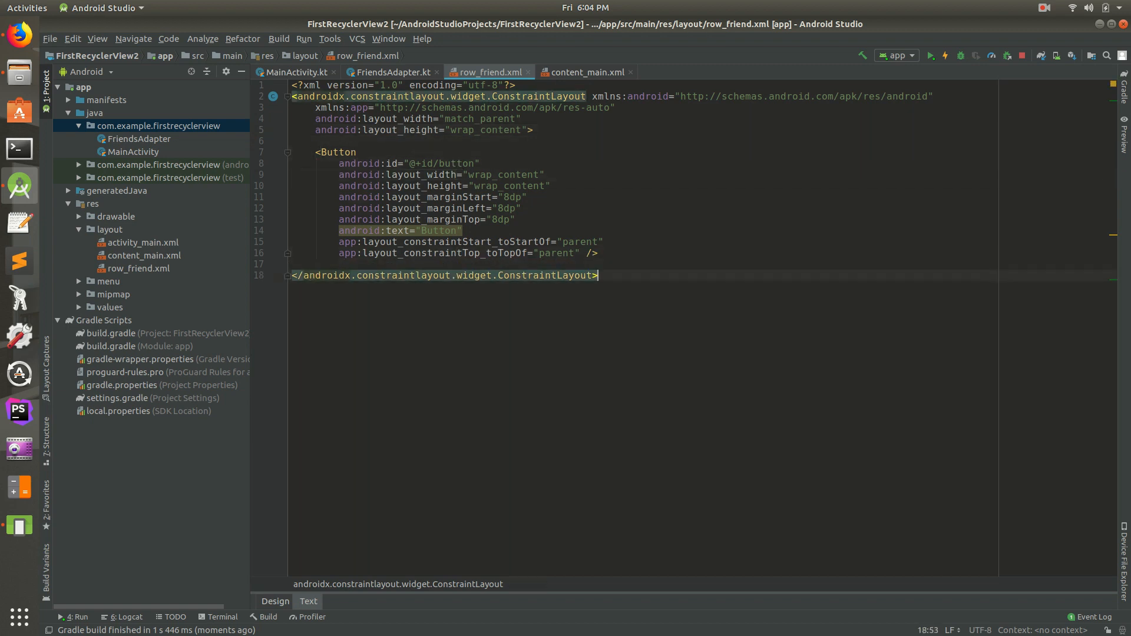
{"action": "key", "text": "Return"}
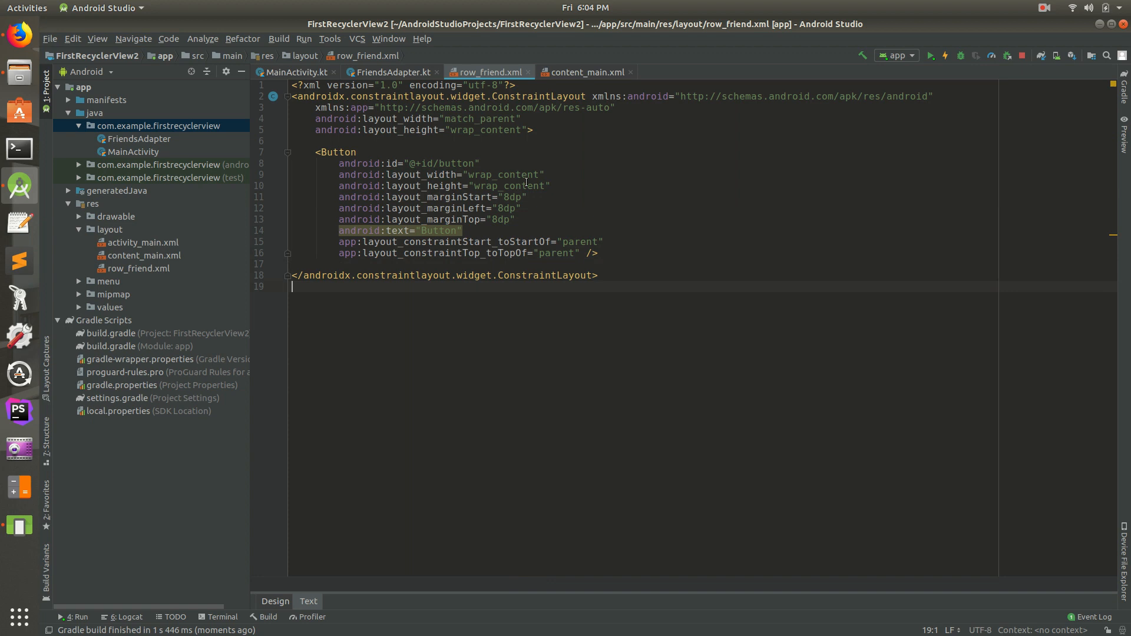
{"action": "left_click", "coordinate": [274, 600]}
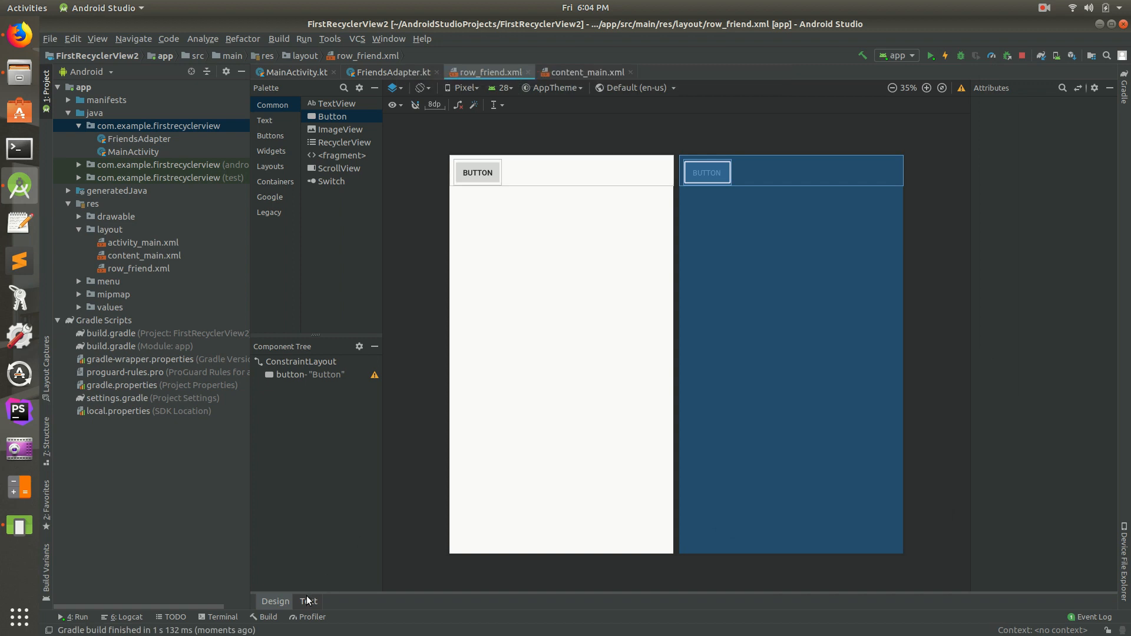
{"action": "left_click", "coordinate": [477, 173]}
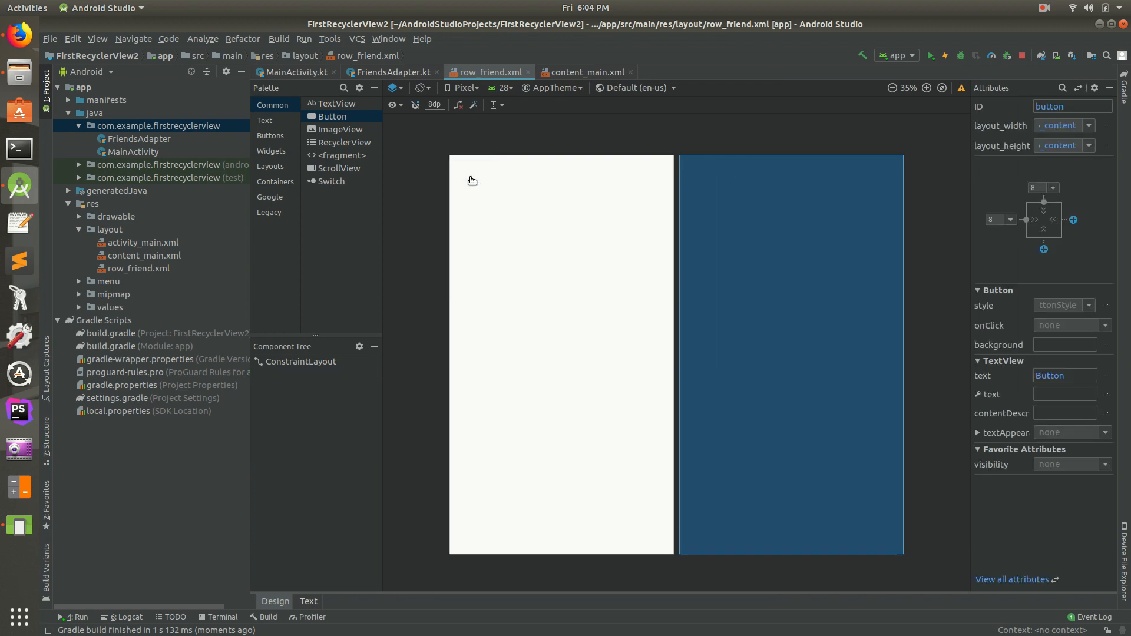
{"action": "left_click_drag", "start_coordinate": [339, 129], "coordinate": [530, 228]}
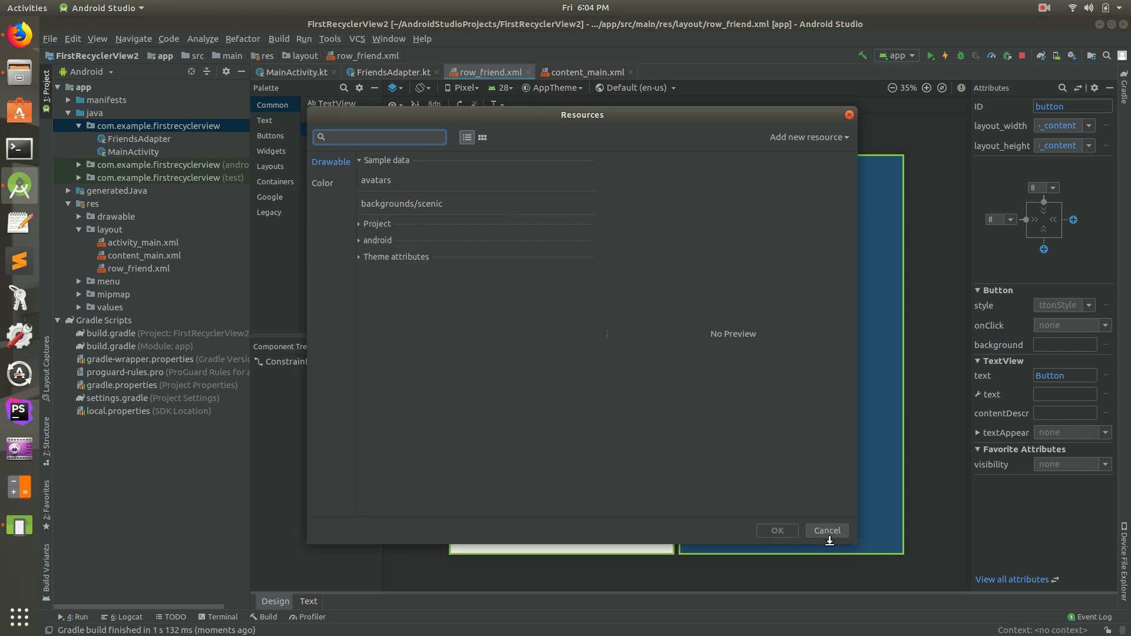
{"action": "left_click", "coordinate": [826, 530]}
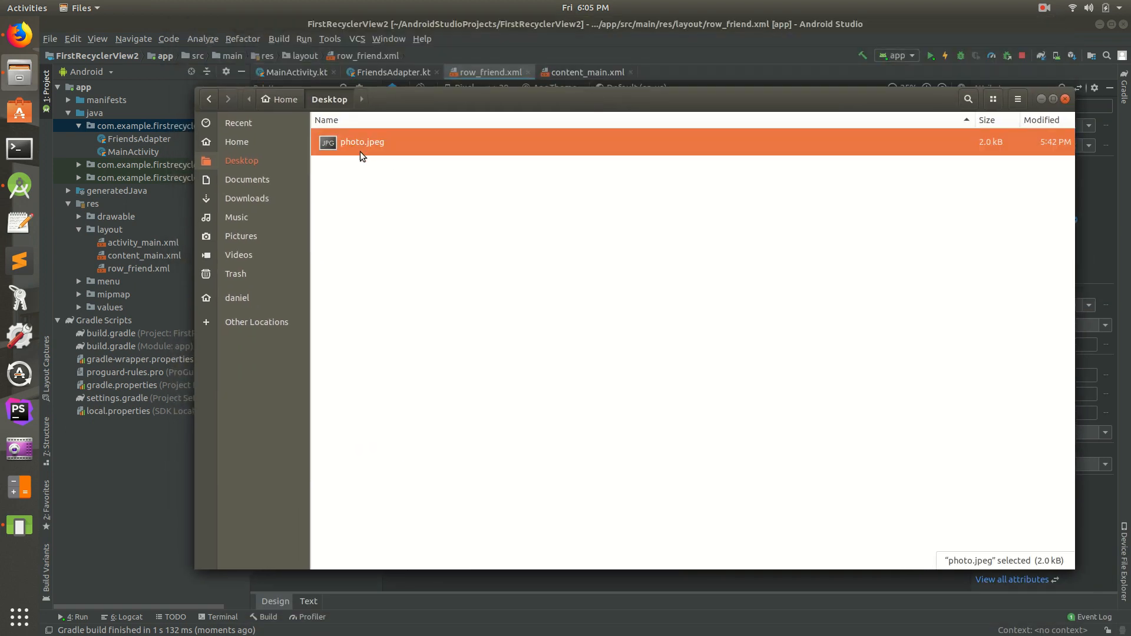
{"action": "mouse_move", "coordinate": [366, 142]}
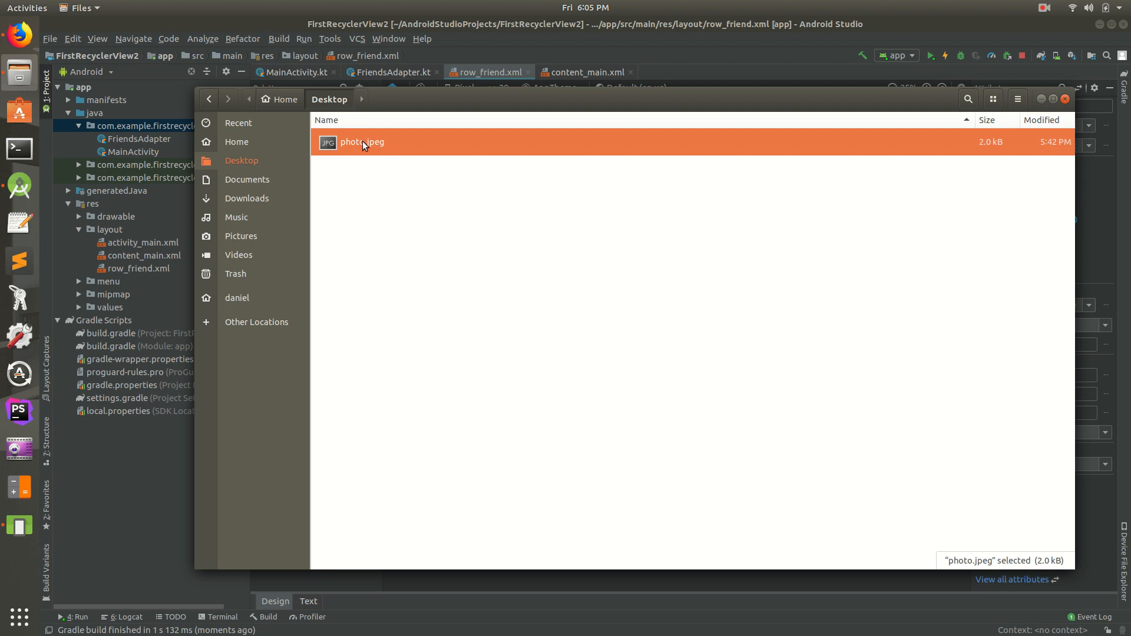
{"action": "mouse_move", "coordinate": [296, 57]}
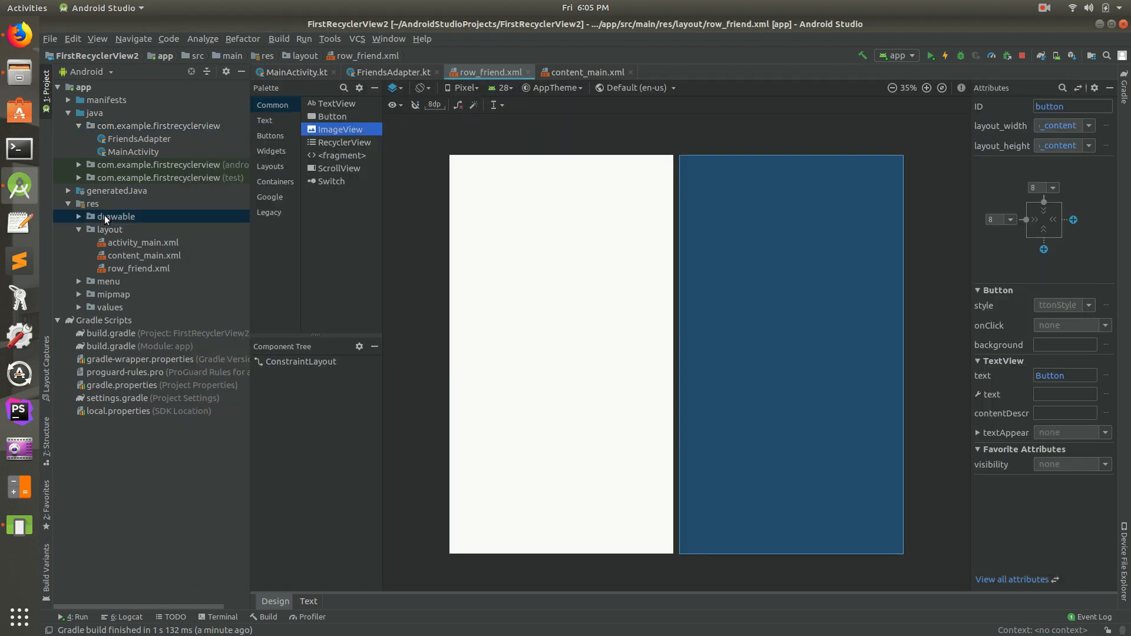
Paste photo.jpeg into res/drawable and reopen row_friend.xml in the designer
{"action": "right_click", "coordinate": [116, 216]}
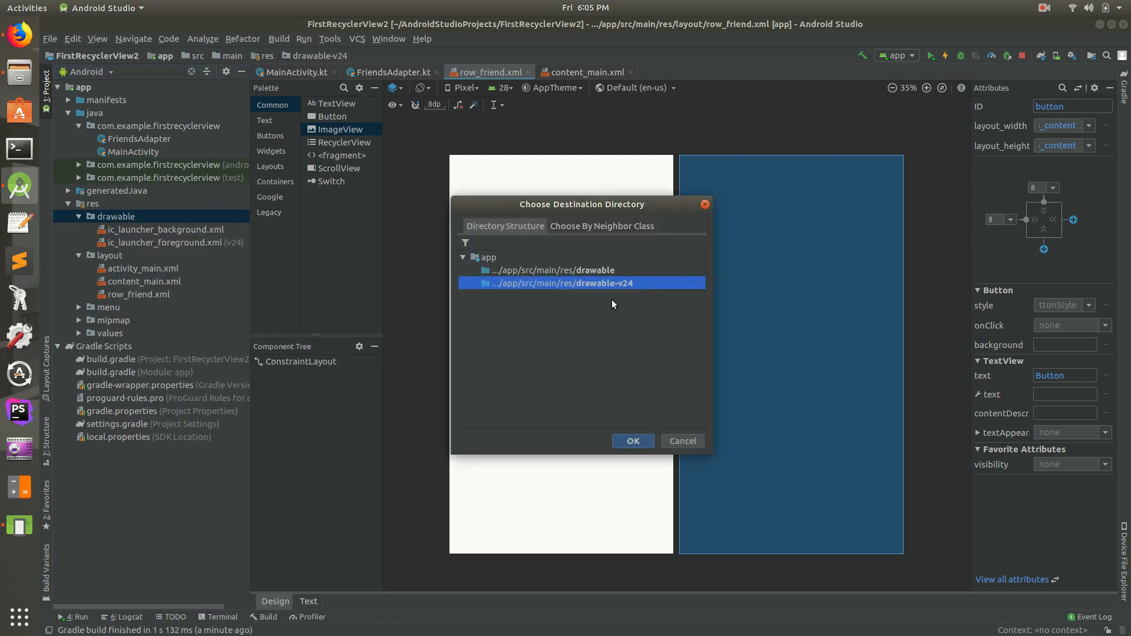
{"action": "left_click", "coordinate": [632, 441]}
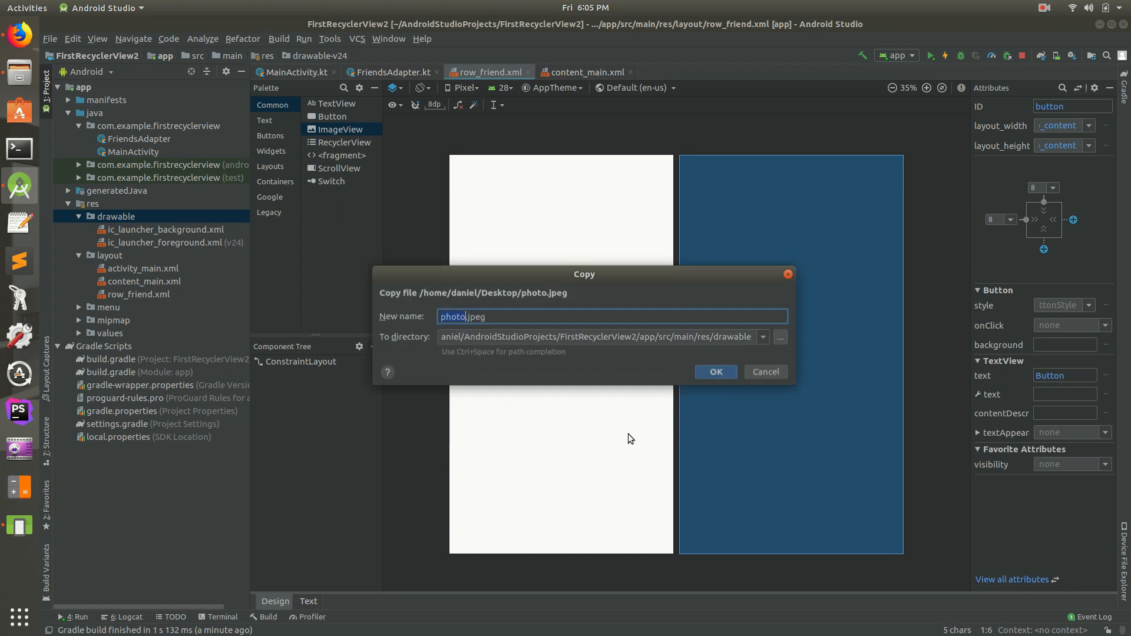
{"action": "left_click", "coordinate": [714, 371]}
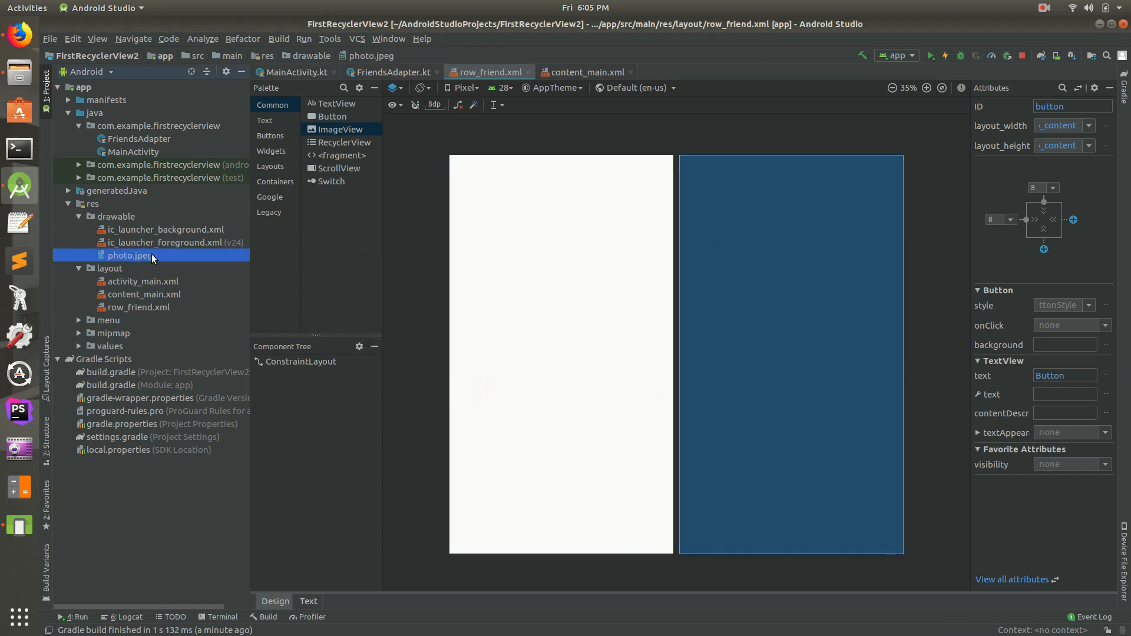
{"action": "double_click", "coordinate": [129, 254]}
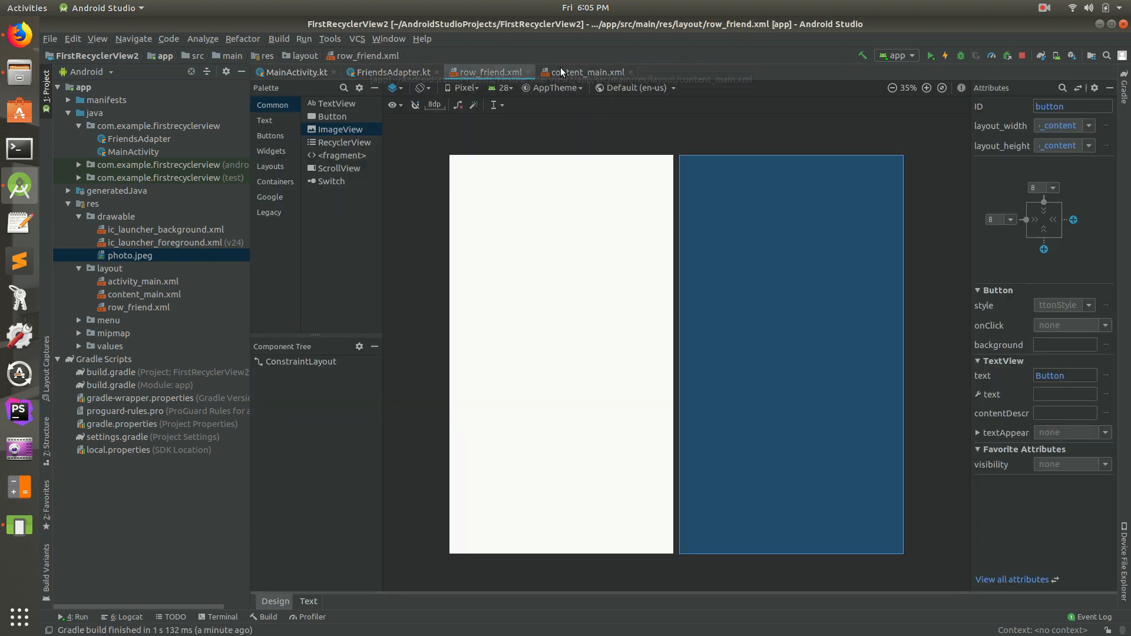
{"action": "left_click", "coordinate": [340, 129]}
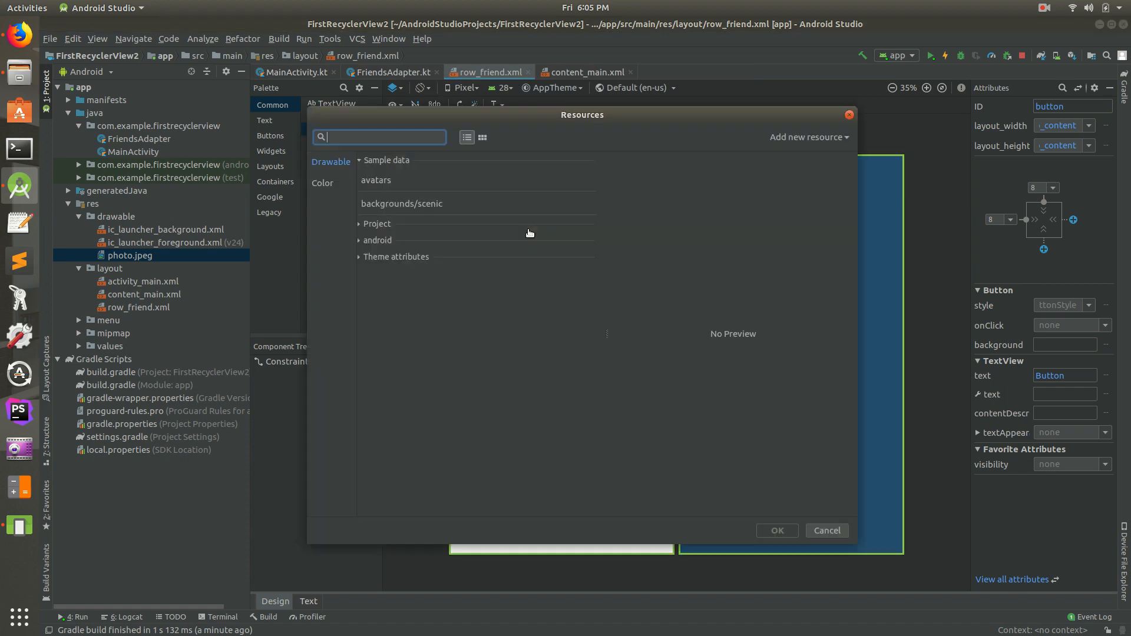
{"action": "left_click", "coordinate": [376, 223]}
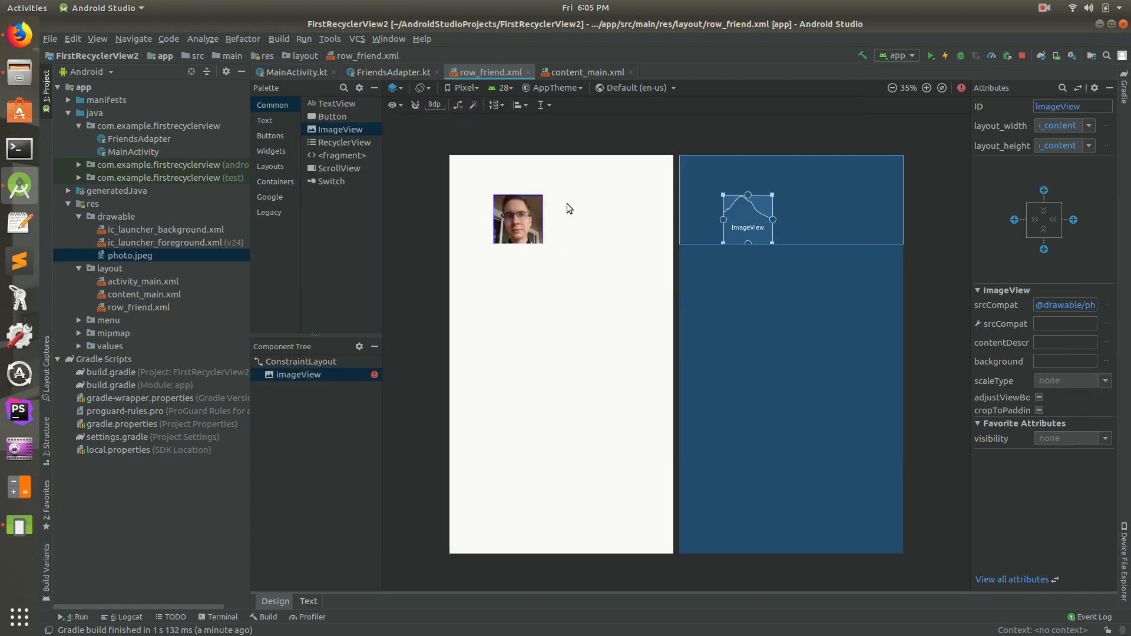
{"action": "left_click", "coordinate": [1060, 125]}
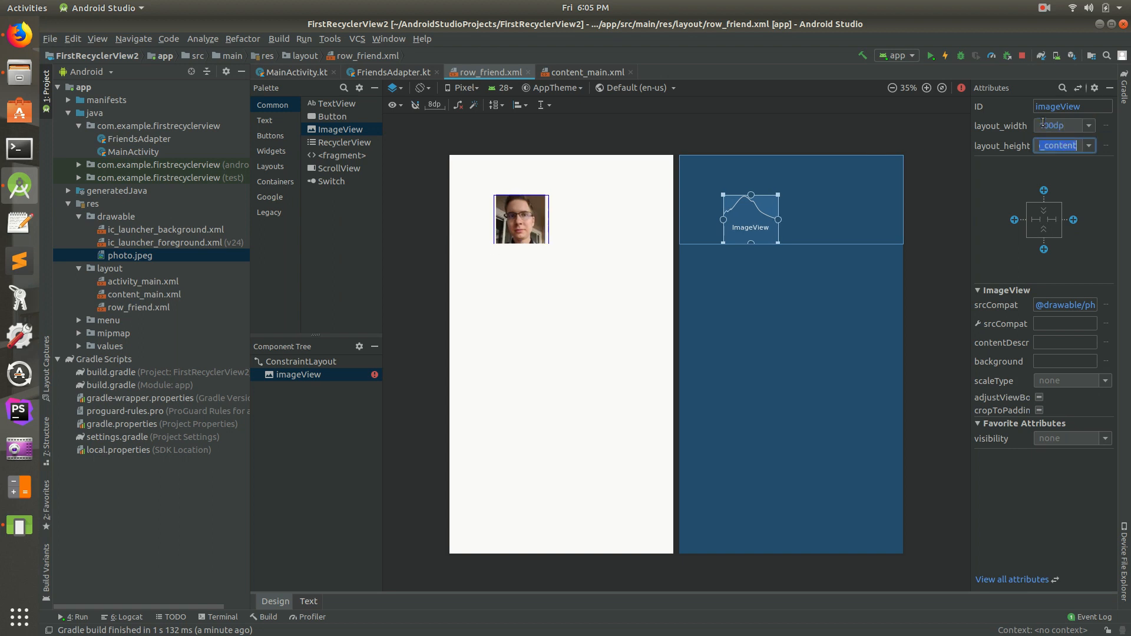
{"action": "type", "text": "100dp"}
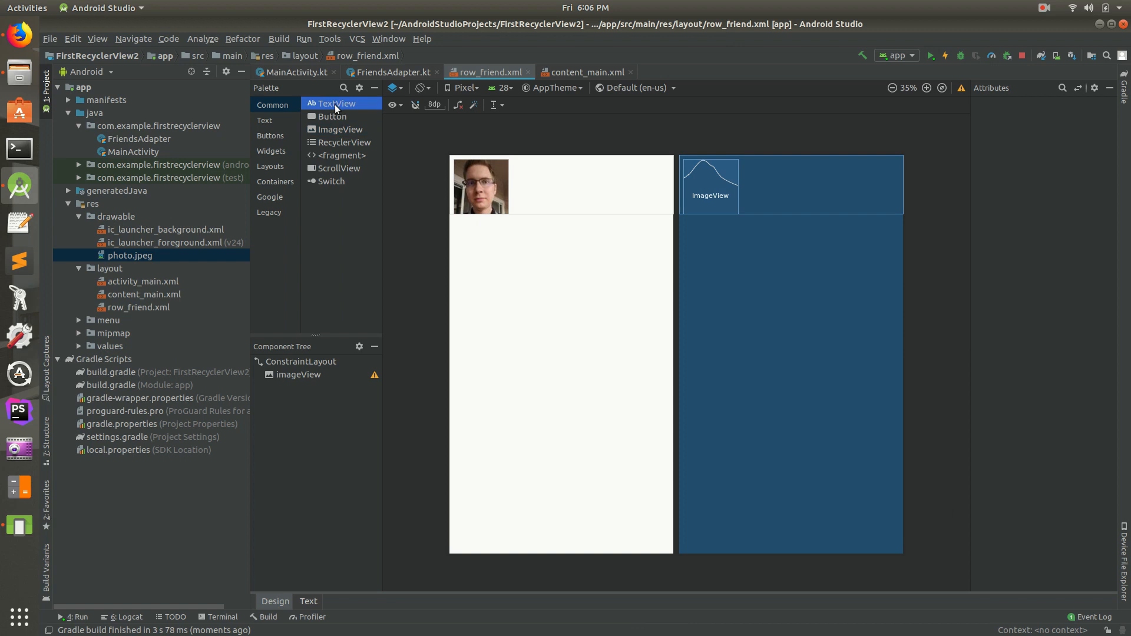
{"action": "left_click_drag", "start_coordinate": [336, 102], "coordinate": [563, 184]}
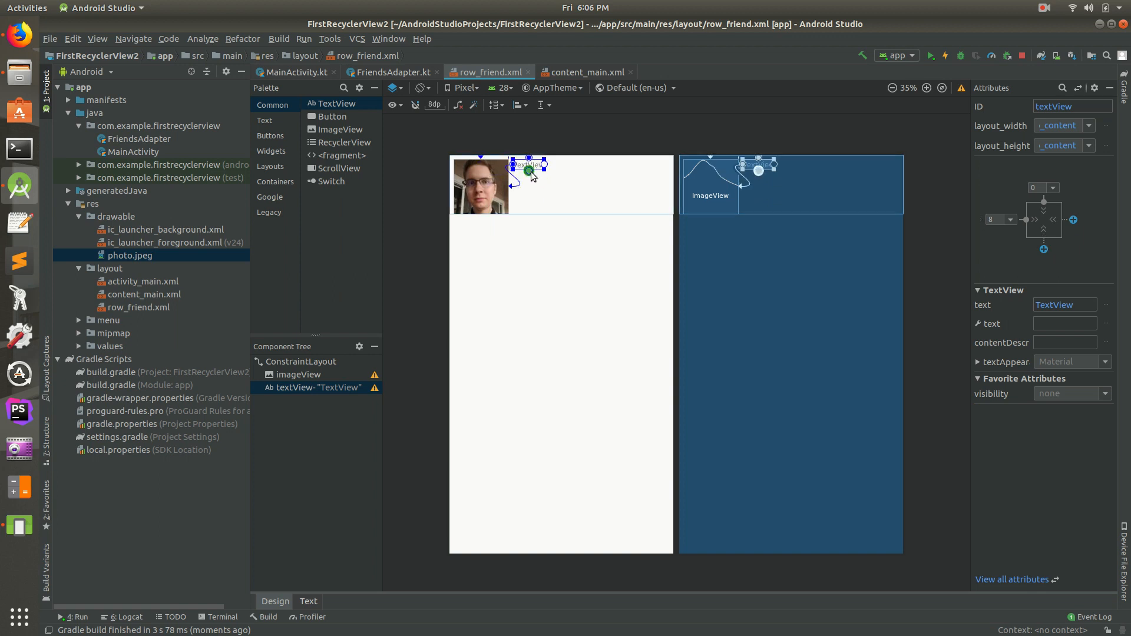
{"action": "mouse_move", "coordinate": [529, 177]}
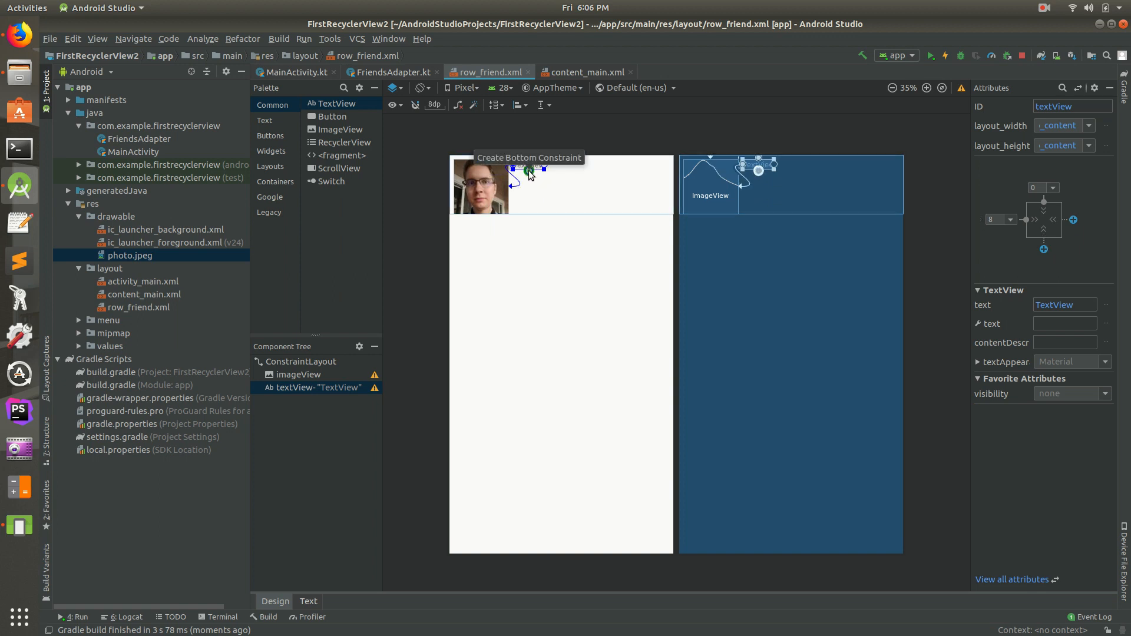
{"action": "left_click", "coordinate": [529, 168]}
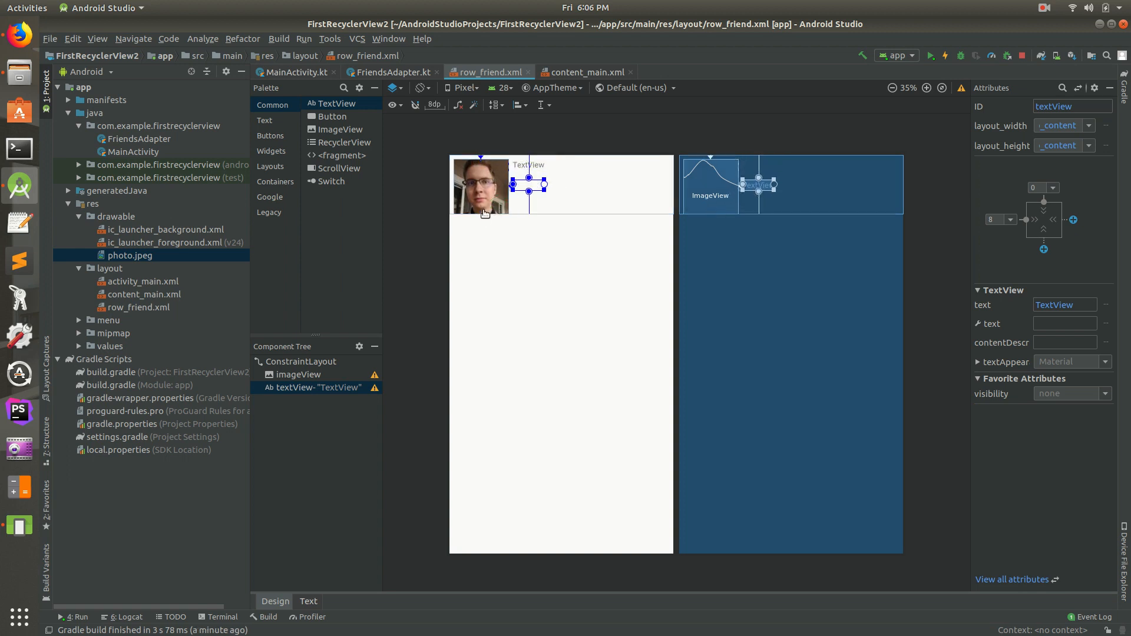
{"action": "left_click", "coordinate": [544, 152]}
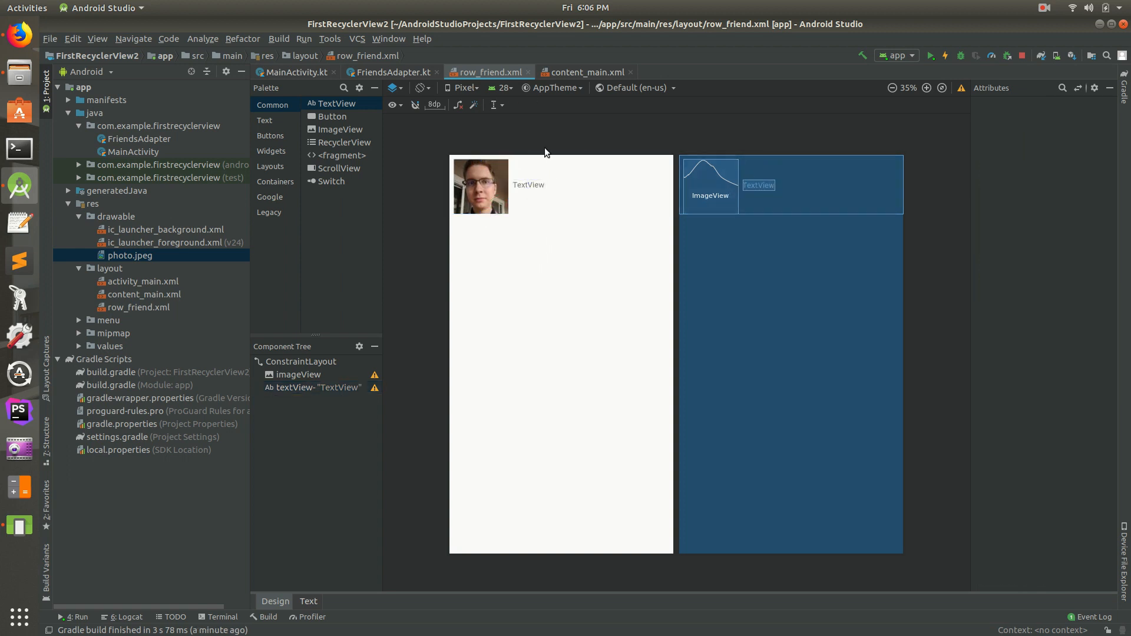
{"action": "mouse_move", "coordinate": [538, 157]}
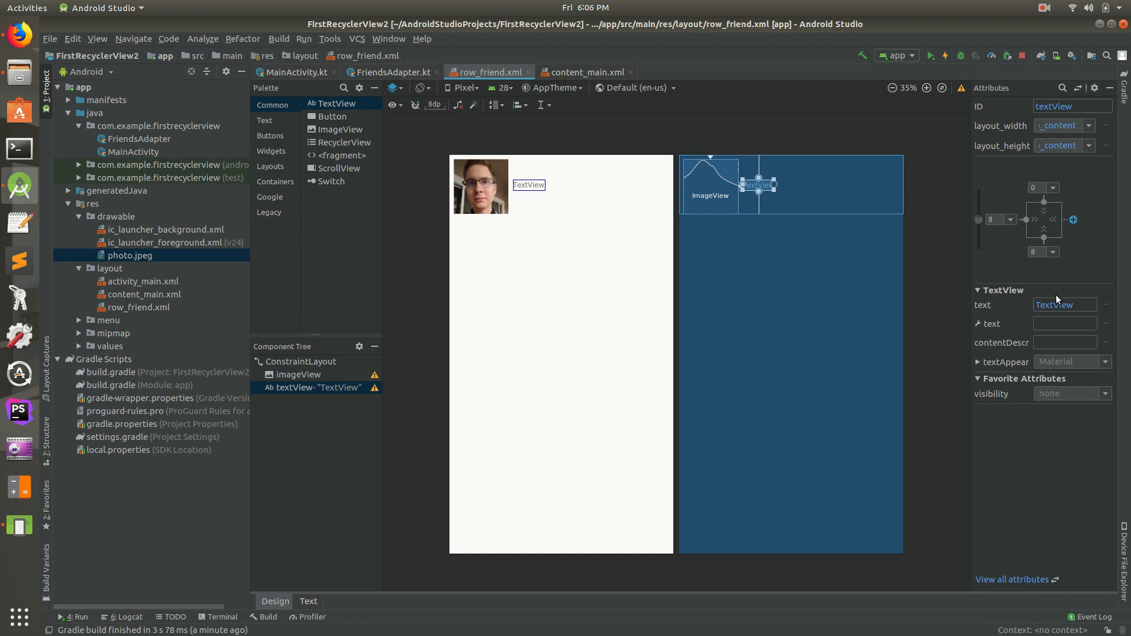
{"action": "type", "text": "Daniel"}
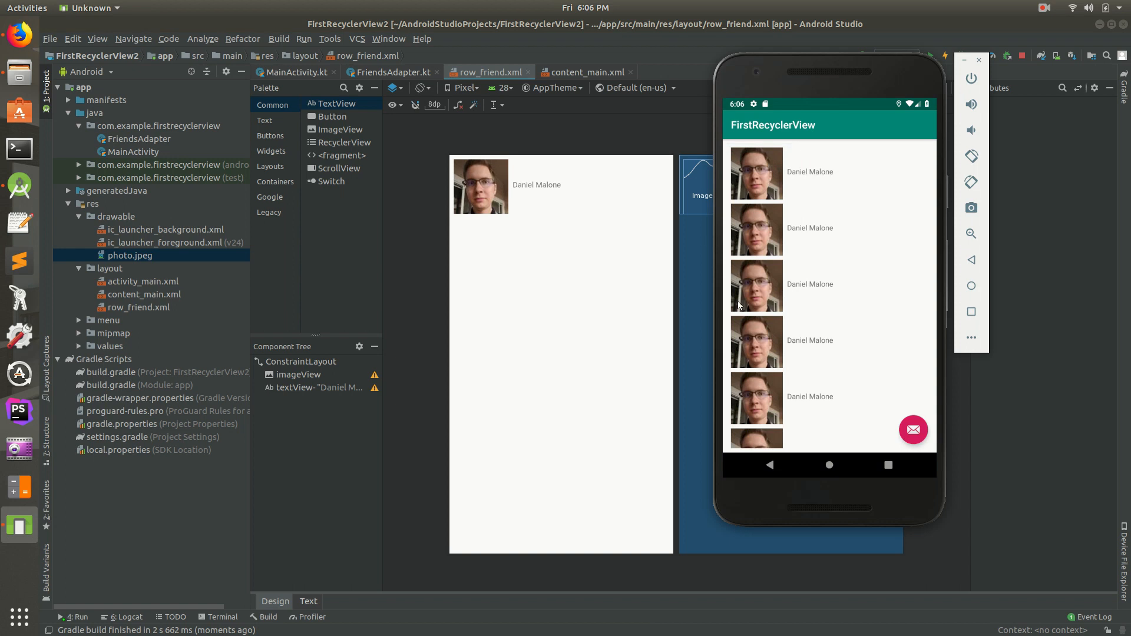
{"action": "mouse_move", "coordinate": [763, 289]}
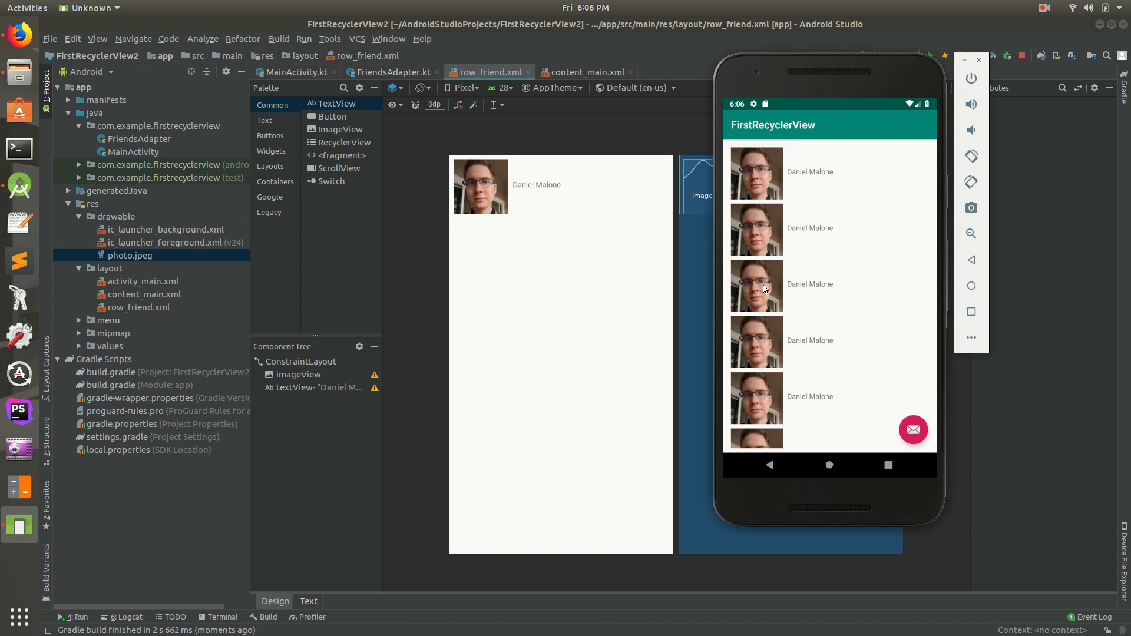
{"action": "mouse_move", "coordinate": [611, 346]}
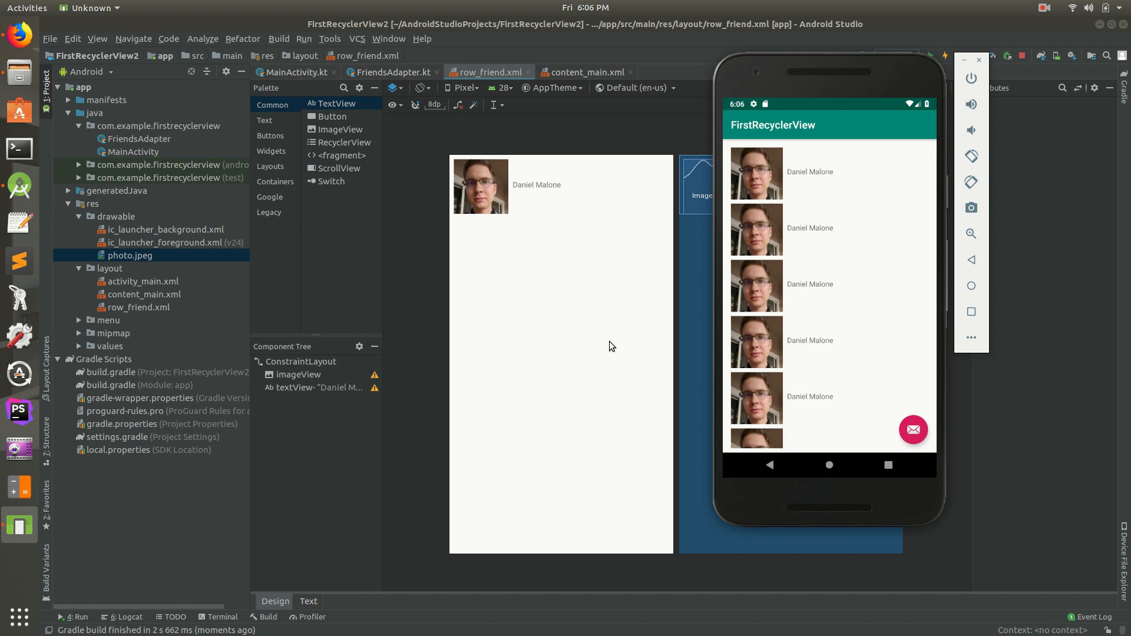
{"action": "mouse_move", "coordinate": [858, 337]}
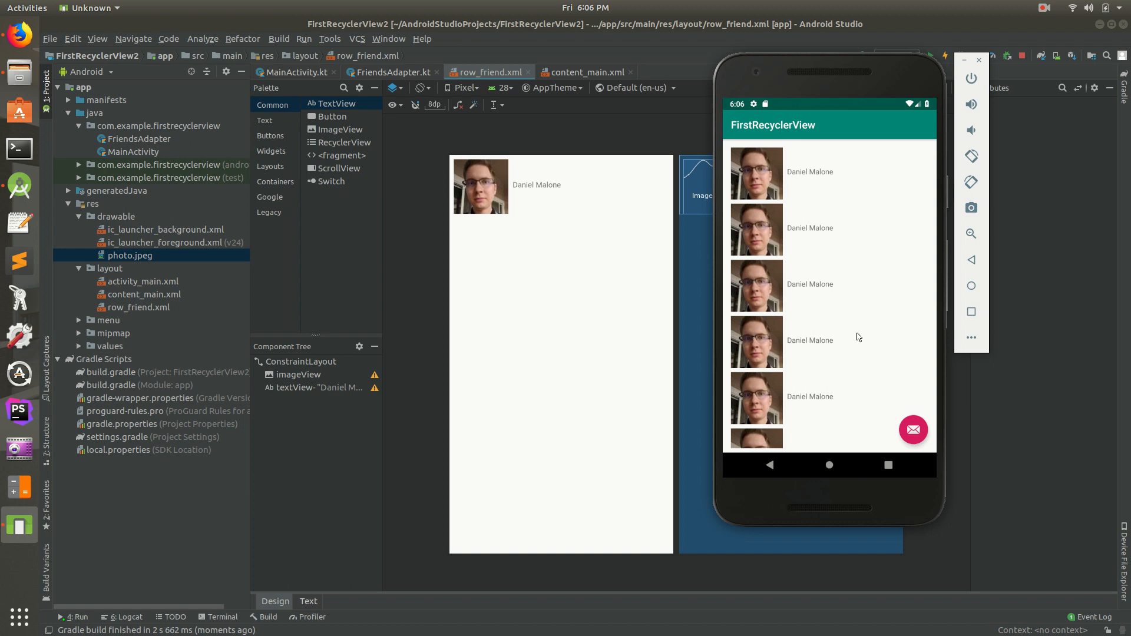
{"action": "mouse_move", "coordinate": [846, 292]}
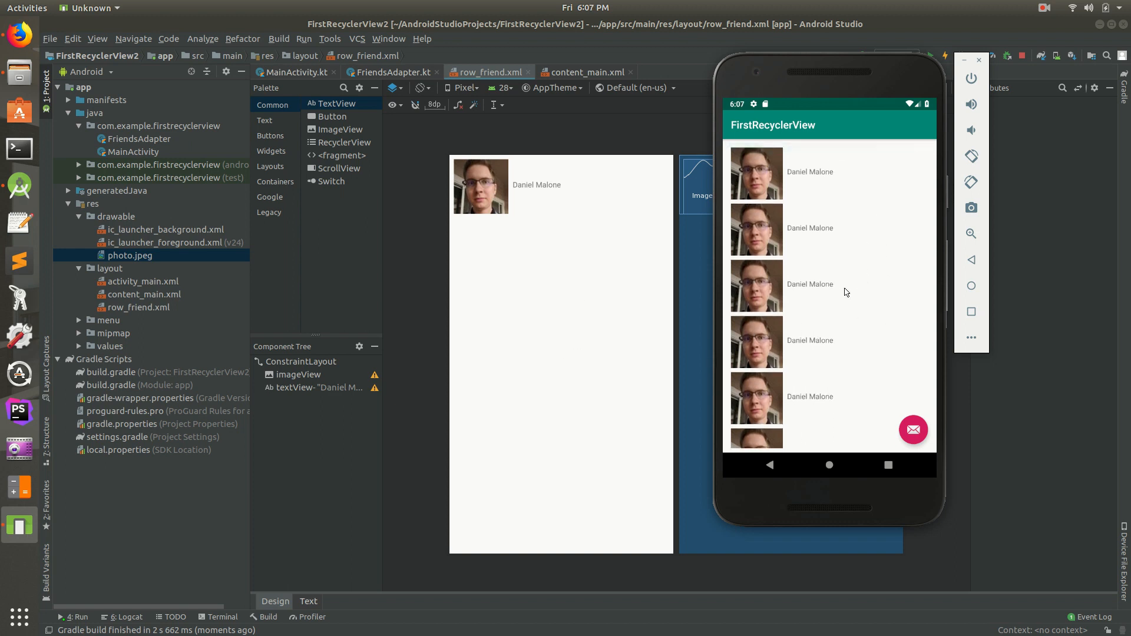
{"action": "mouse_move", "coordinate": [472, 129]}
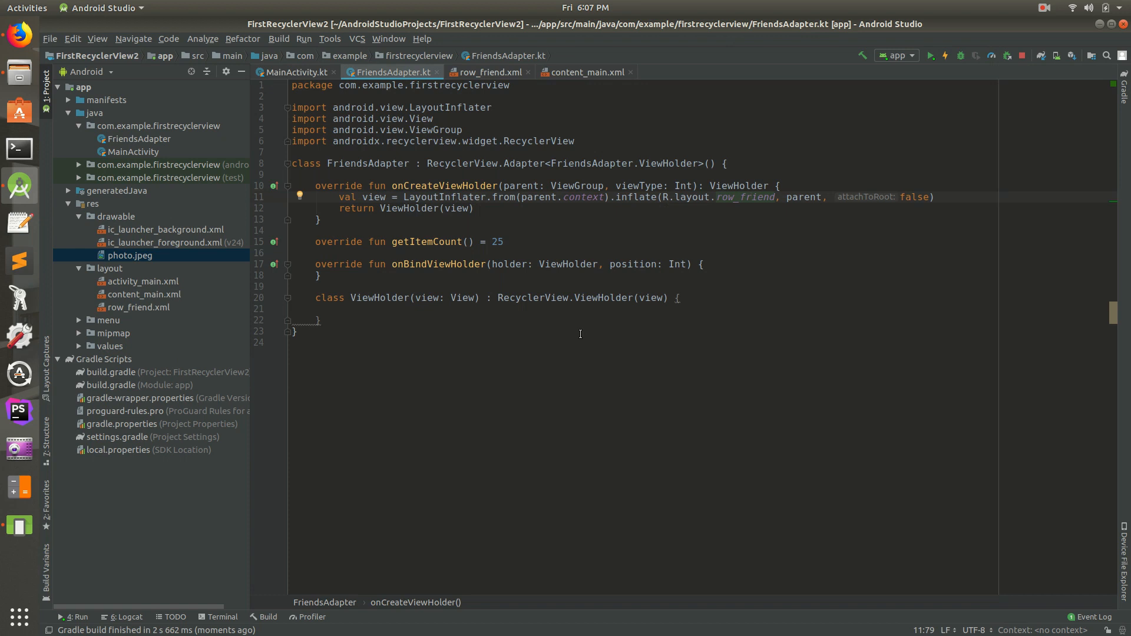
{"action": "mouse_move", "coordinate": [329, 391]}
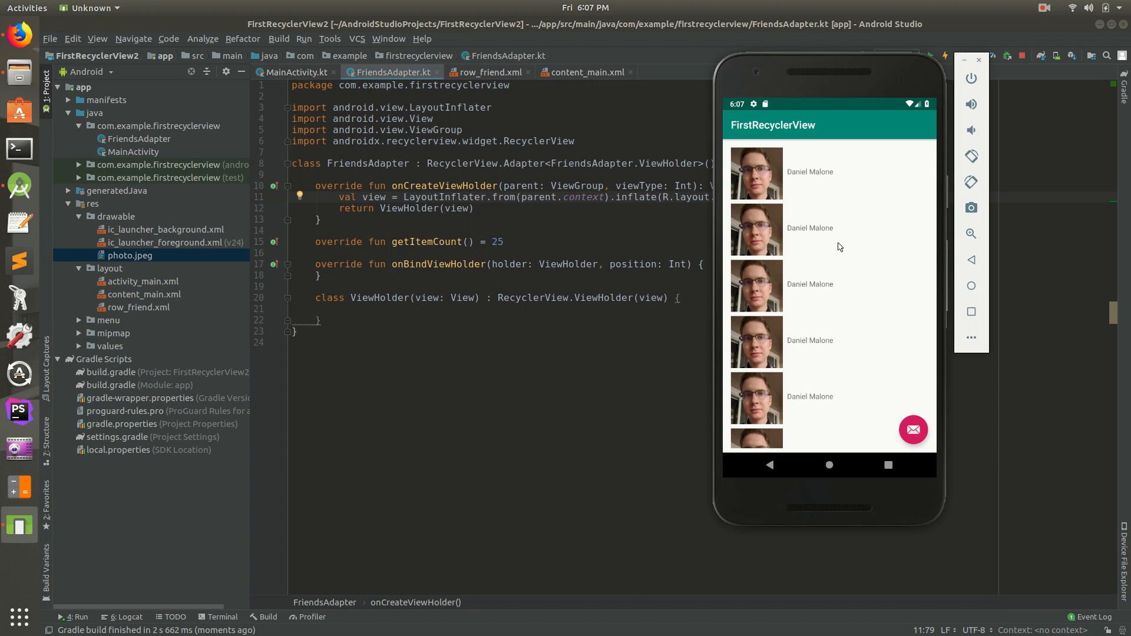
{"action": "mouse_move", "coordinate": [1037, 5]}
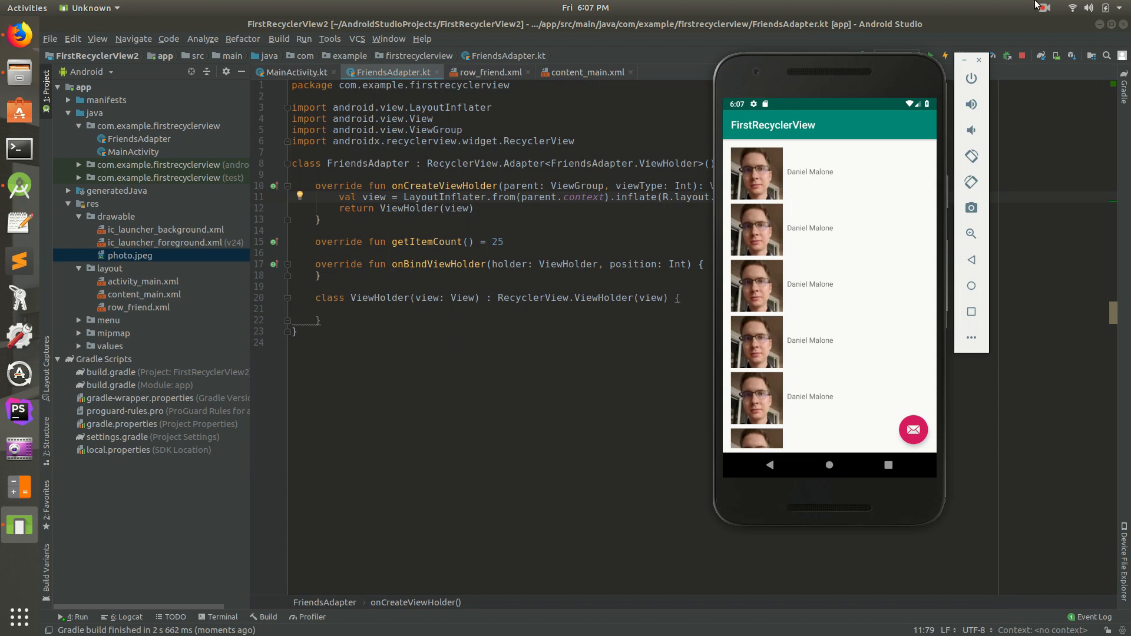